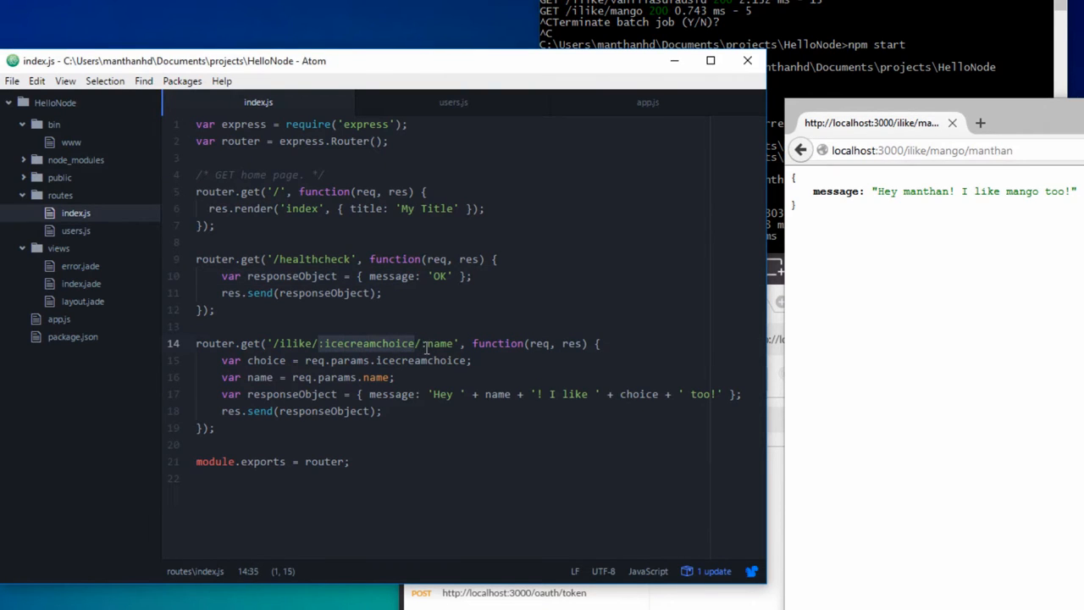
{"action": "mouse_move", "coordinate": [495, 343]}
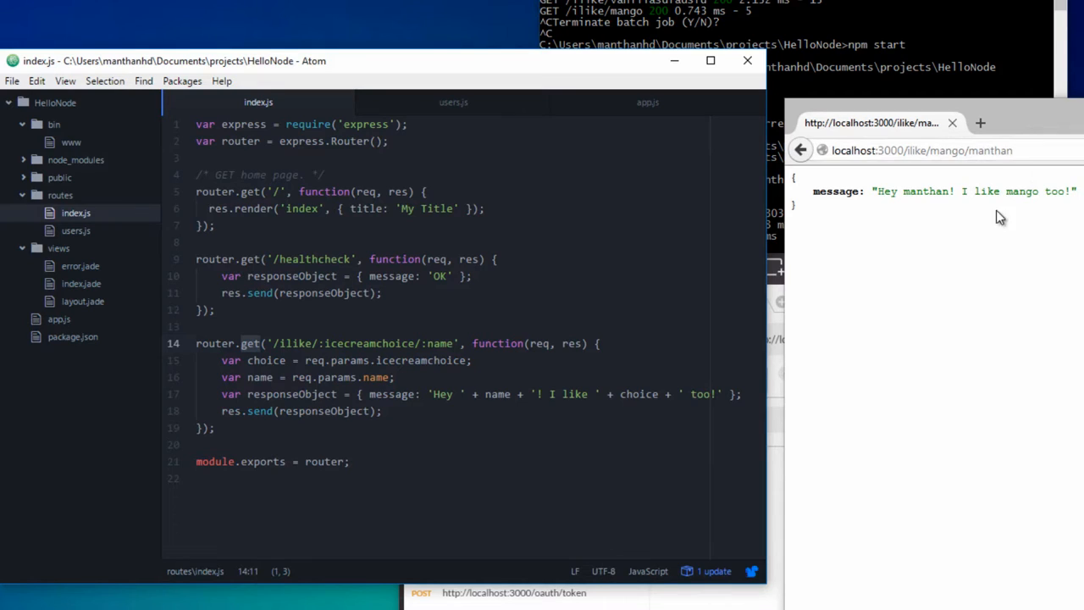
{"action": "mouse_move", "coordinate": [877, 590]}
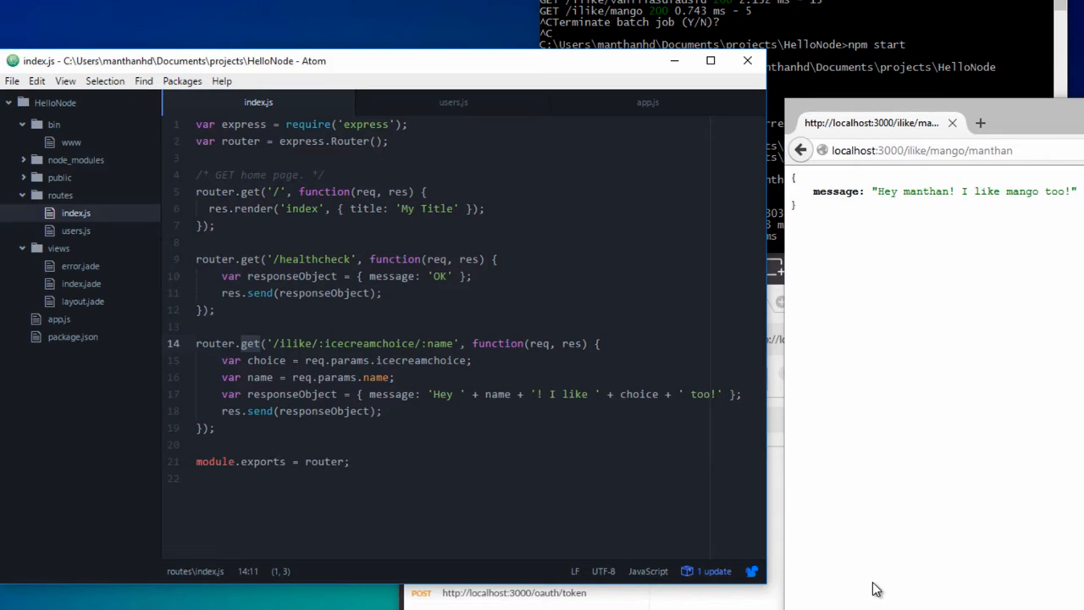
{"action": "mouse_move", "coordinate": [543, 395]}
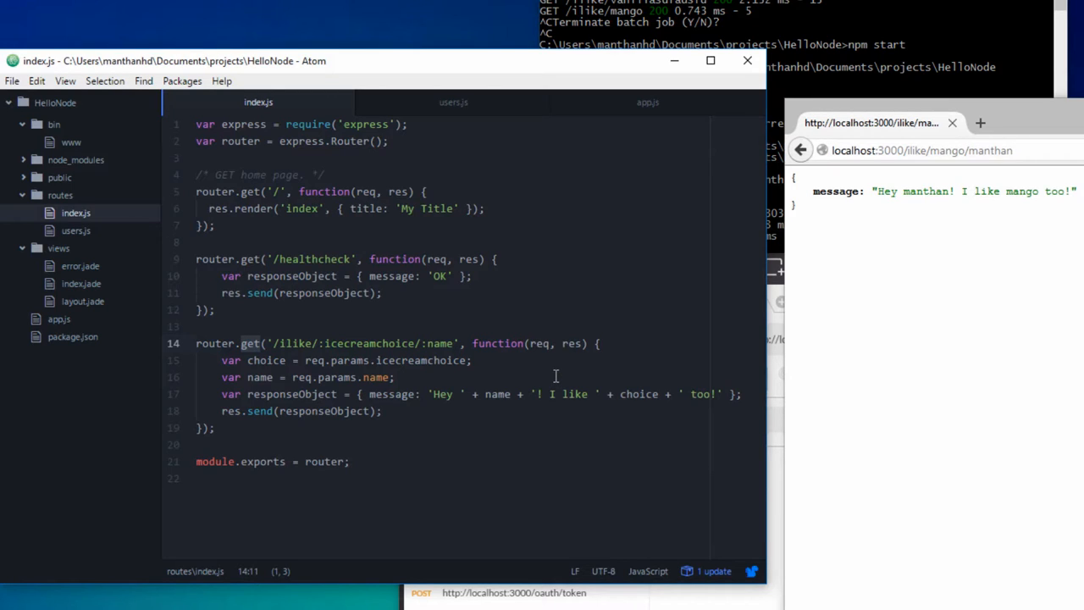
{"action": "mouse_move", "coordinate": [264, 359]}
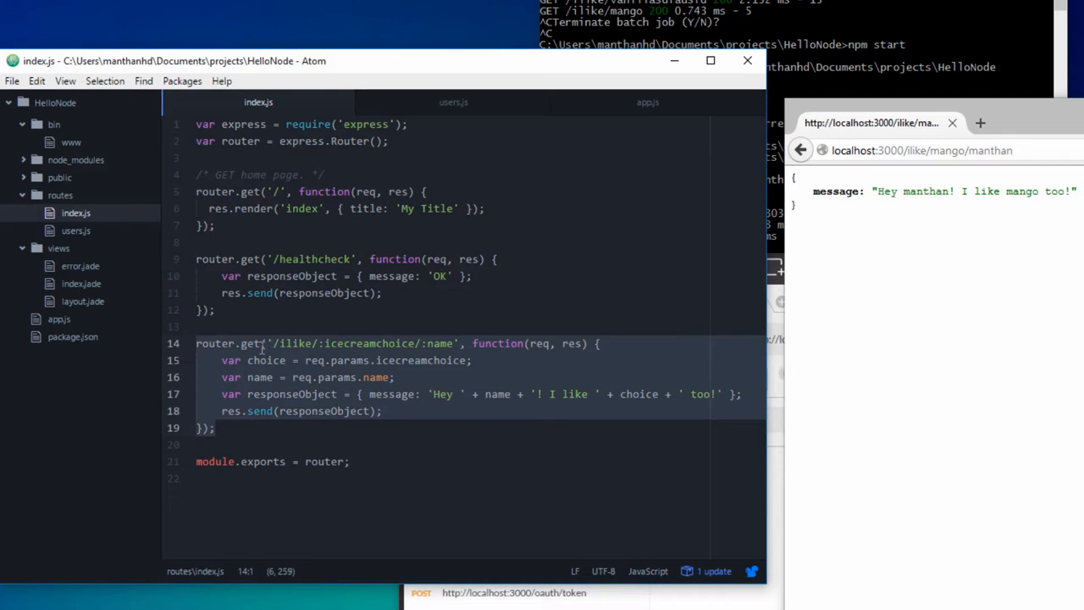
- Change the ilike route to router.post and declare var database = []; above it
{"action": "left_click", "coordinate": [255, 342]}
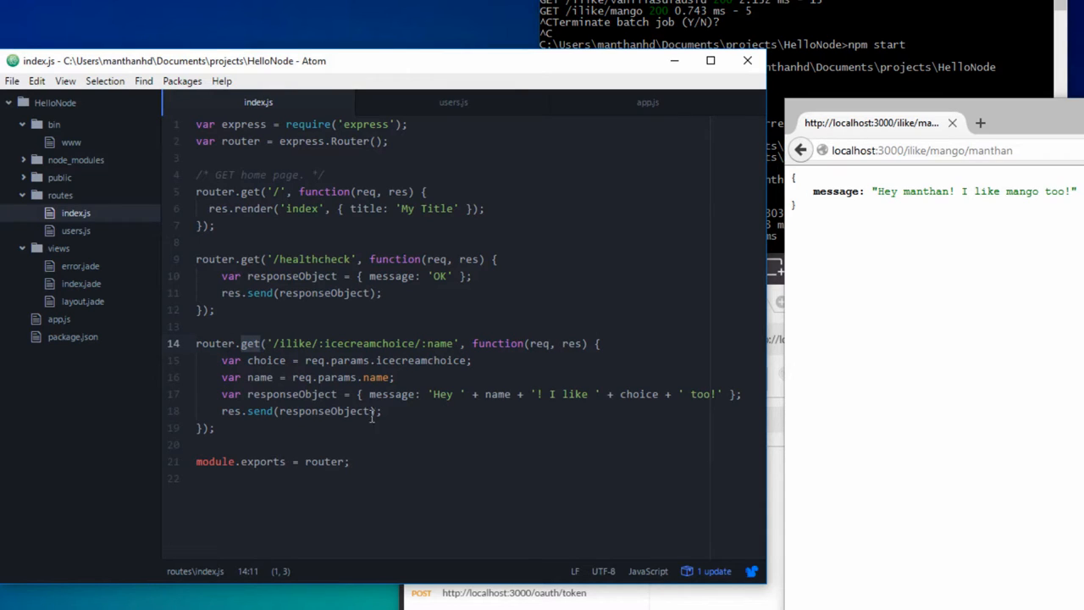
{"action": "mouse_move", "coordinate": [388, 410]}
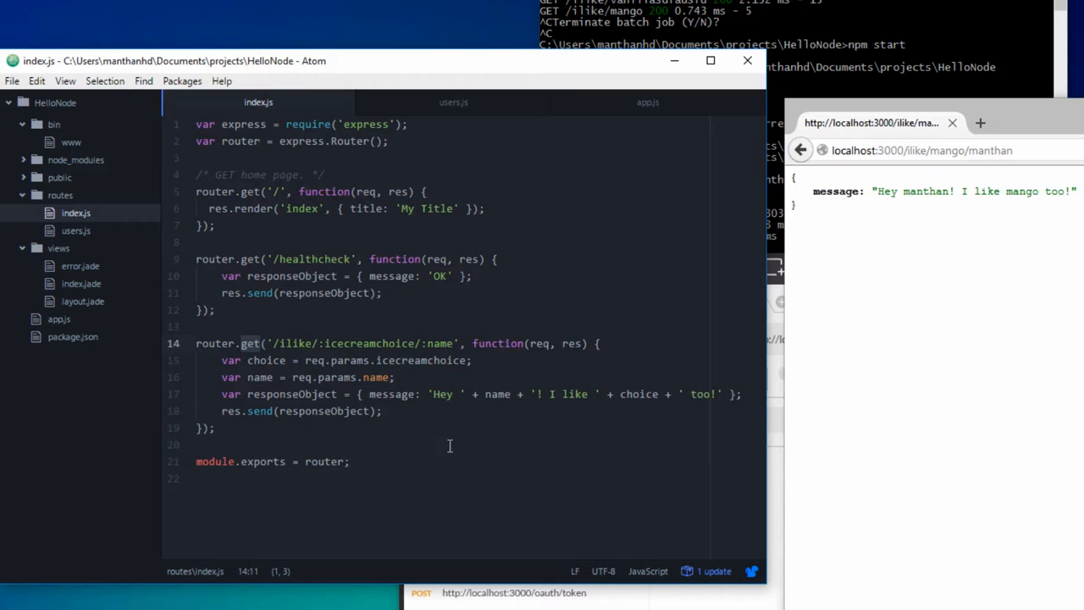
{"action": "mouse_move", "coordinate": [414, 424]}
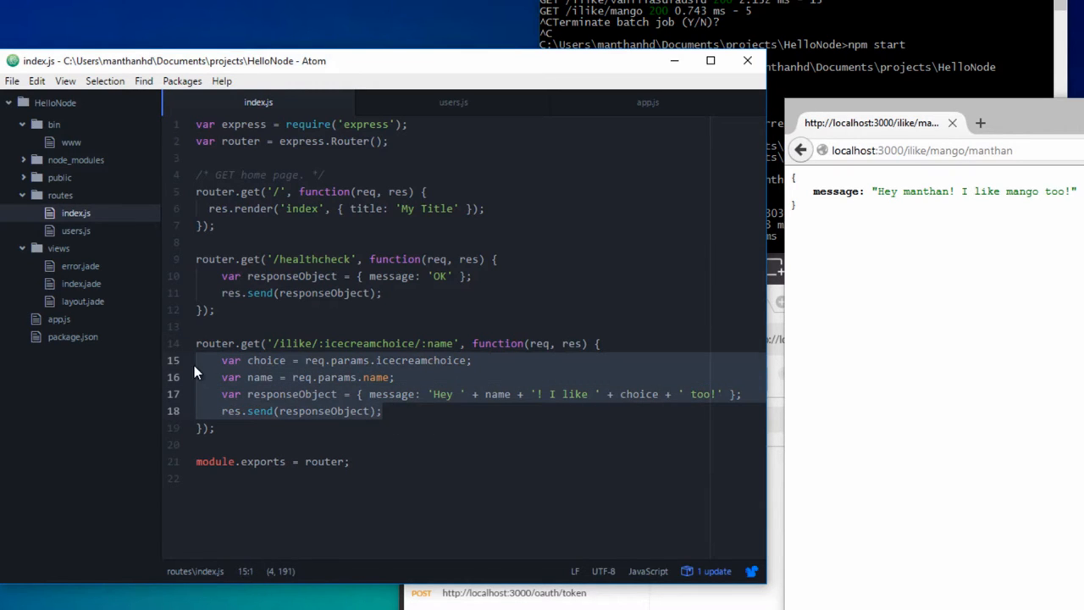
{"action": "left_click", "coordinate": [383, 412]}
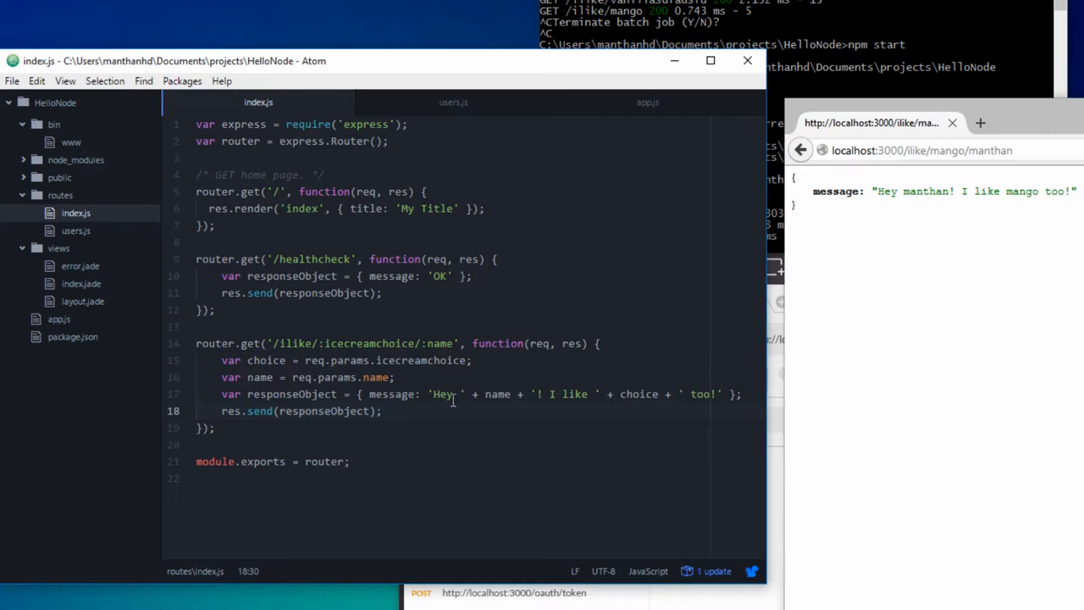
{"action": "left_click", "coordinate": [383, 411]}
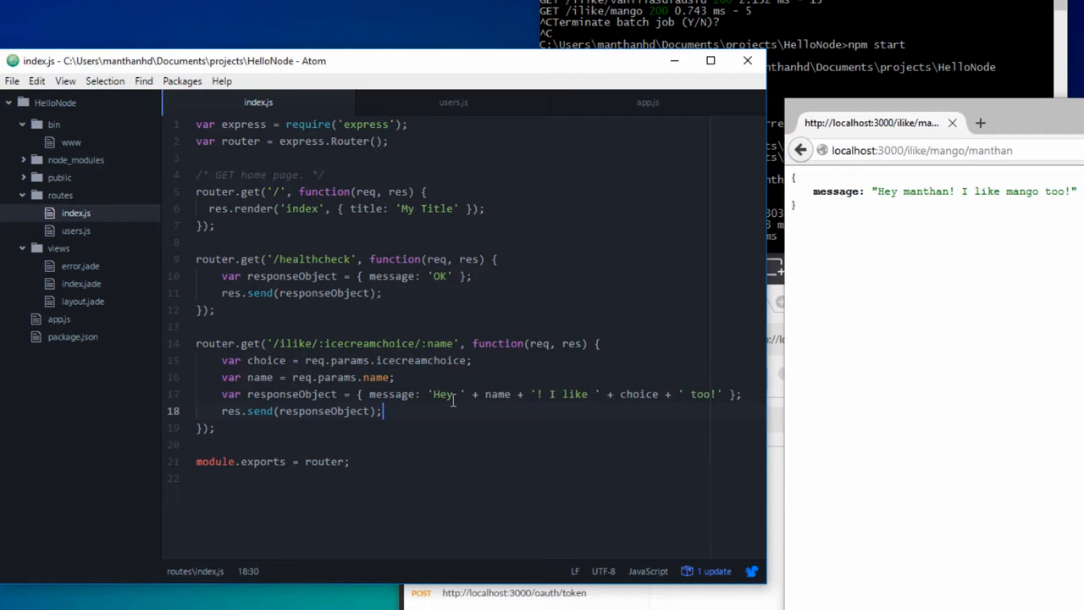
{"action": "left_click", "coordinate": [217, 427]}
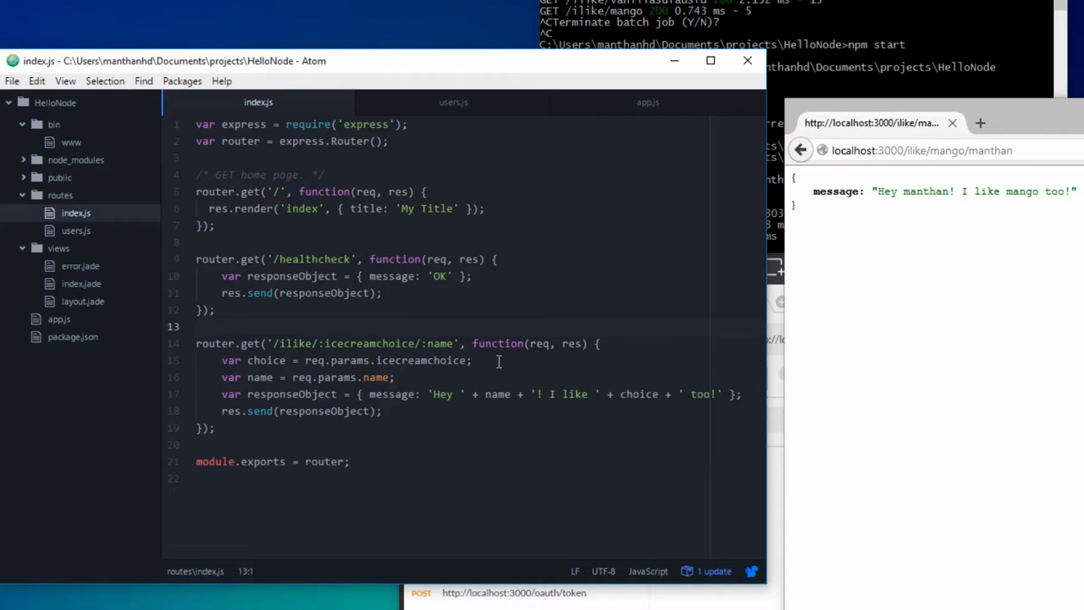
{"action": "left_click", "coordinate": [197, 325]}
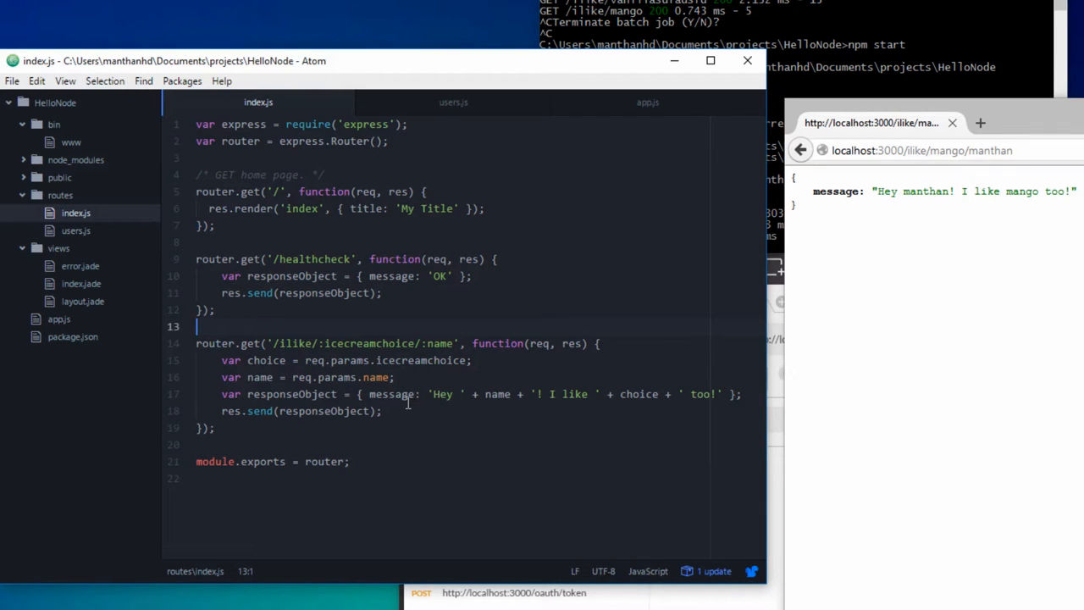
{"action": "mouse_move", "coordinate": [493, 371]}
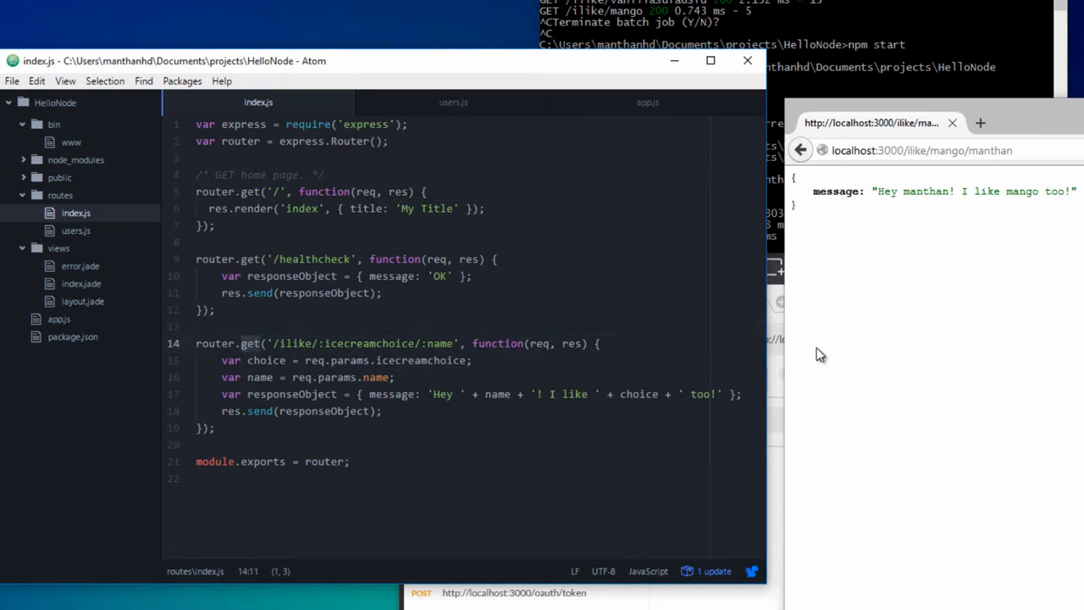
{"action": "type", "text": "pos"}
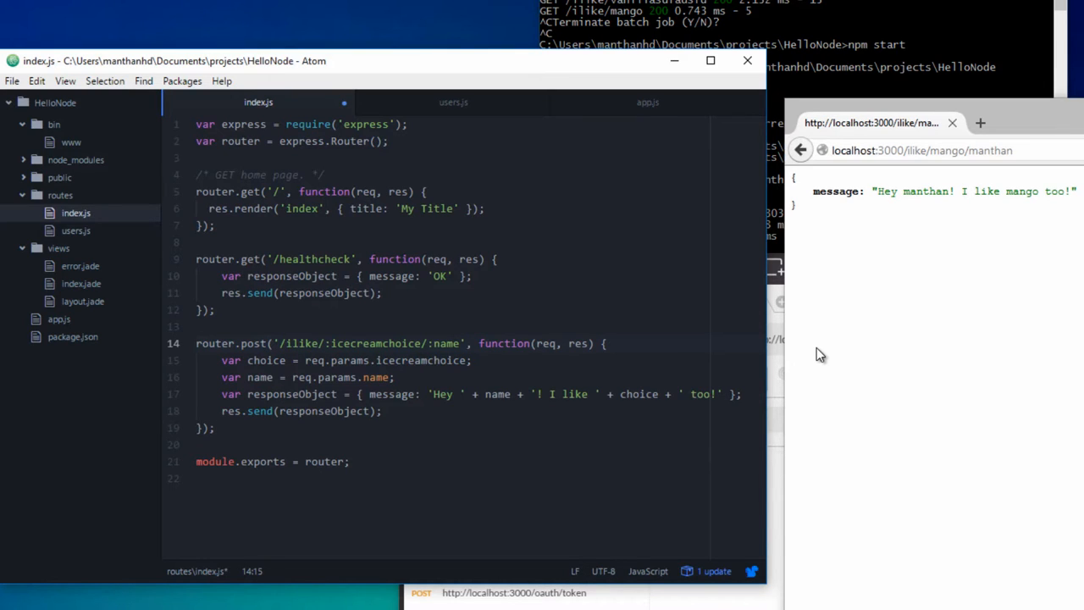
{"action": "type", "text": "v"}
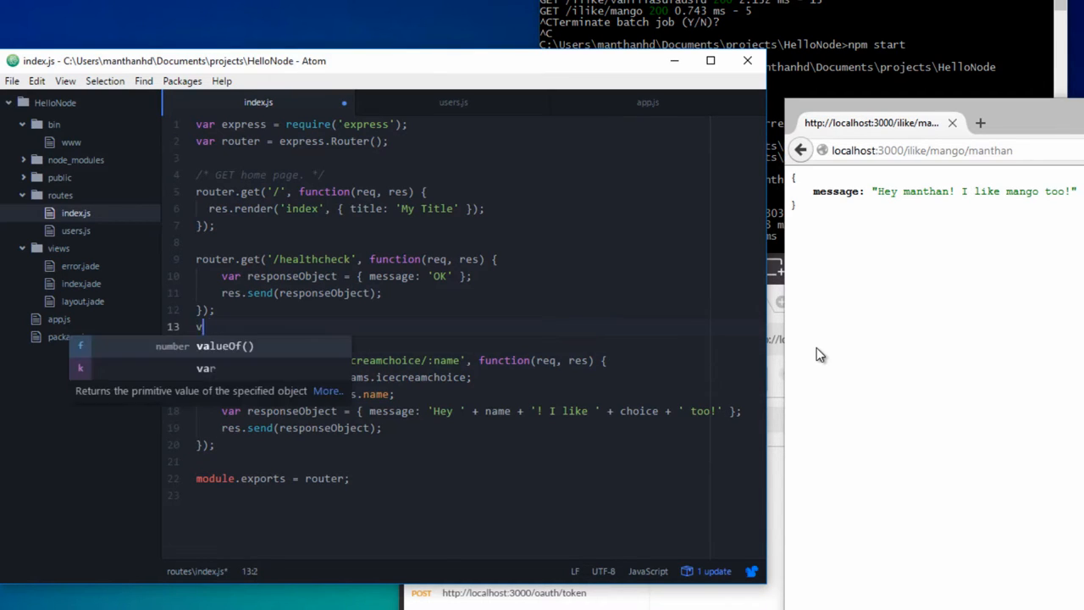
{"action": "type", "text": "ar"}
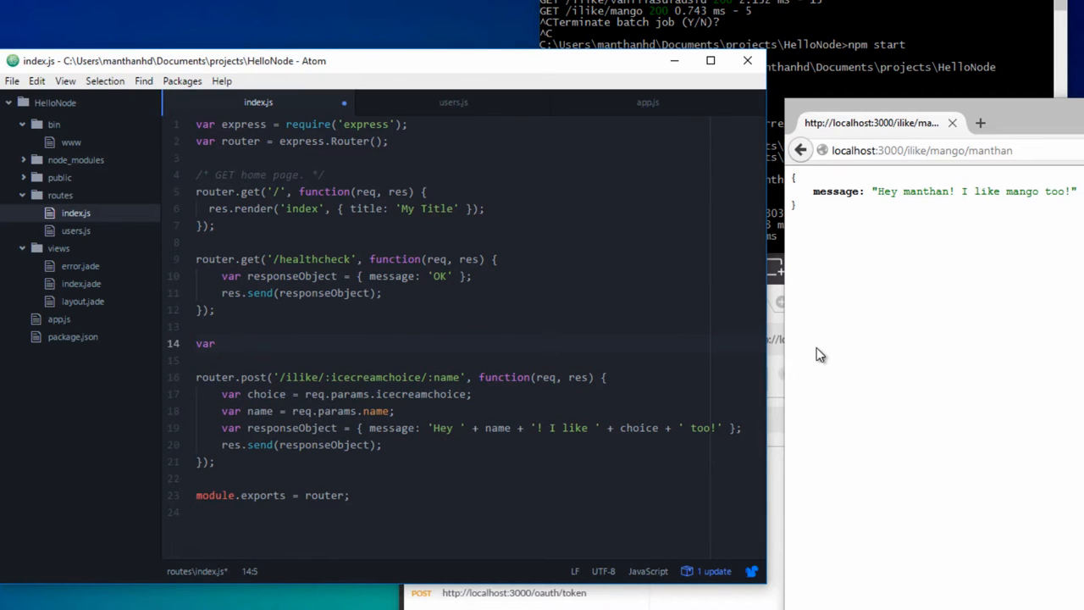
{"action": "type", "text": "databas"}
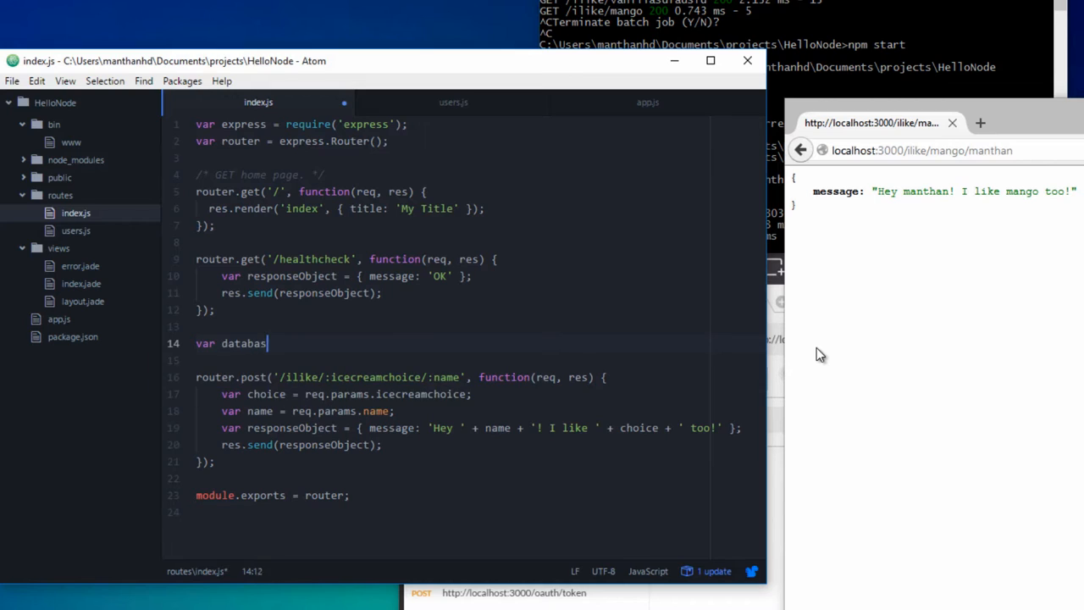
{"action": "type", "text": "e = [];"}
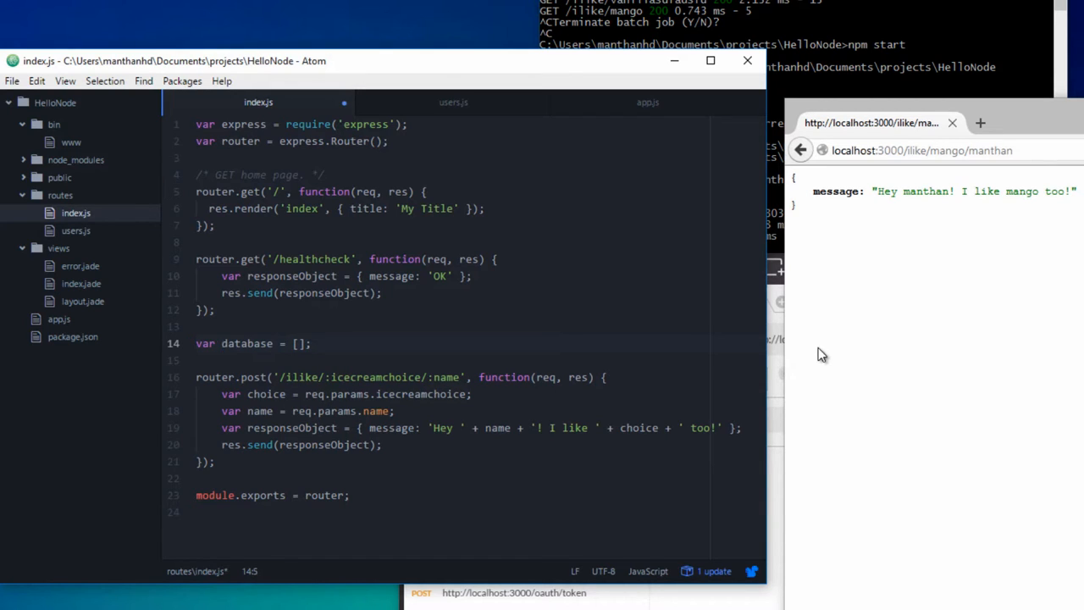
- Insert database.push({choice: choice, name: name}); before the response and save index.js
{"action": "left_click", "coordinate": [383, 444]}
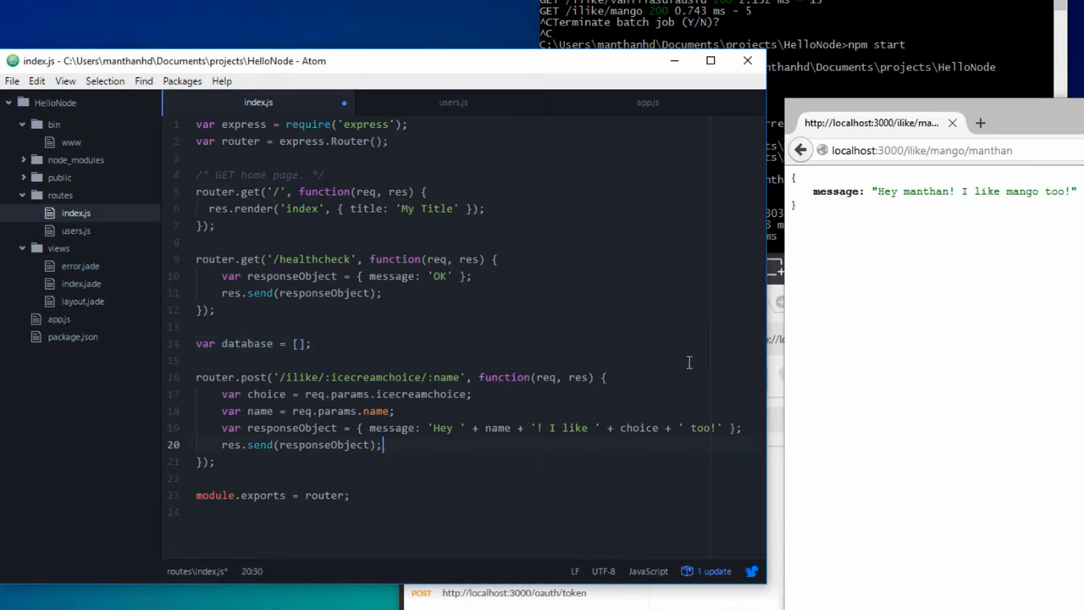
{"action": "left_click", "coordinate": [383, 376]}
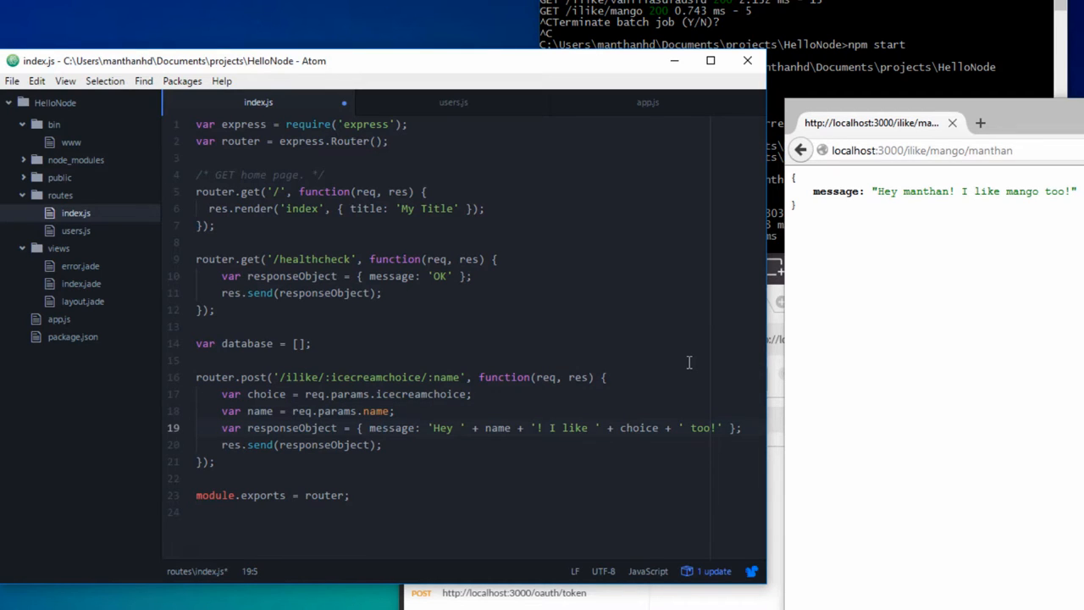
{"action": "key", "text": "enter"}
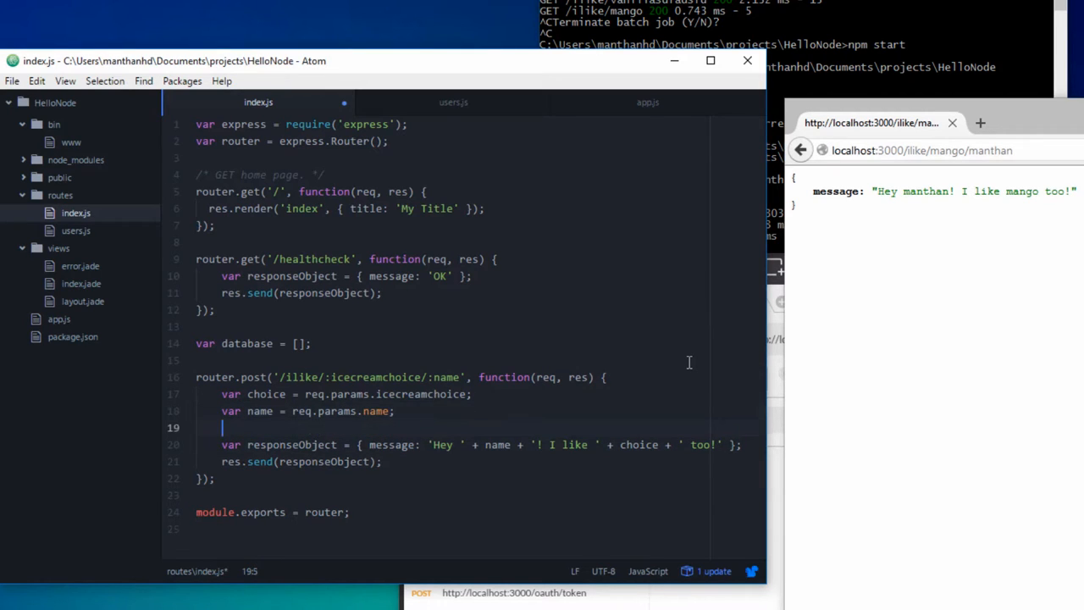
{"action": "type", "text": "database.push({"}
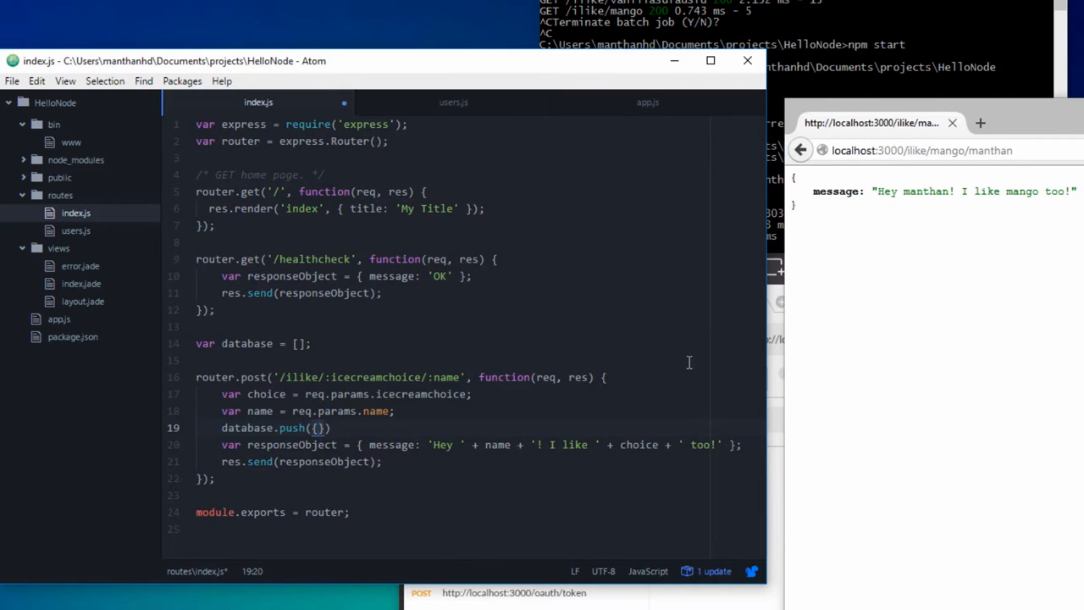
{"action": "type", "text": "choice"}
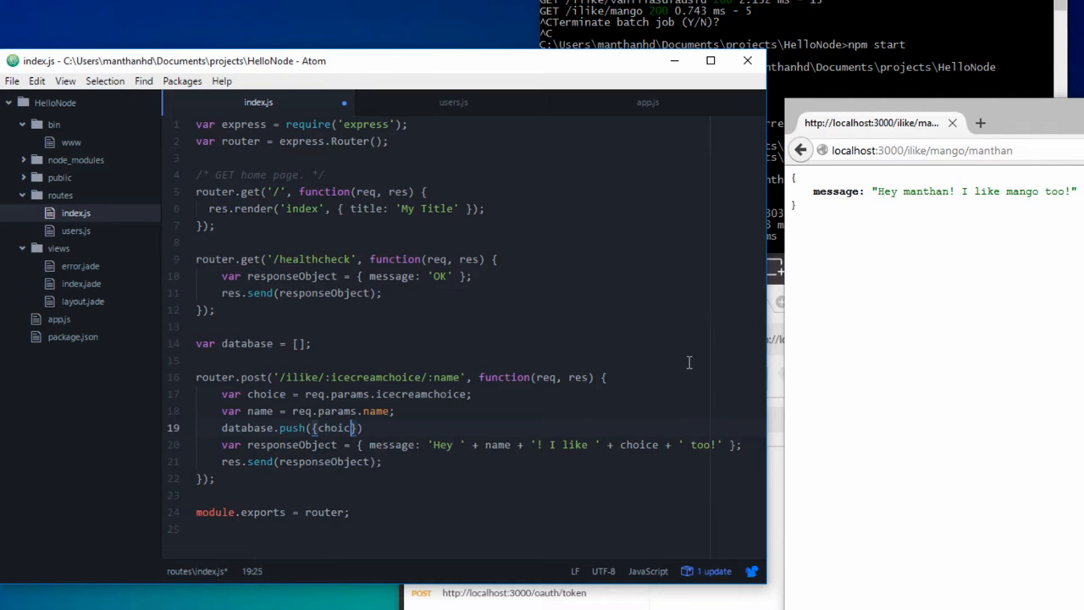
{"action": "type", "text": ": choice,"}
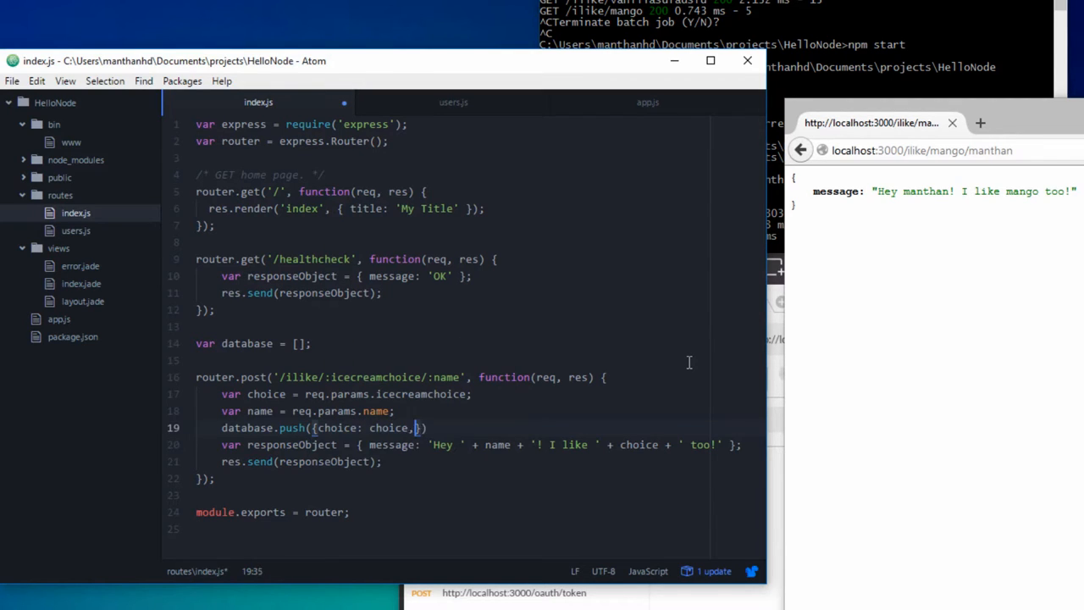
{"action": "type", "text": "name: name}"}
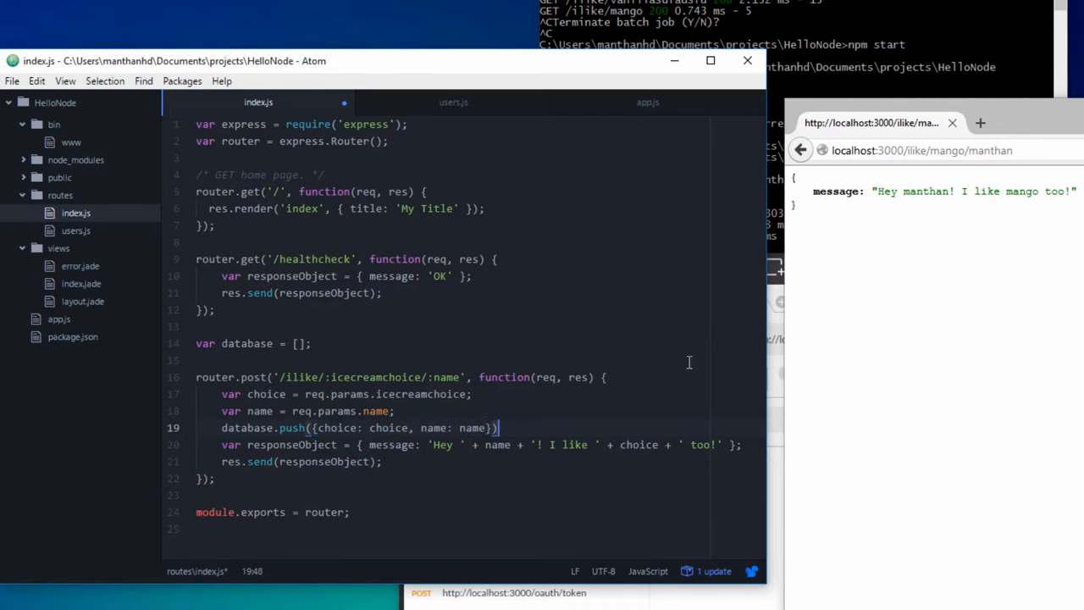
{"action": "left_click", "coordinate": [431, 444]}
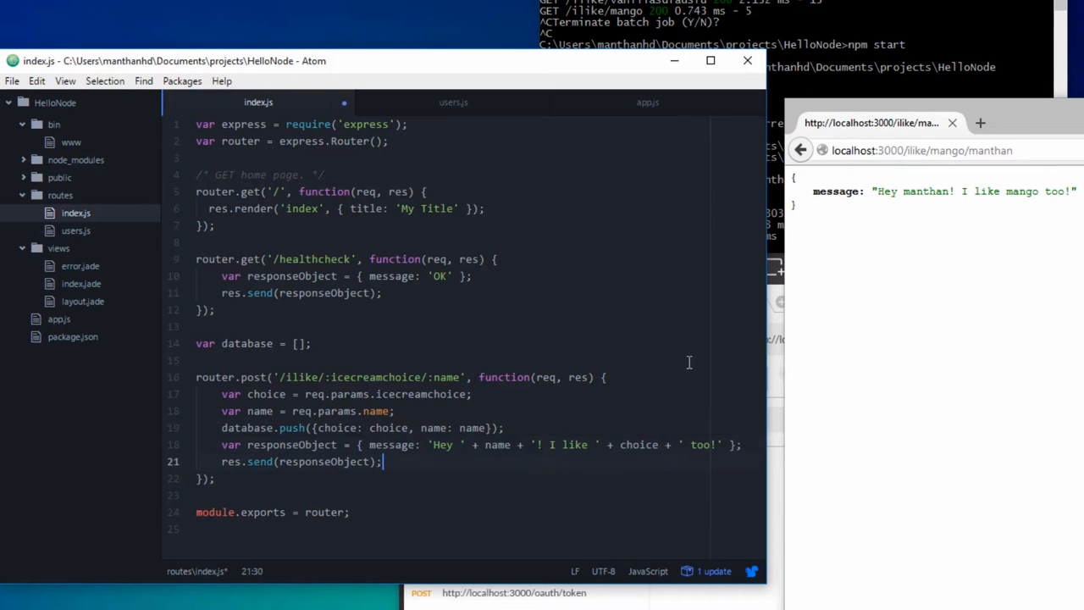
{"action": "left_click", "coordinate": [503, 427]}
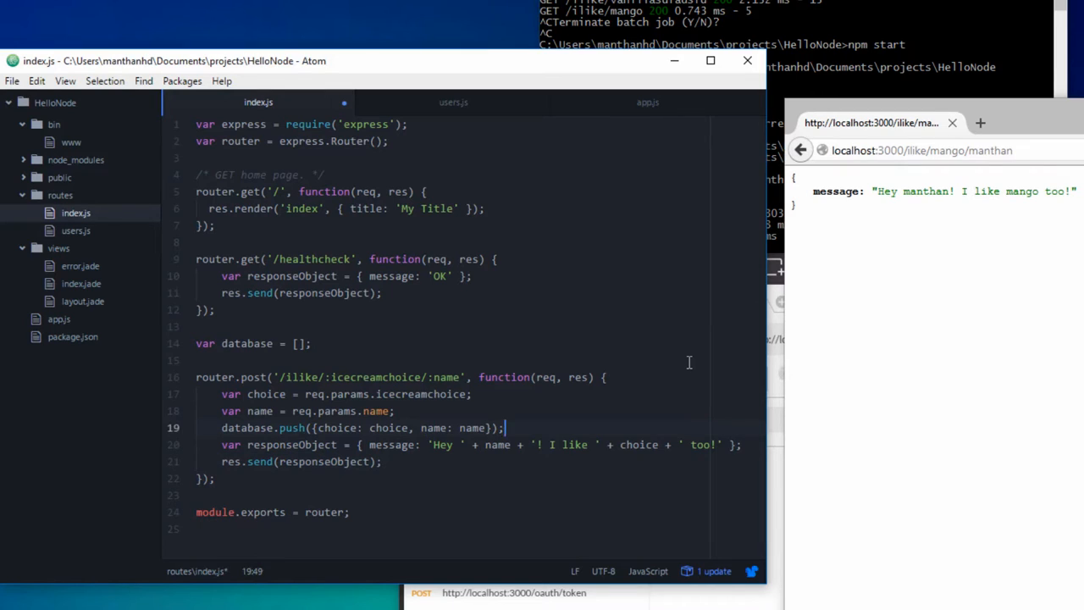
{"action": "key", "text": "enter"}
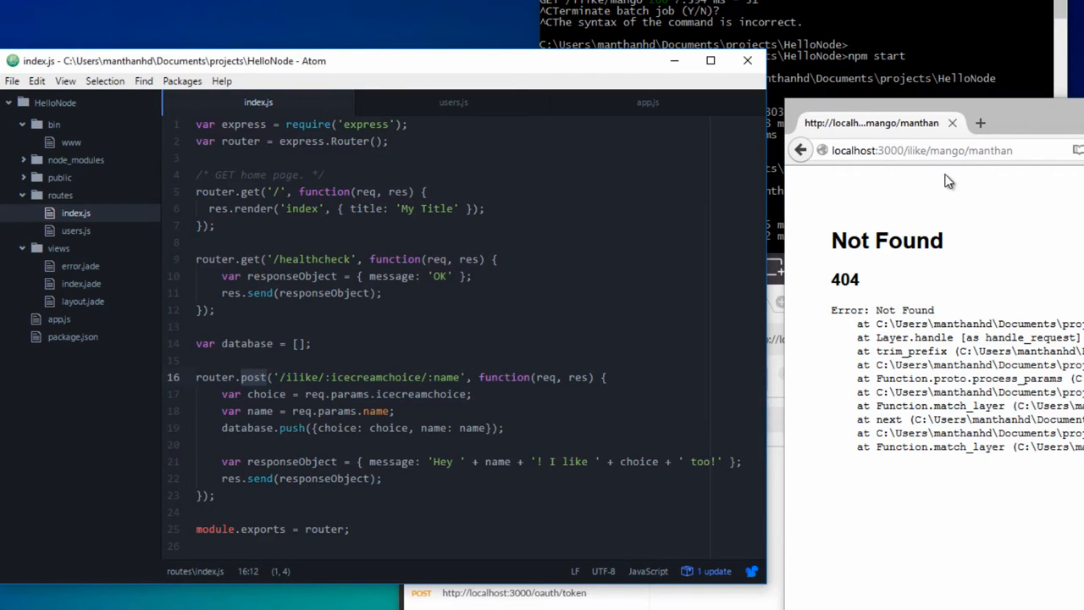
{"action": "mouse_move", "coordinate": [898, 173]}
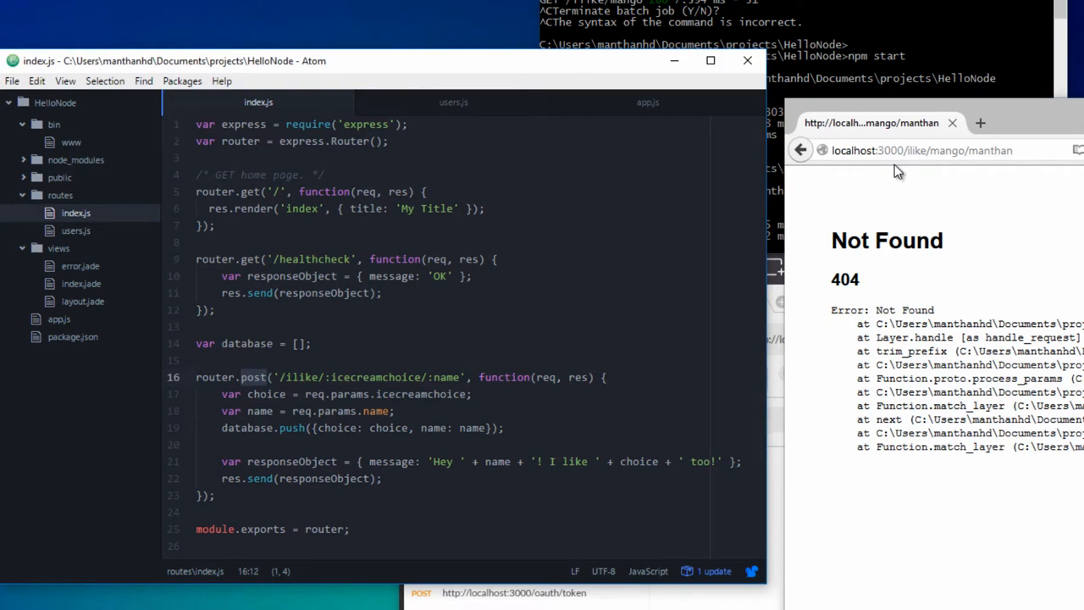
{"action": "mouse_move", "coordinate": [905, 174]}
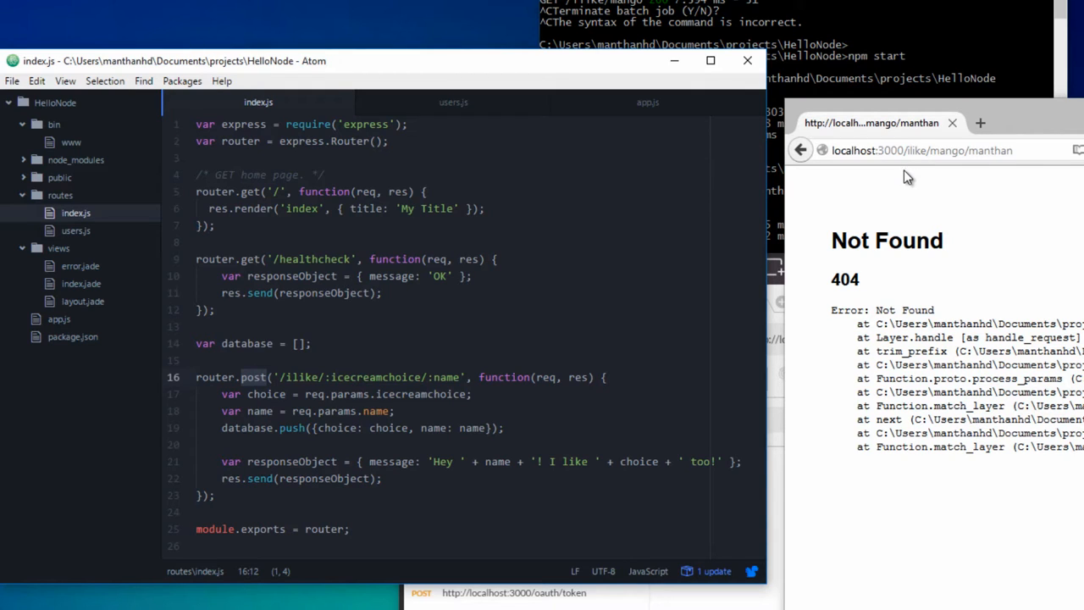
{"action": "mouse_move", "coordinate": [827, 444]}
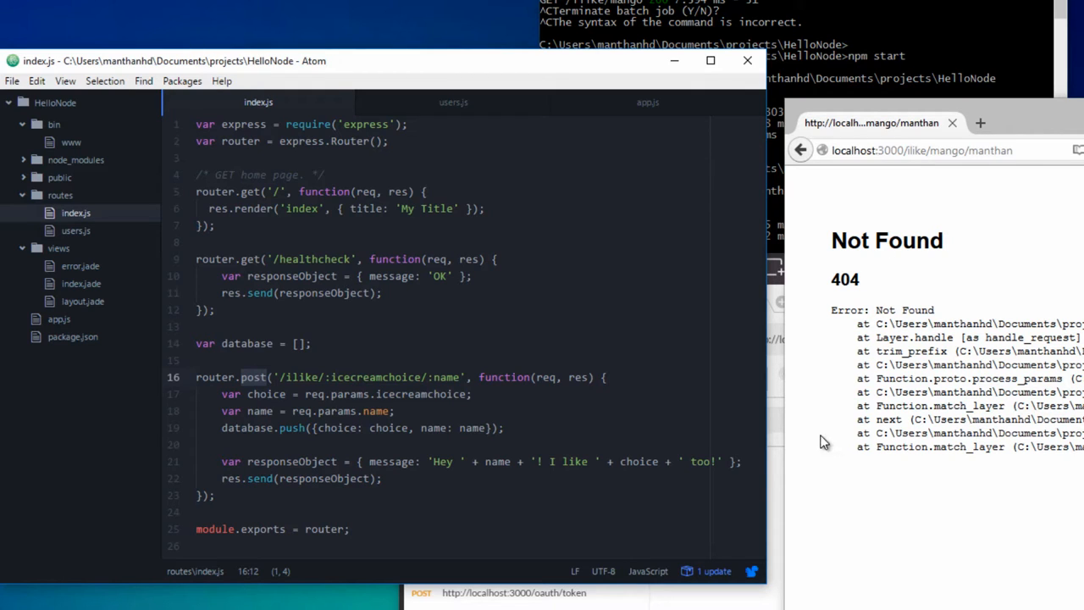
{"action": "mouse_move", "coordinate": [913, 234]}
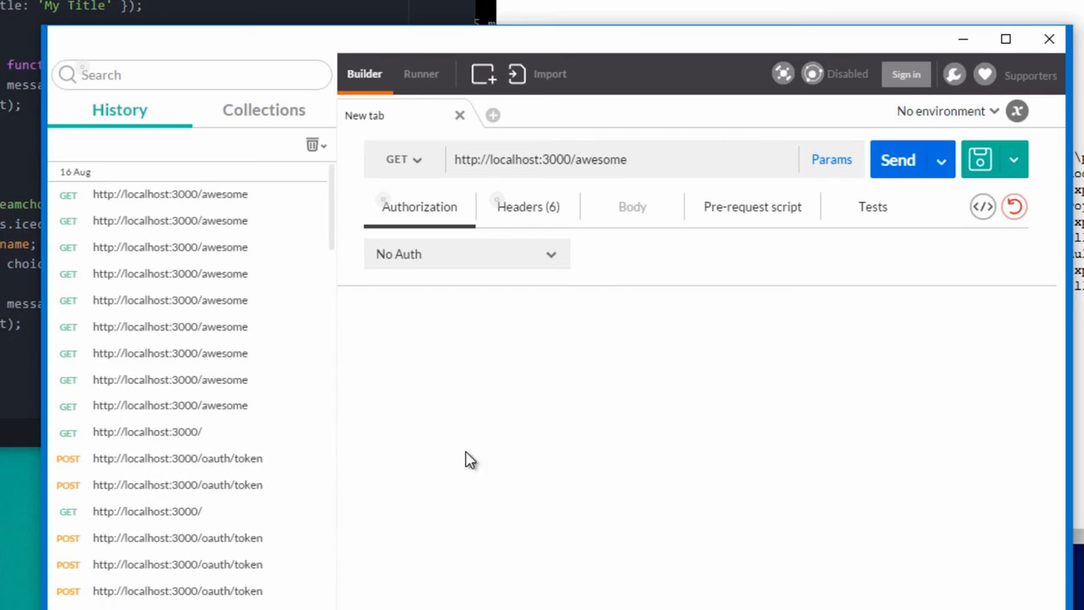
- Rewrite the request address to localhost:3000/ilike/mango/manthan
{"action": "double_click", "coordinate": [602, 159]}
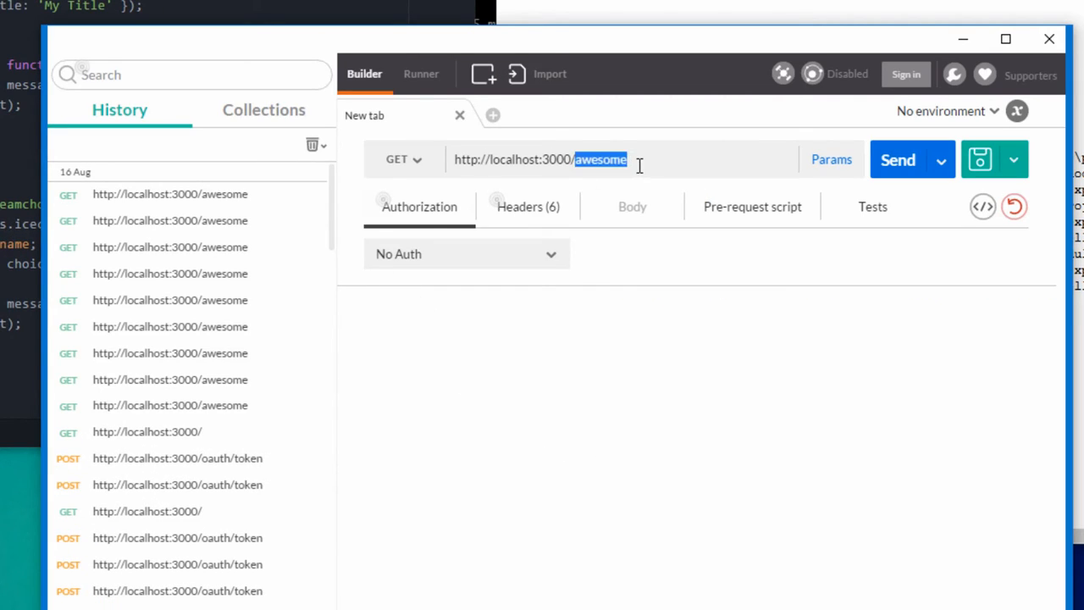
{"action": "left_click", "coordinate": [403, 160]}
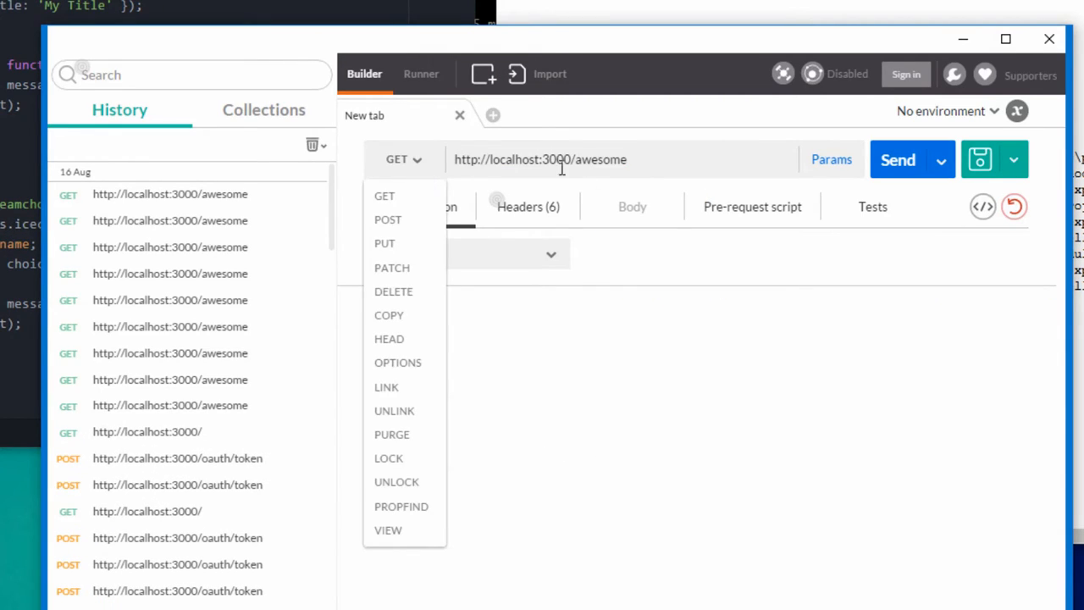
{"action": "left_click", "coordinate": [385, 197]}
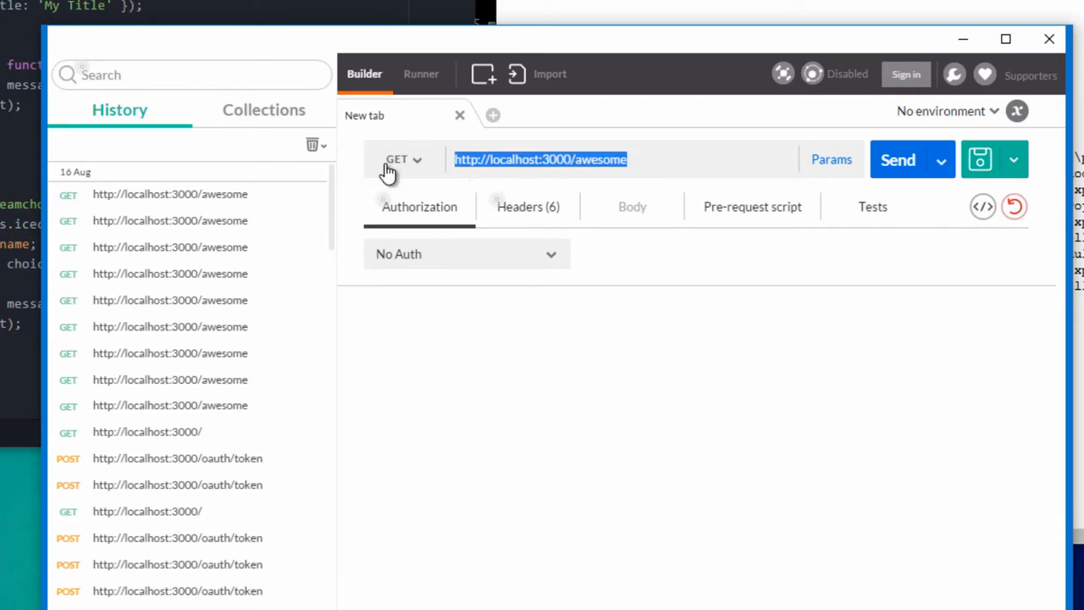
{"action": "mouse_move", "coordinate": [652, 108]}
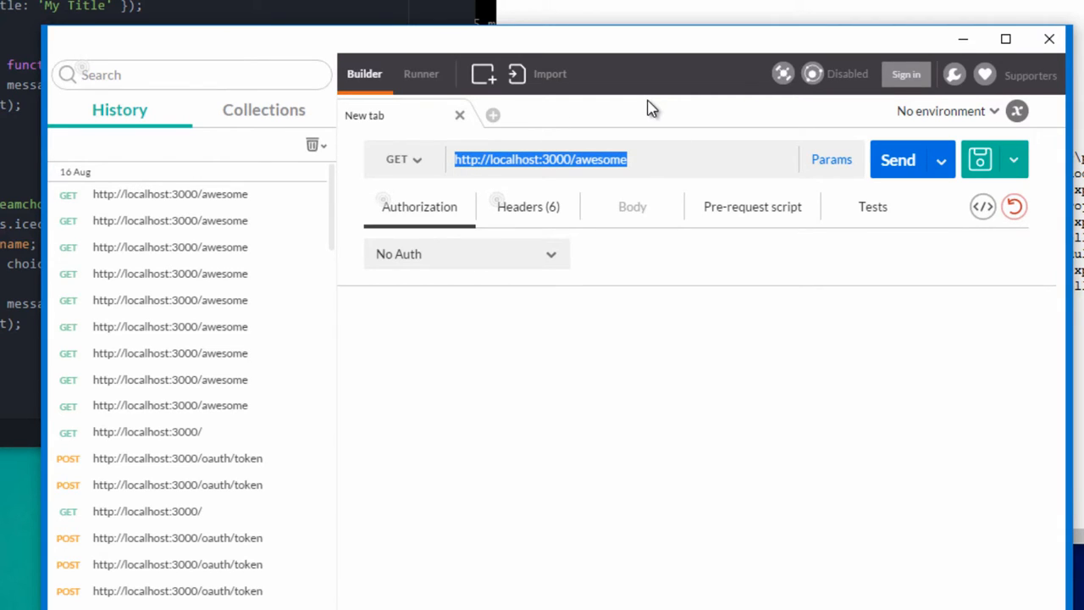
{"action": "mouse_move", "coordinate": [570, 175]}
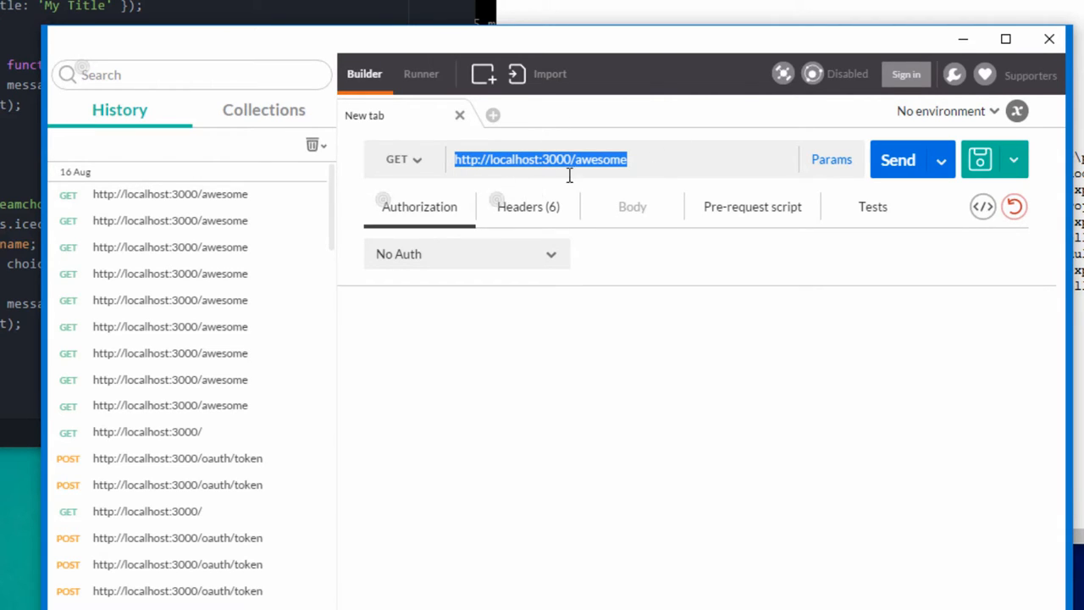
{"action": "mouse_move", "coordinate": [416, 170]}
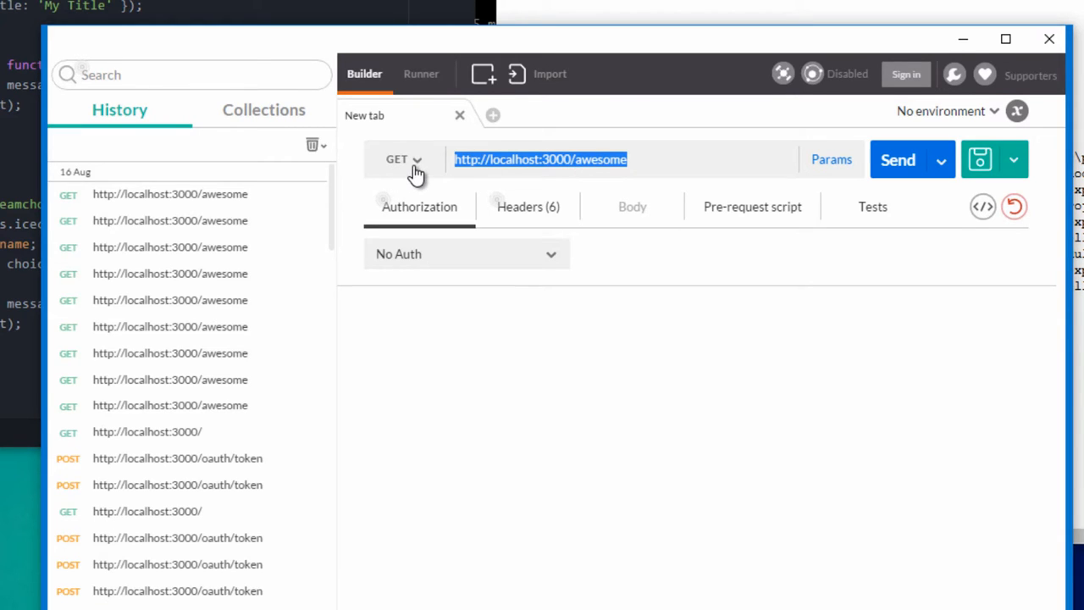
{"action": "left_click", "coordinate": [403, 160]}
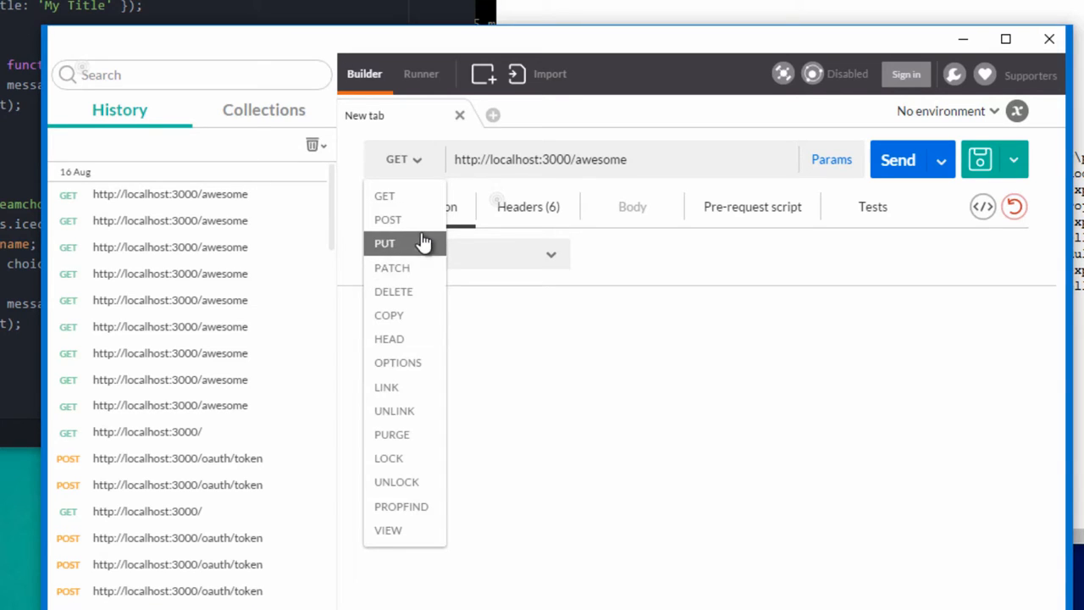
{"action": "mouse_move", "coordinate": [534, 330]}
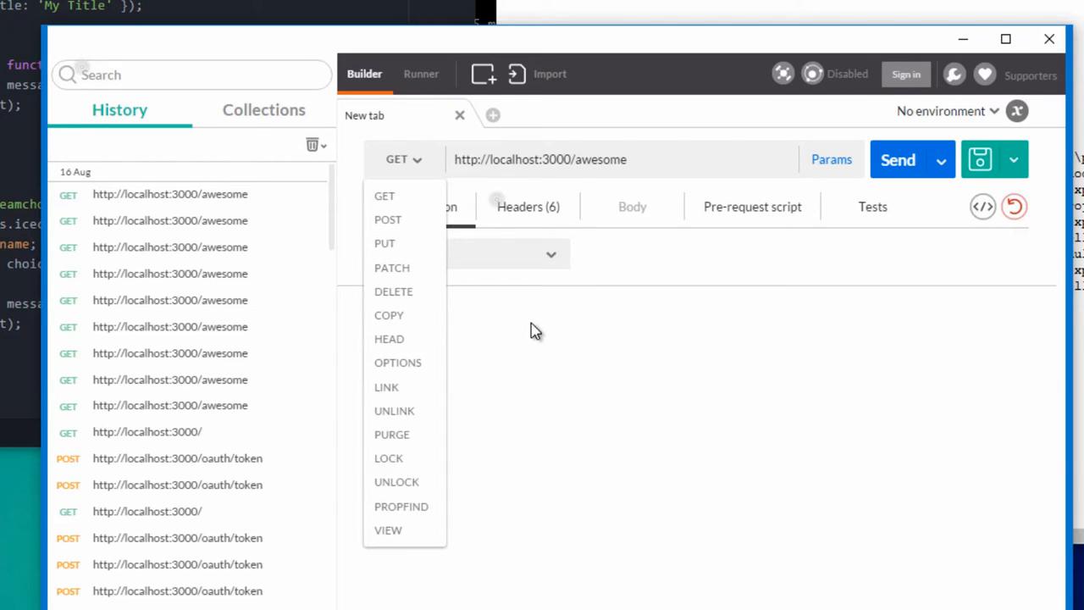
{"action": "mouse_move", "coordinate": [405, 268]}
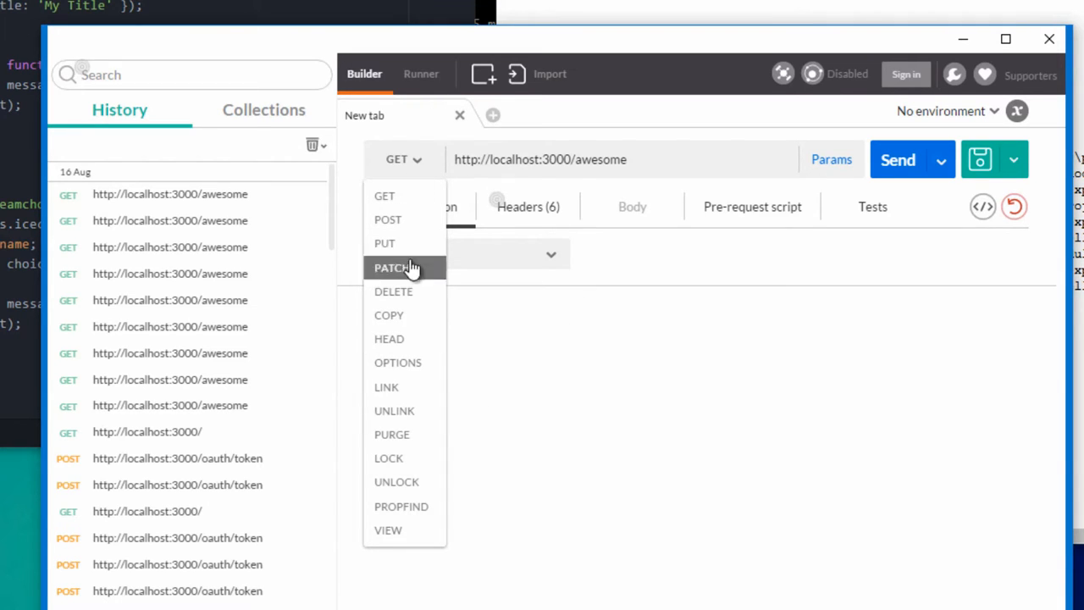
{"action": "mouse_move", "coordinate": [601, 450]}
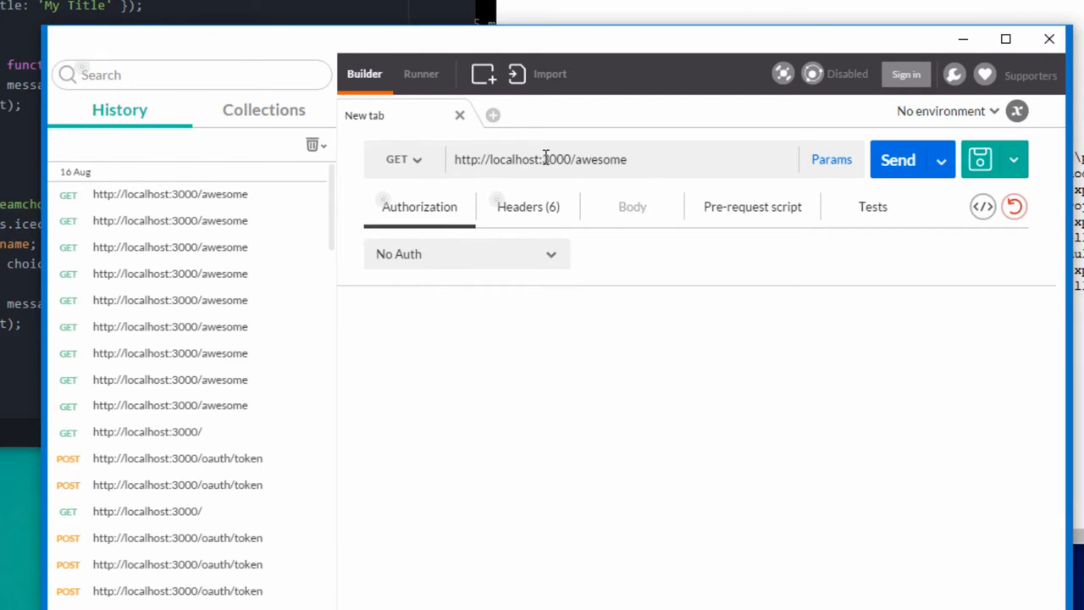
{"action": "mouse_move", "coordinate": [410, 176]}
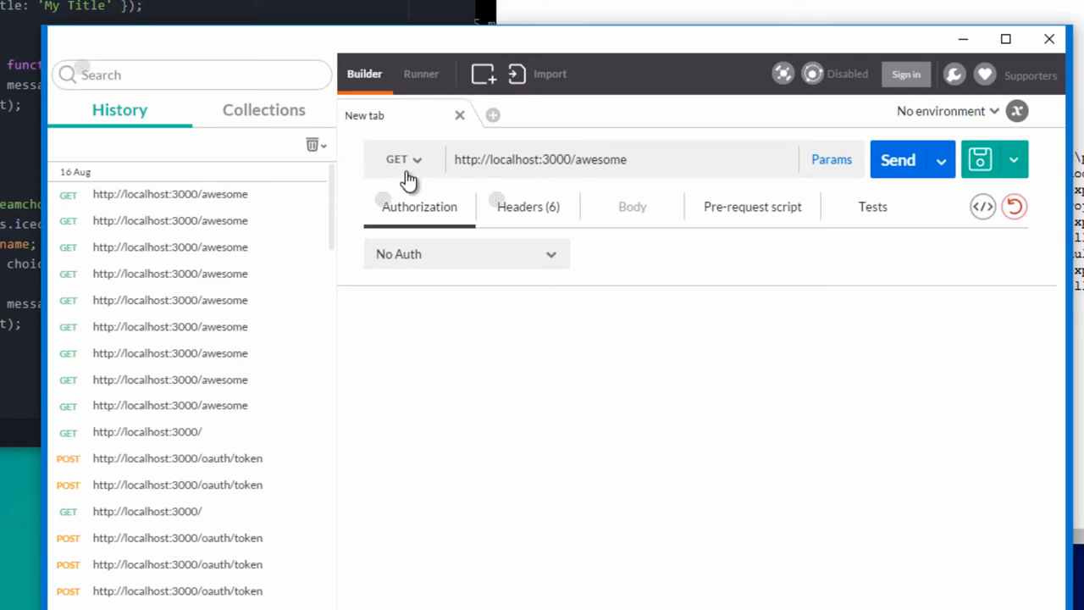
{"action": "double_click", "coordinate": [599, 160]}
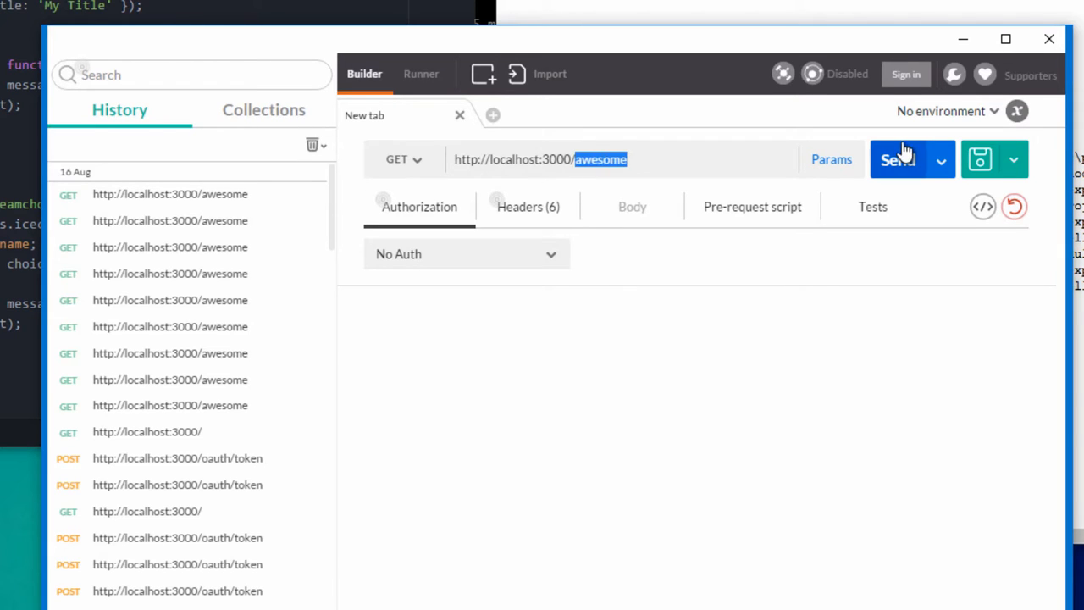
{"action": "type", "text": "ilike"}
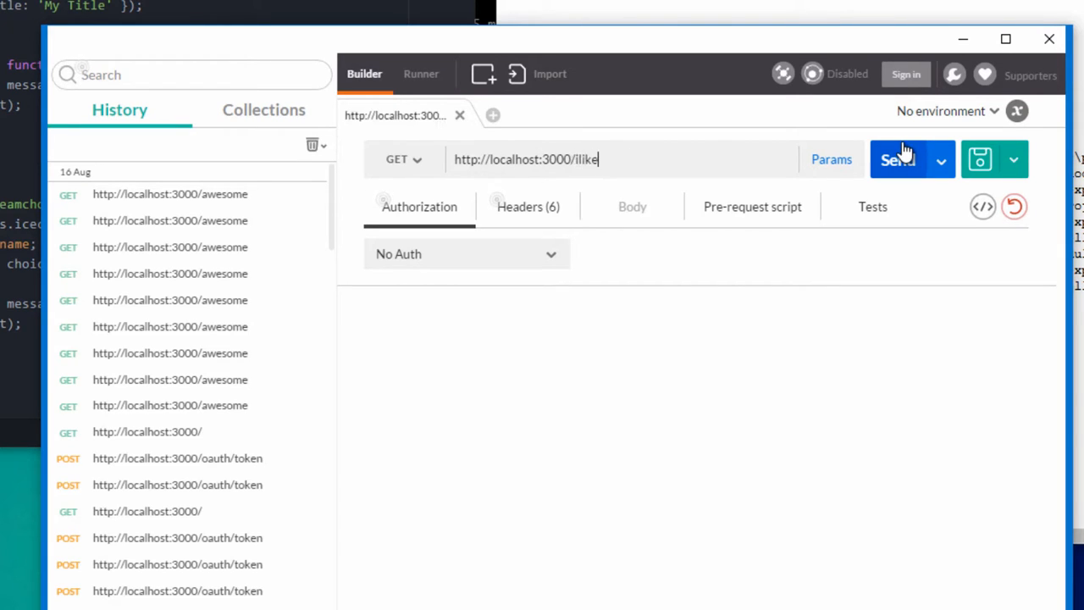
{"action": "type", "text": "/manag"}
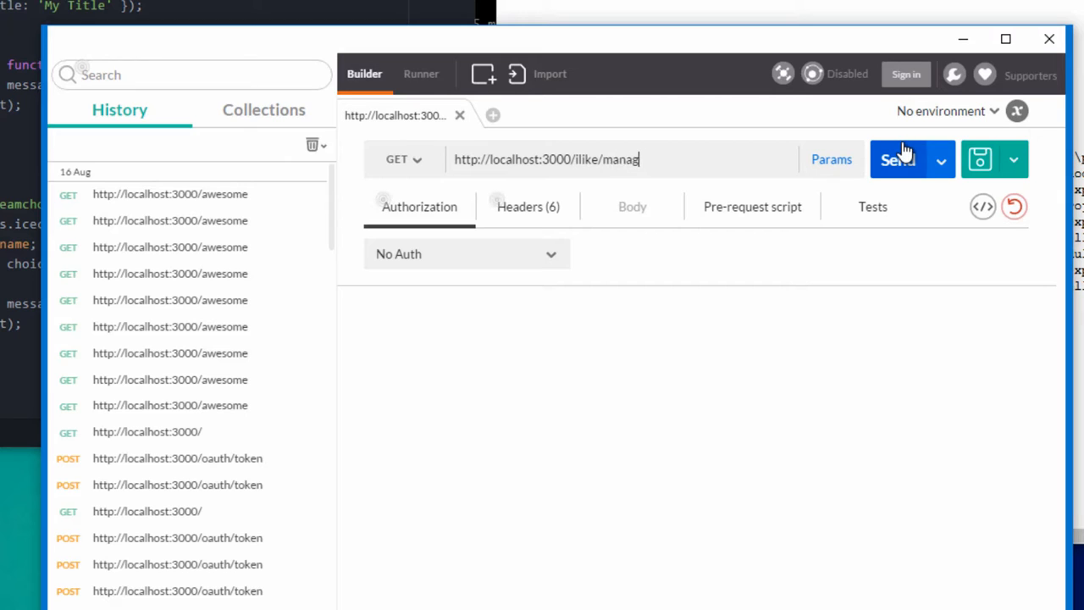
{"action": "type", "text": "mango/"}
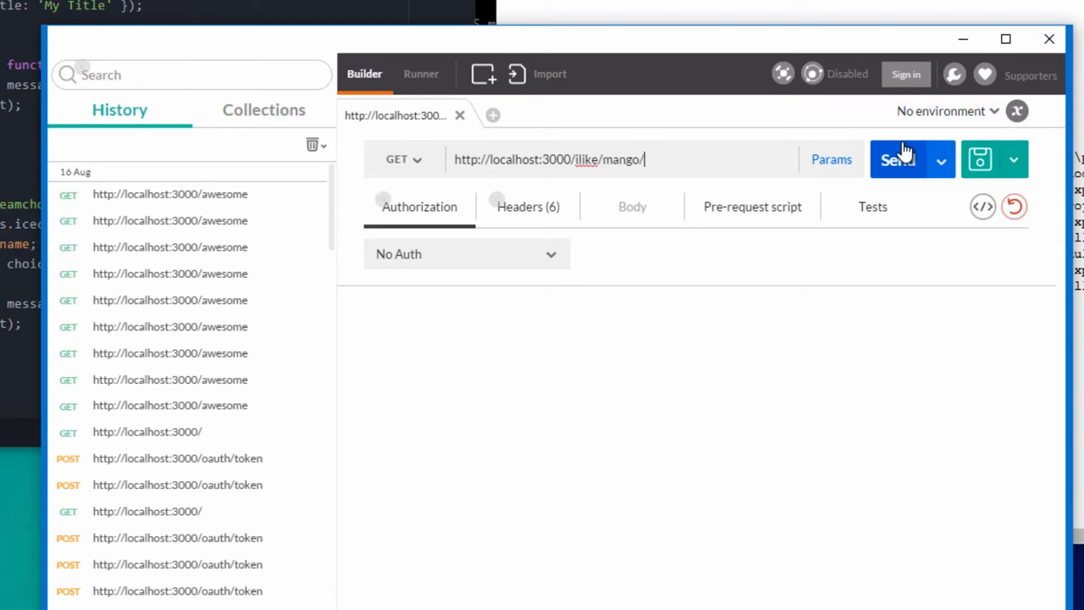
{"action": "type", "text": "manthan"}
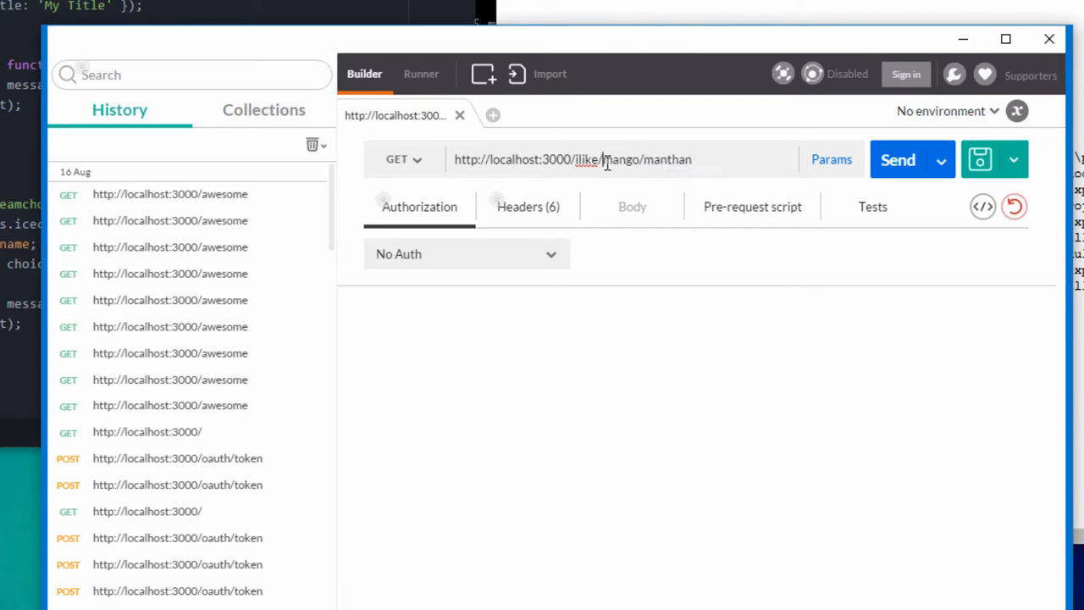
{"action": "double_click", "coordinate": [620, 160]}
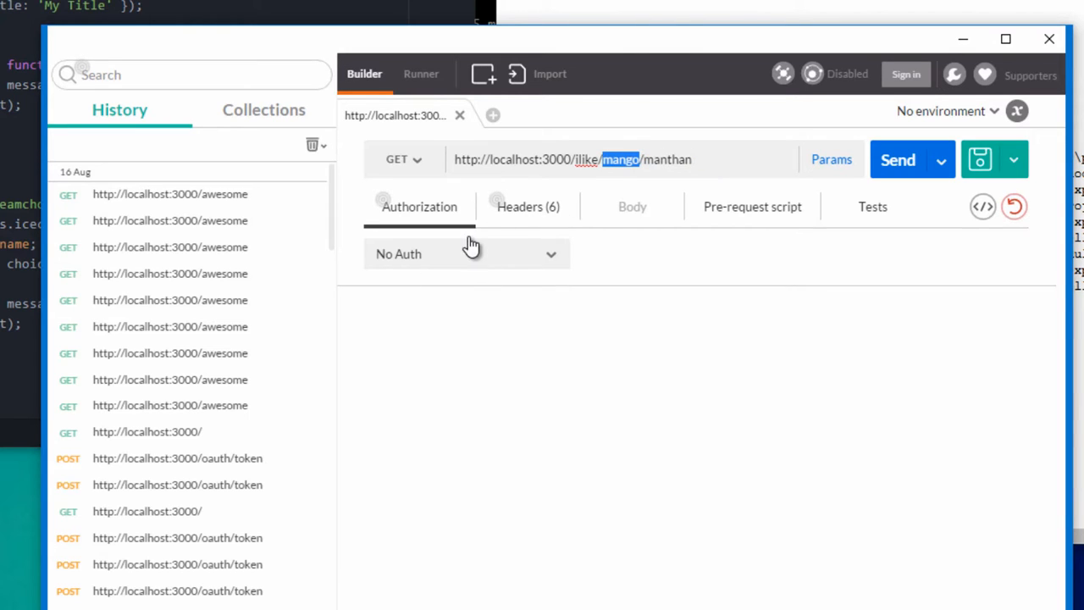
- Delete the stored request headers including X-Api-Key and switch the method to POST
{"action": "left_click", "coordinate": [529, 207]}
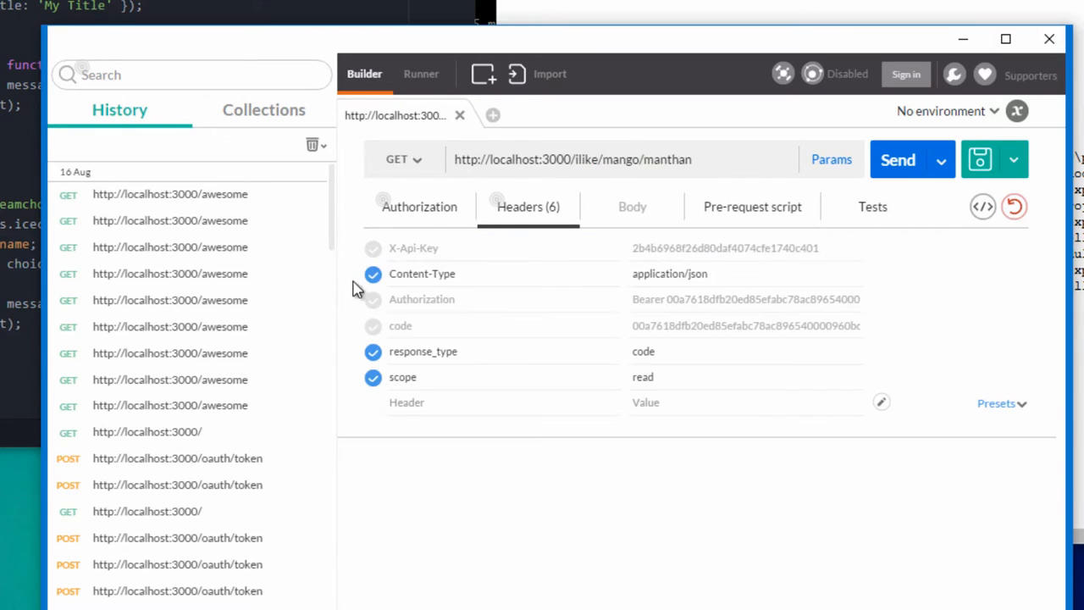
{"action": "left_click", "coordinate": [373, 274]}
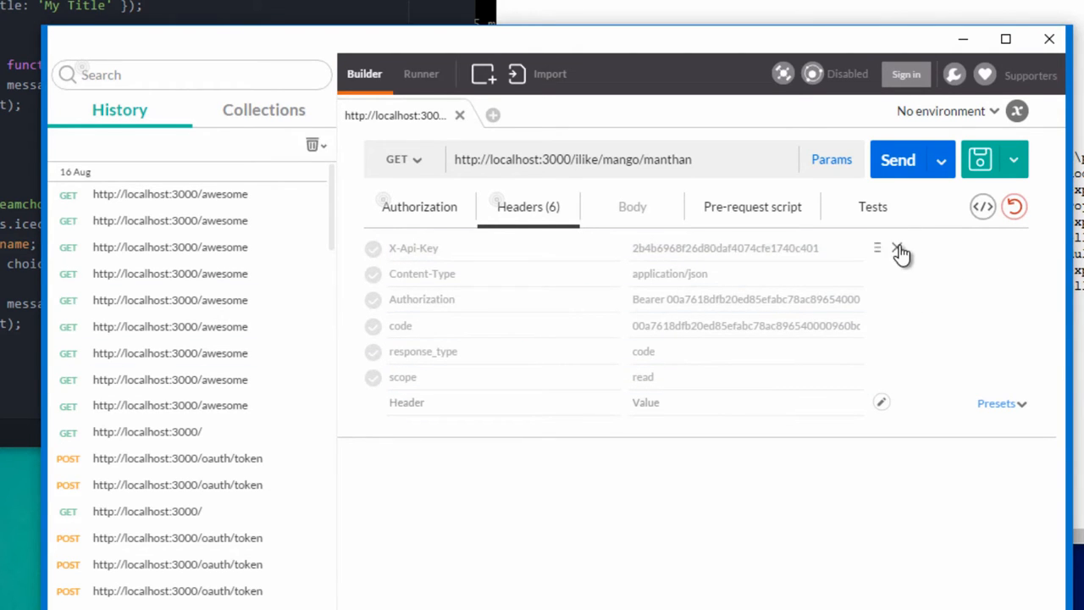
{"action": "left_click", "coordinate": [897, 247]}
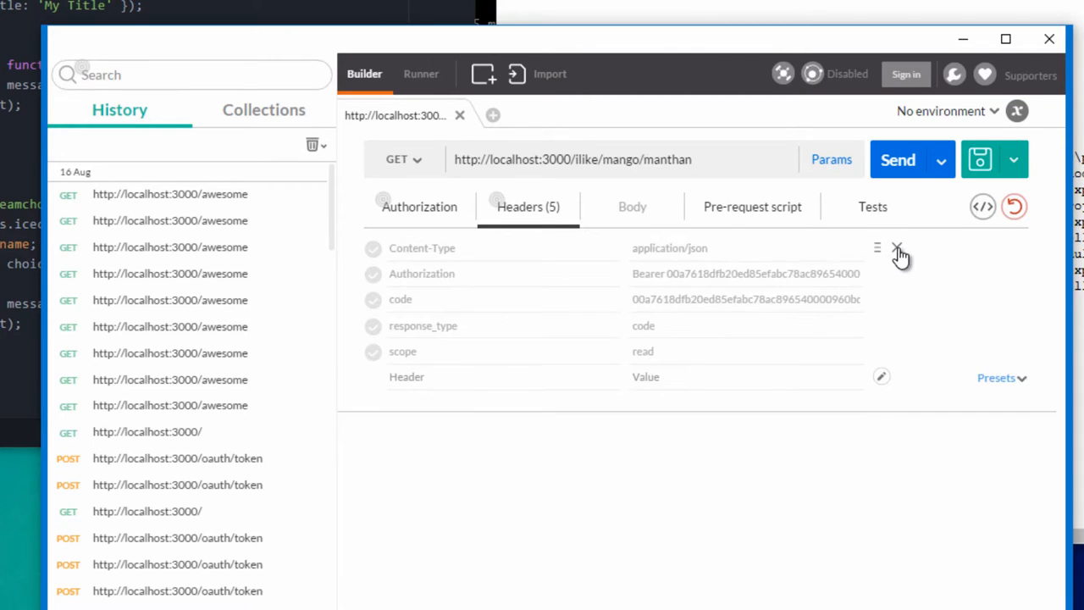
{"action": "left_click", "coordinate": [896, 247]}
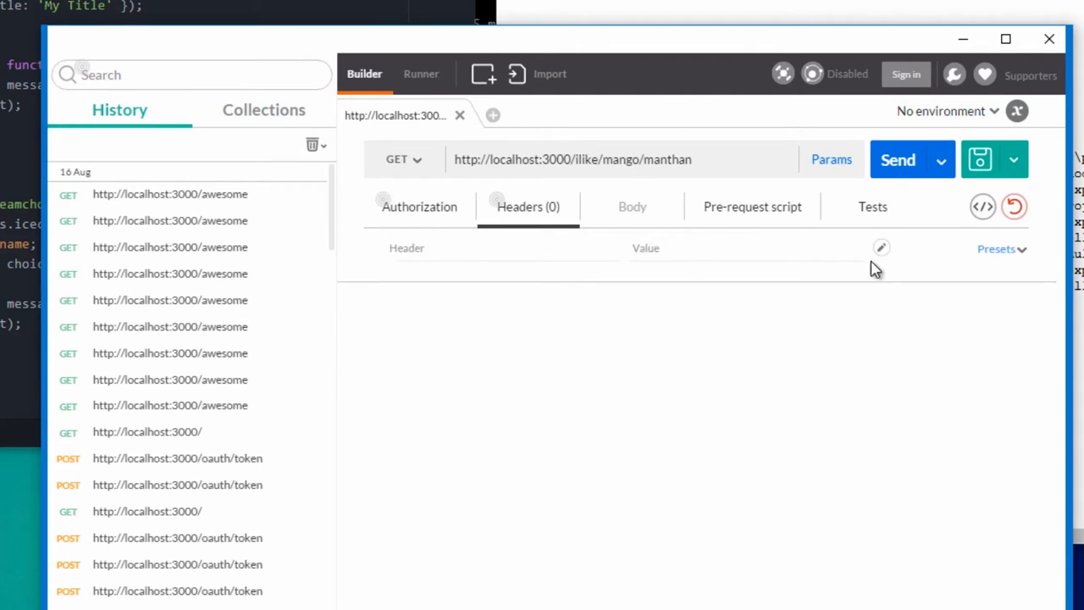
{"action": "left_click", "coordinate": [420, 206]}
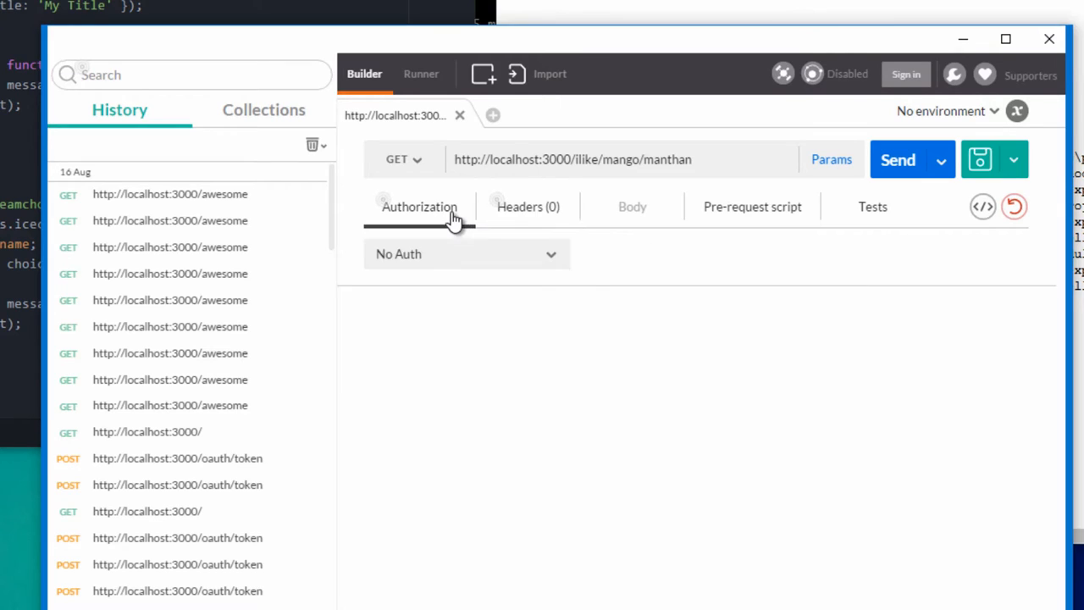
{"action": "left_click", "coordinate": [403, 159]}
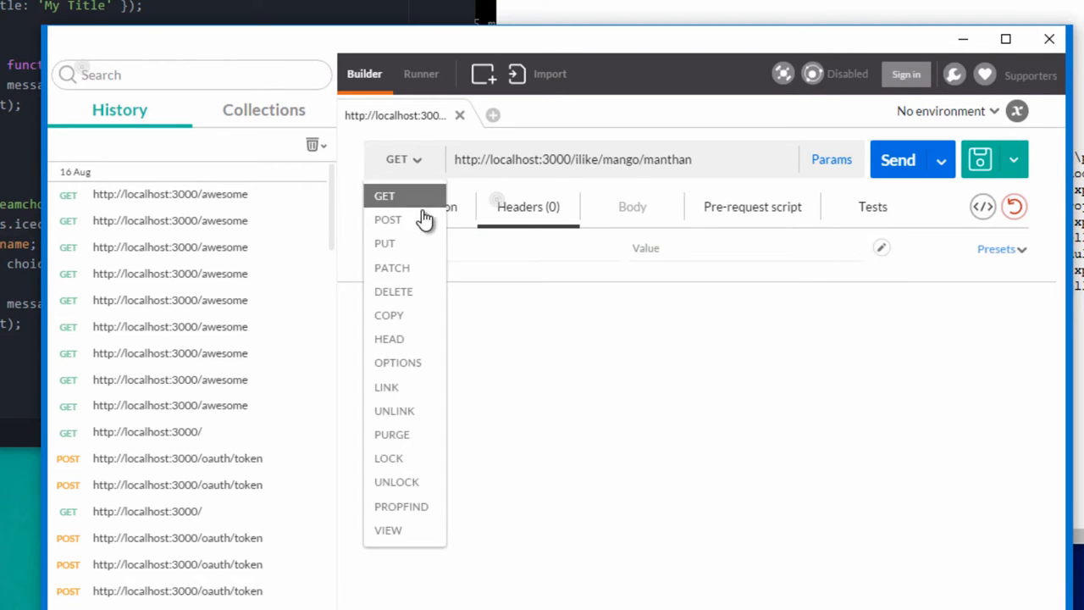
{"action": "left_click", "coordinate": [386, 221]}
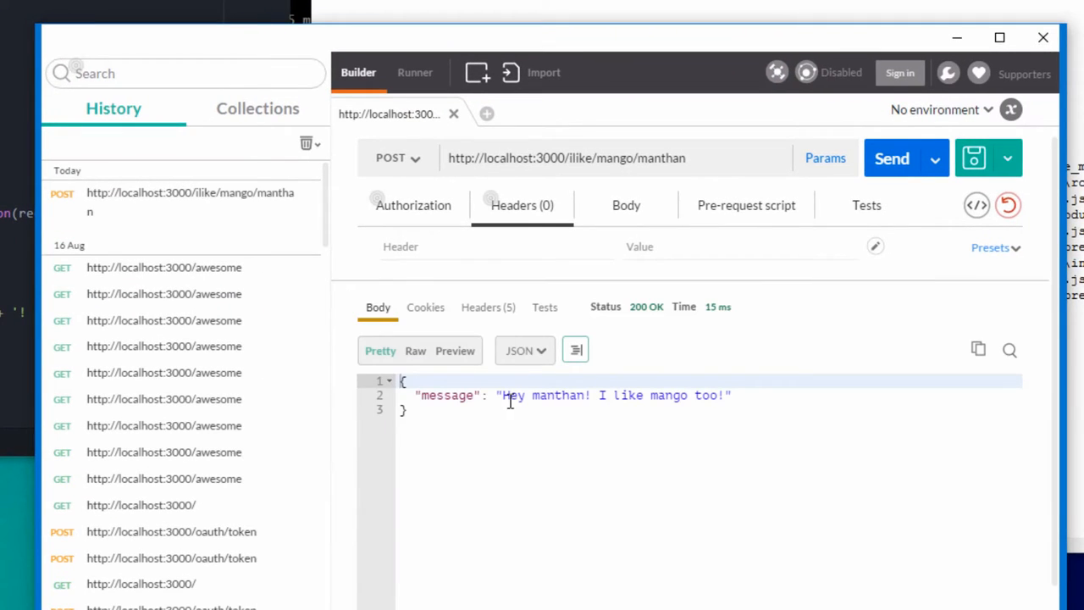
{"action": "mouse_move", "coordinate": [458, 403]}
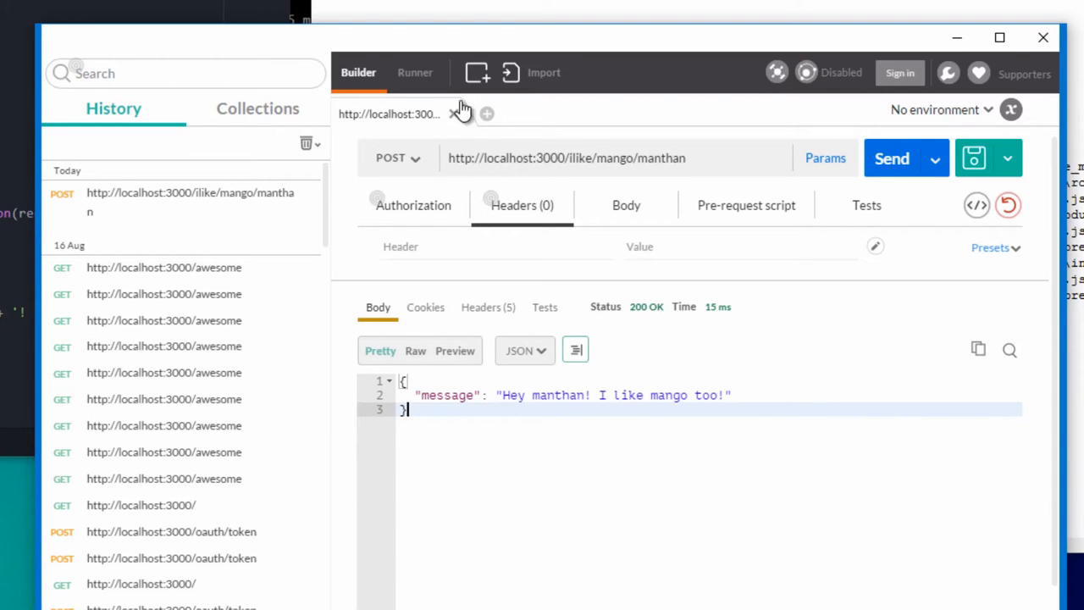
{"action": "mouse_move", "coordinate": [345, 403]}
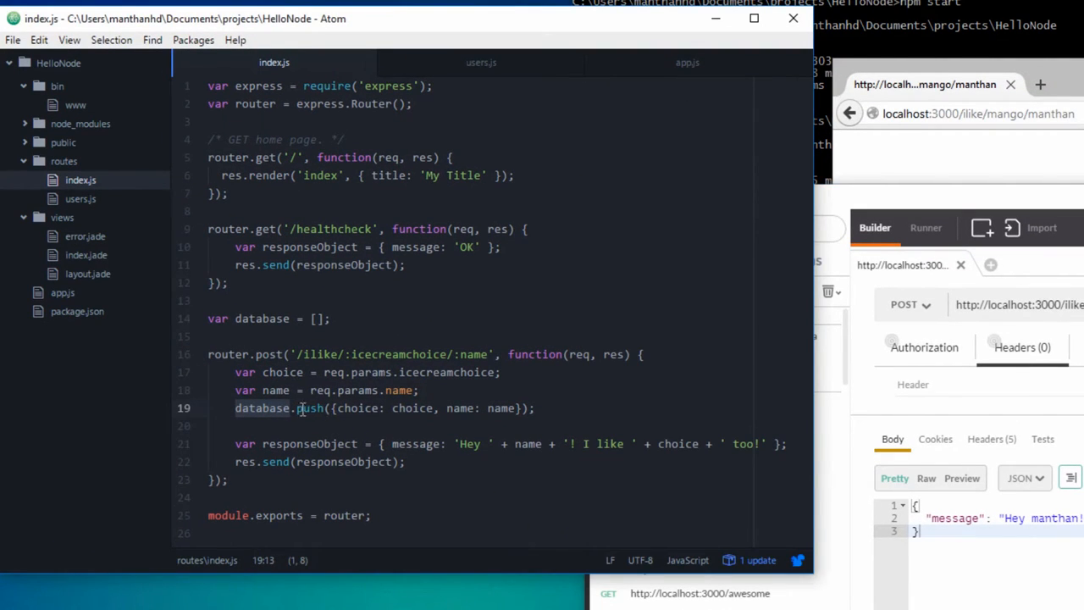
{"action": "mouse_move", "coordinate": [325, 344]}
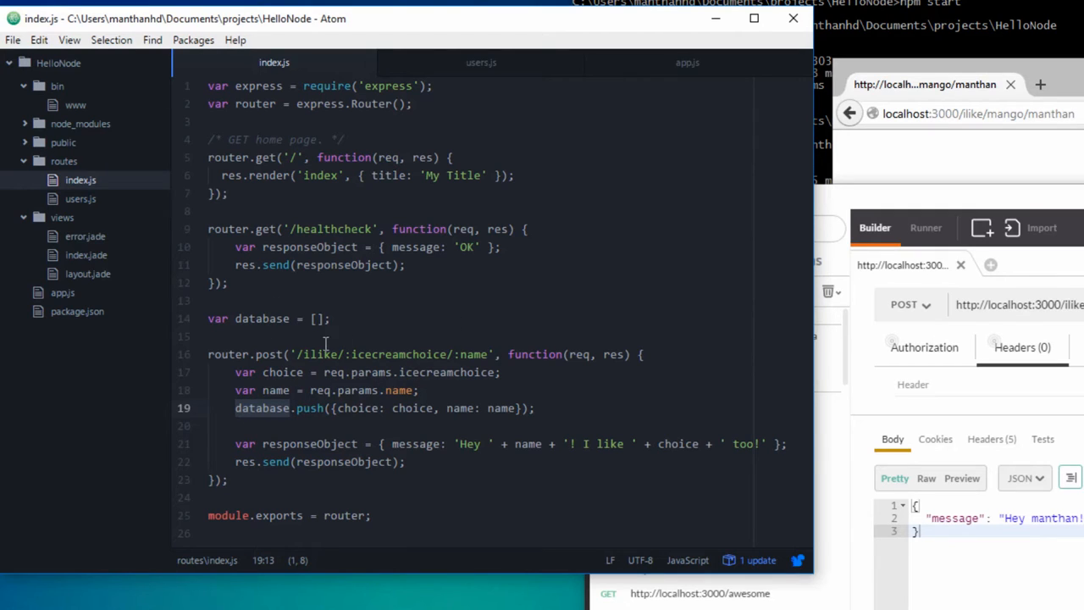
{"action": "mouse_move", "coordinate": [346, 322]}
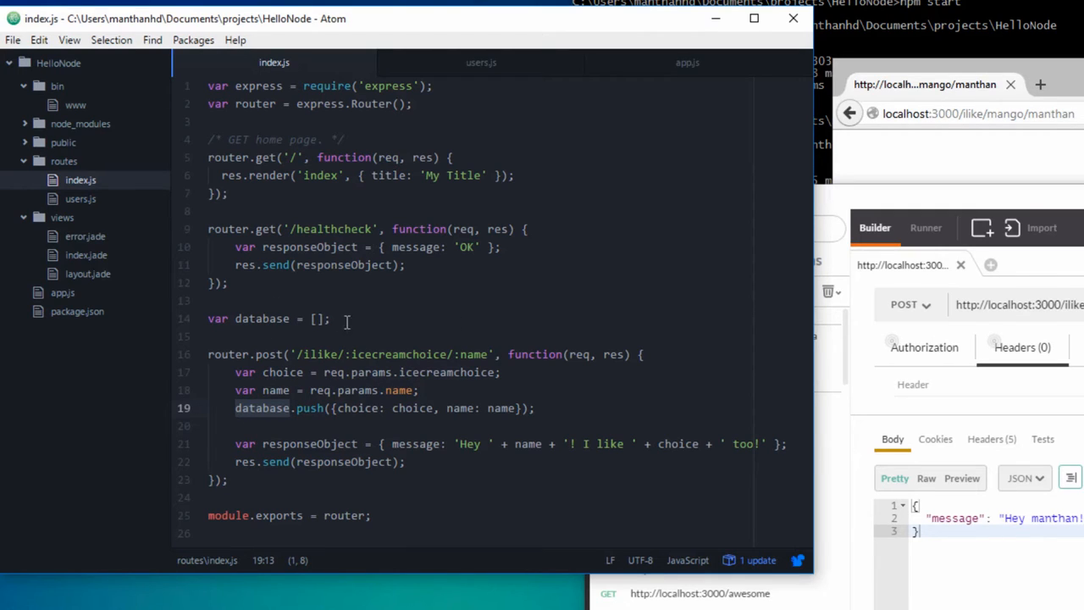
{"action": "mouse_move", "coordinate": [284, 480]}
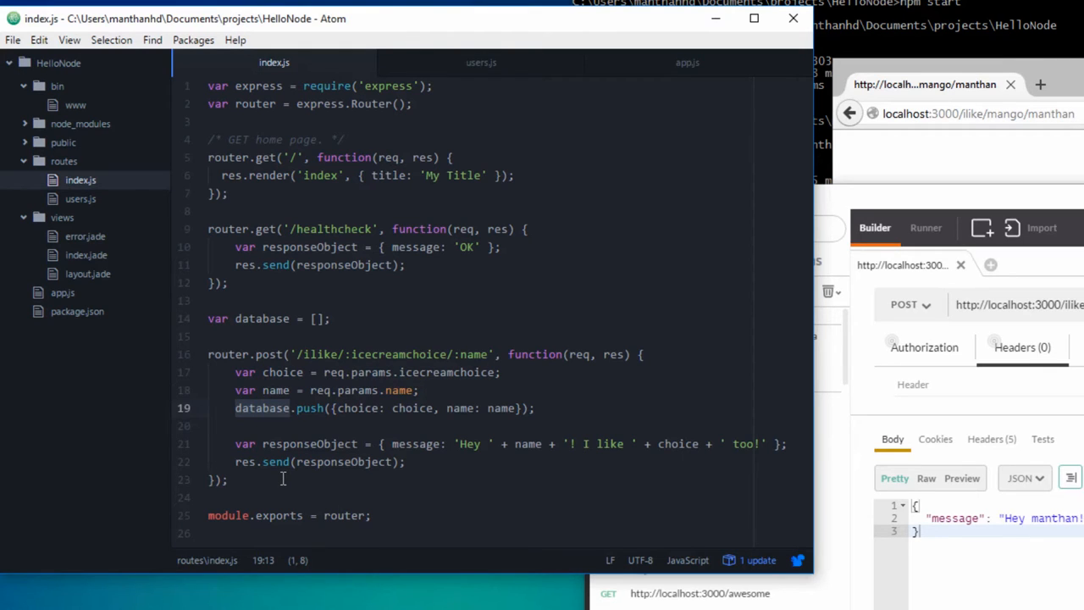
{"action": "mouse_move", "coordinate": [603, 490]}
{"action": "type", "text": "router.get("}
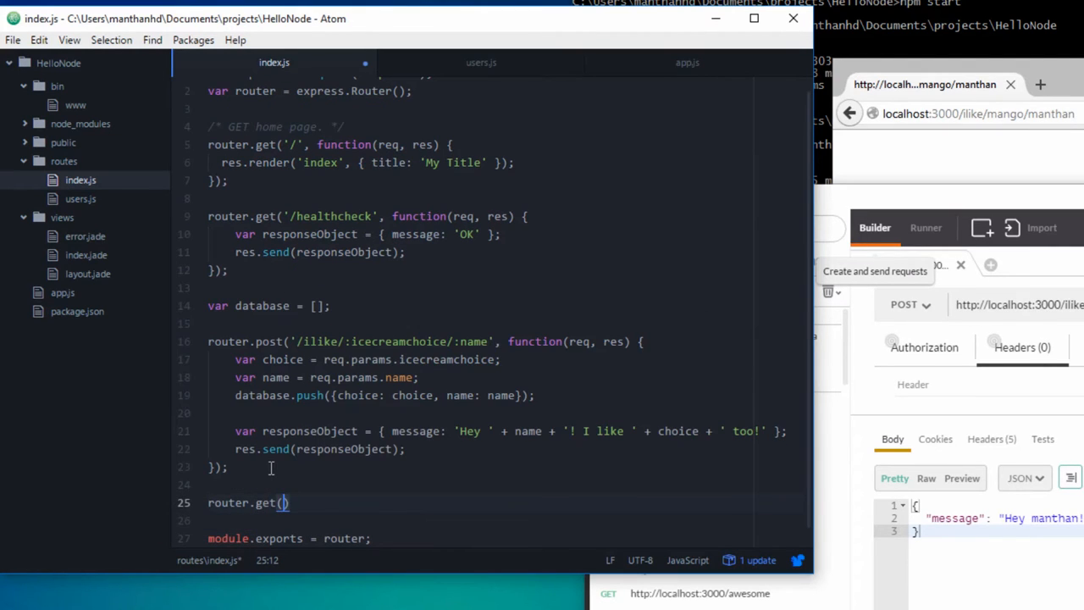
- Write router.get('/likes', function(req, res) with res.send starting the handler body
{"action": "type", "text": "'/'"}
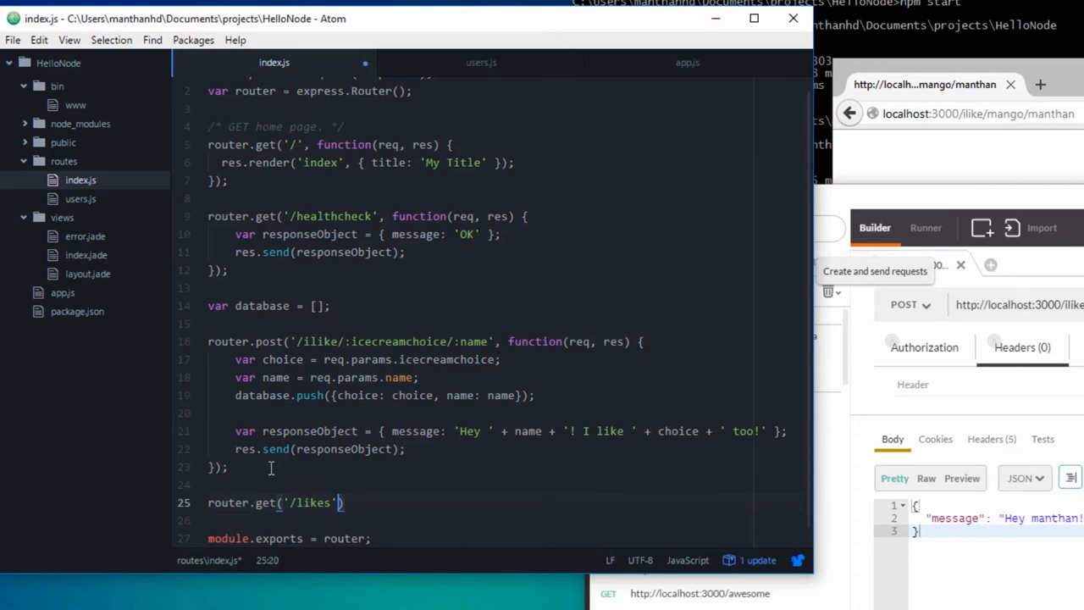
{"action": "type", "text": ", function()"}
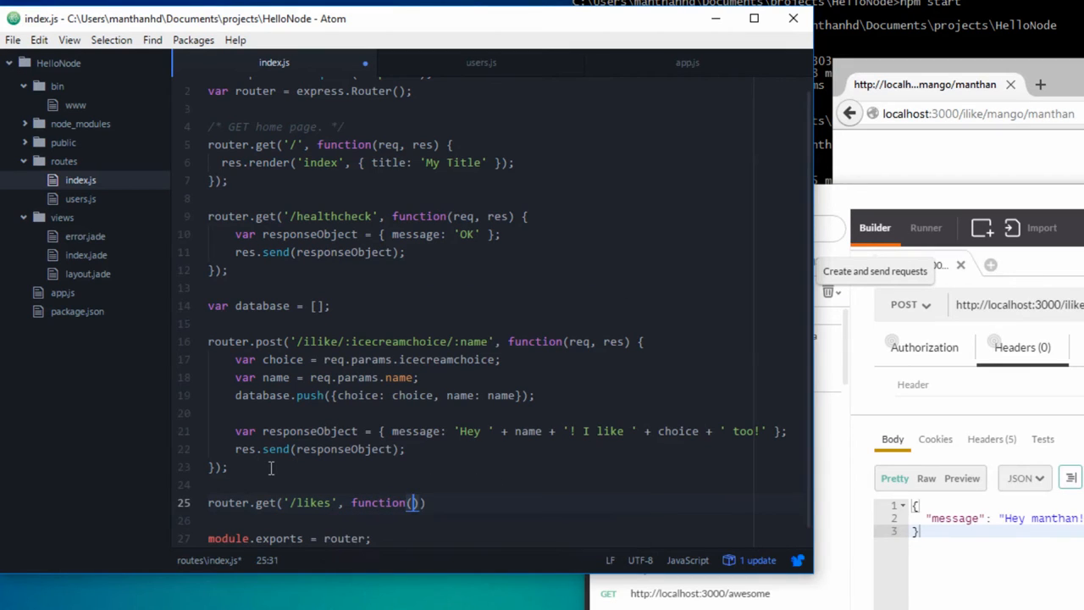
{"action": "type", "text": "req, res"}
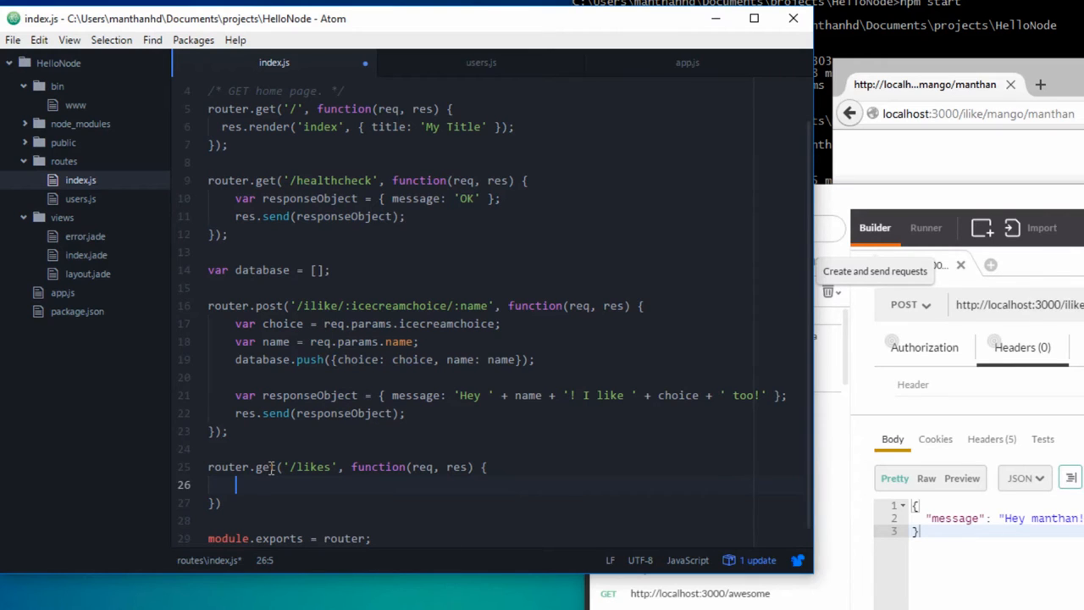
{"action": "type", "text": "res.se"}
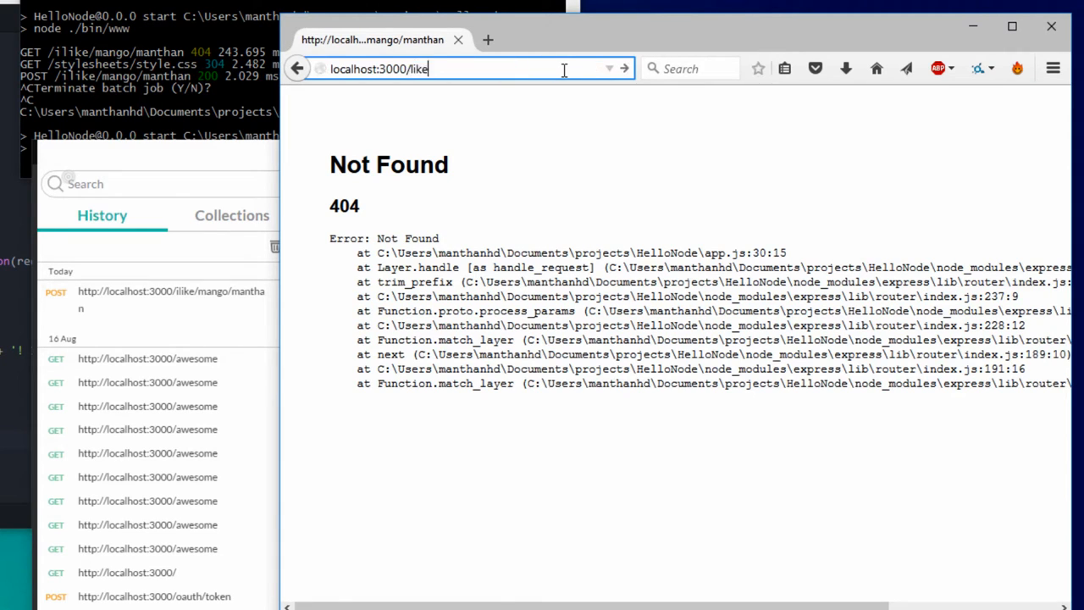
- Load localhost:3000/likes in Firefox, resend the mango like and reload to see it listed
{"action": "key", "text": "Return"}
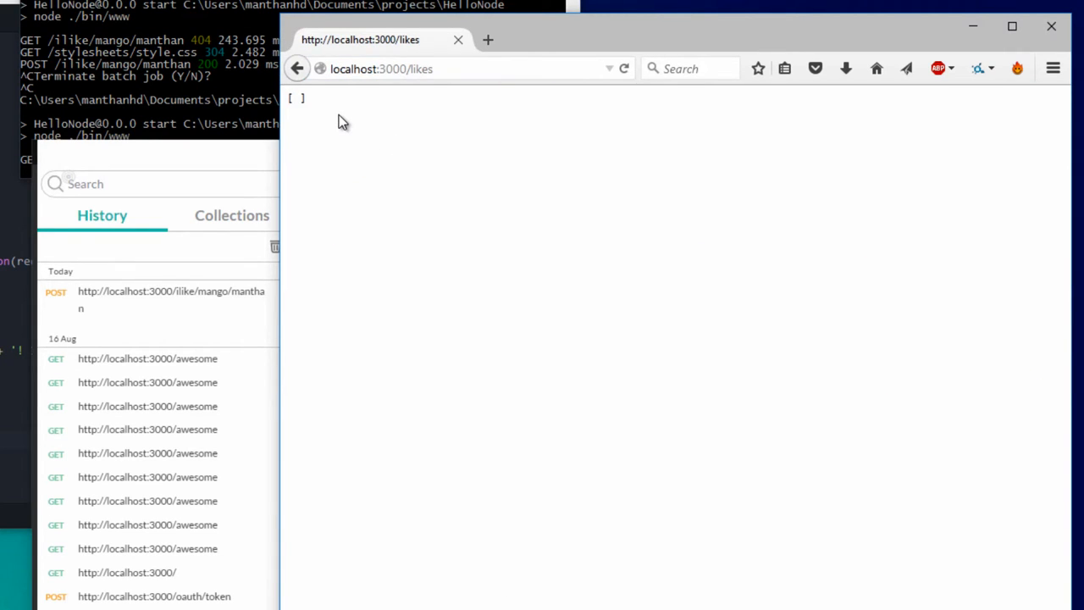
{"action": "mouse_move", "coordinate": [217, 162]}
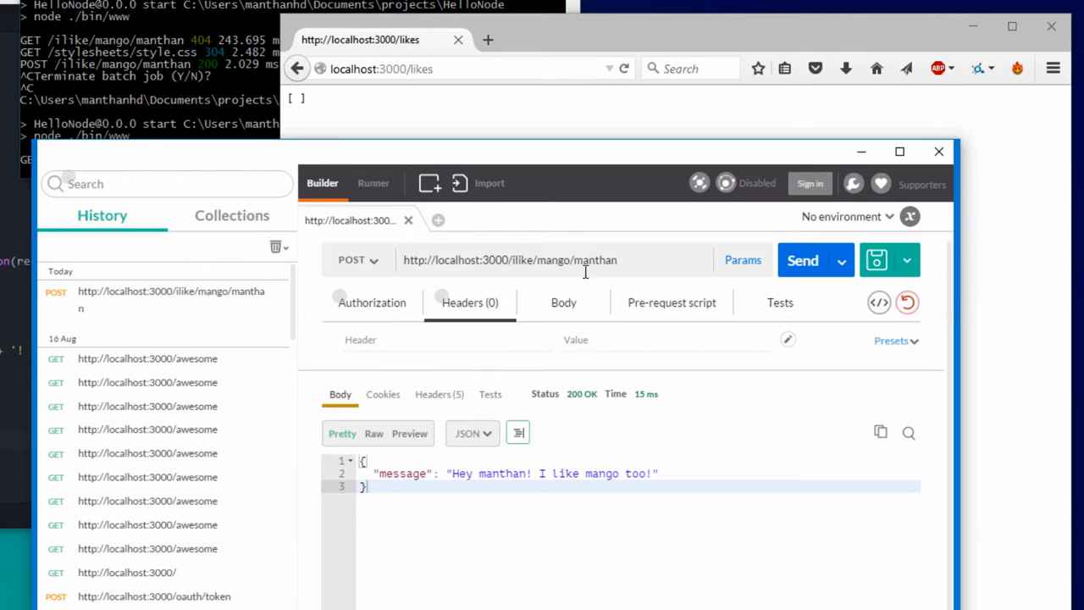
{"action": "left_click", "coordinate": [803, 261]}
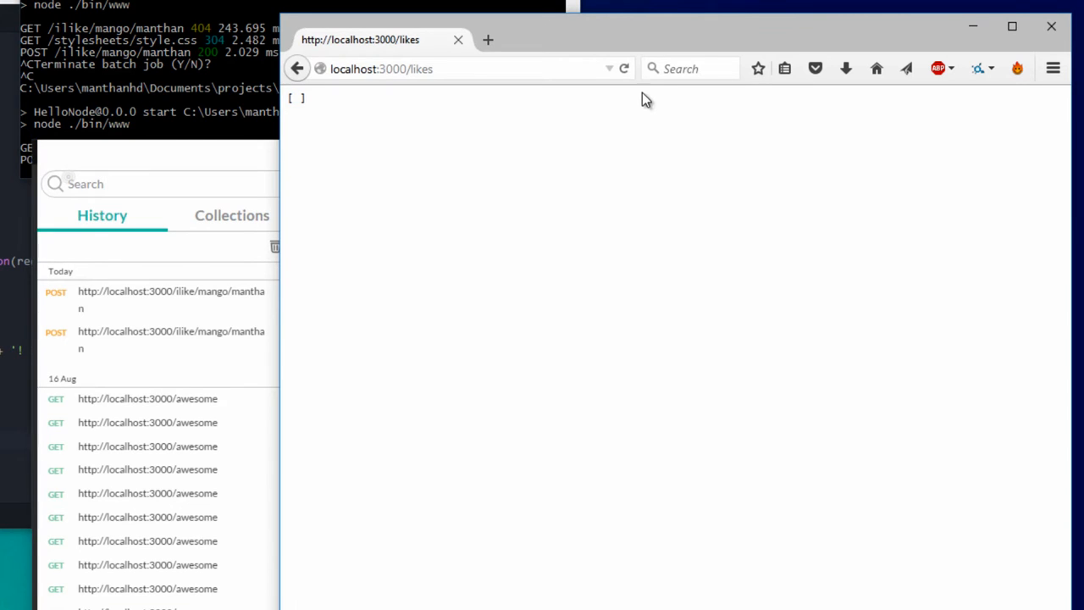
{"action": "left_click", "coordinate": [624, 68]}
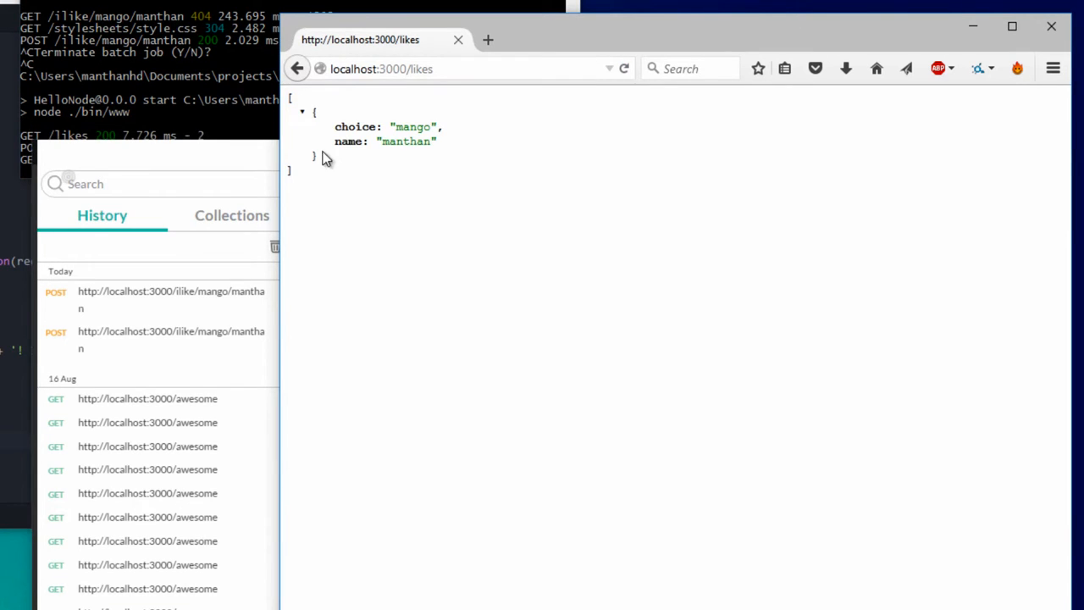
{"action": "mouse_move", "coordinate": [261, 174]}
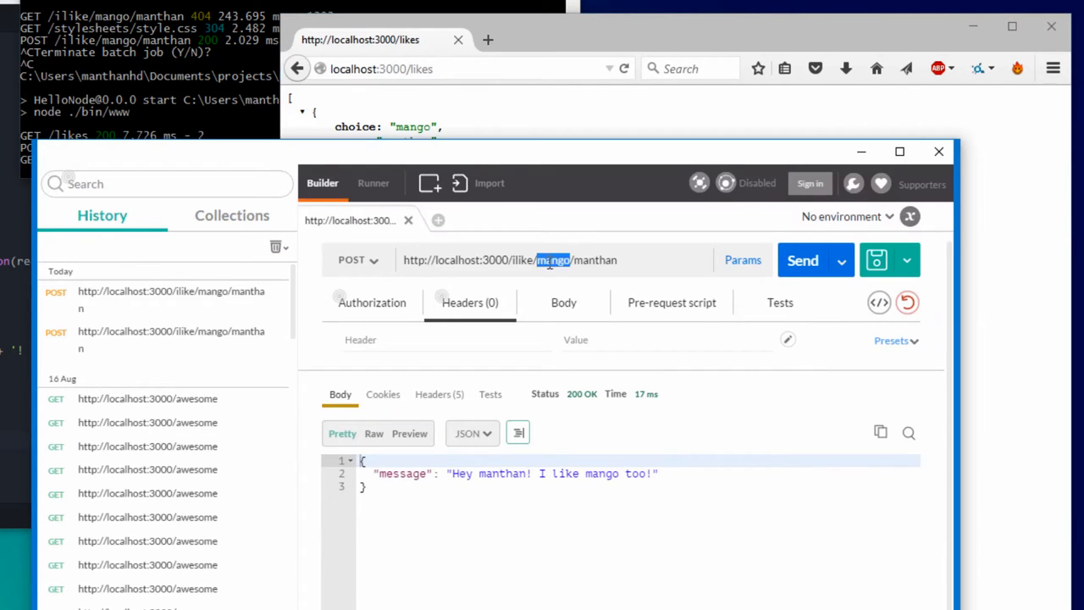
- Send a vanilla like for jon and reload /likes to see both entries
{"action": "type", "text": "vanilla"}
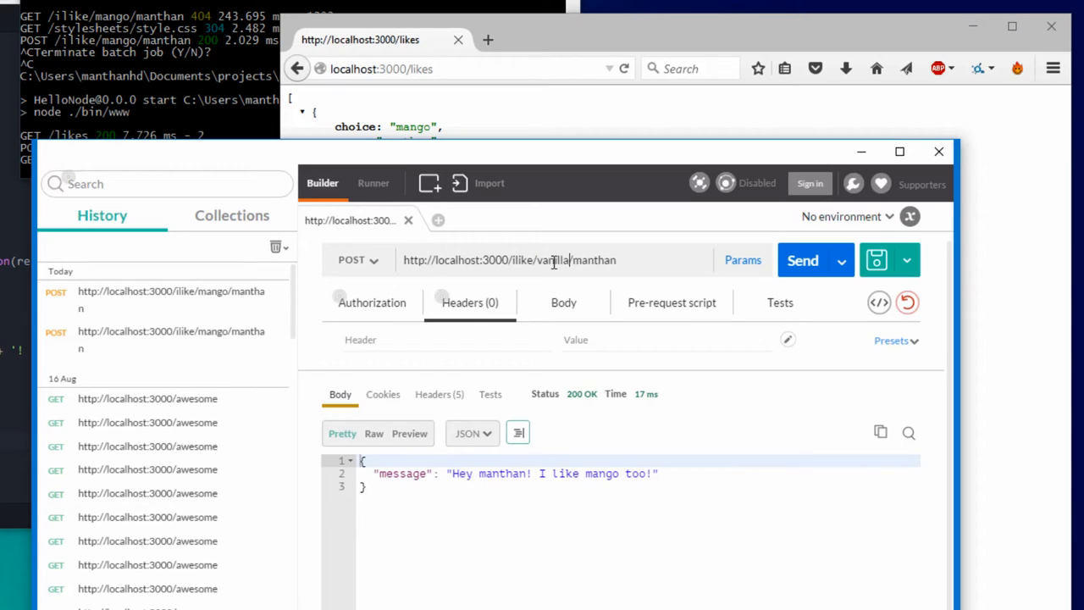
{"action": "double_click", "coordinate": [593, 260]}
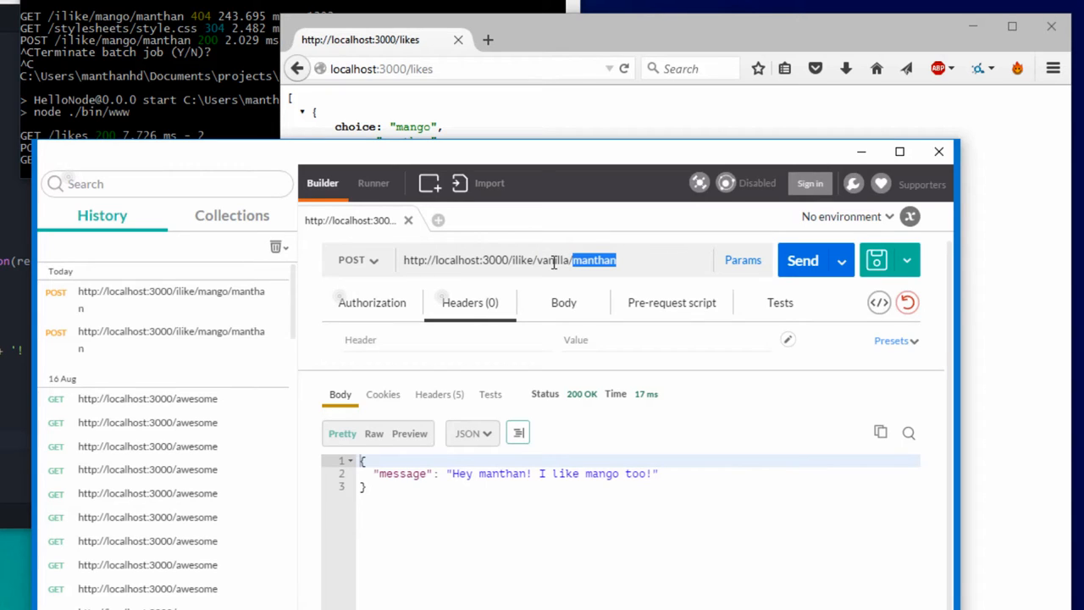
{"action": "type", "text": "j"}
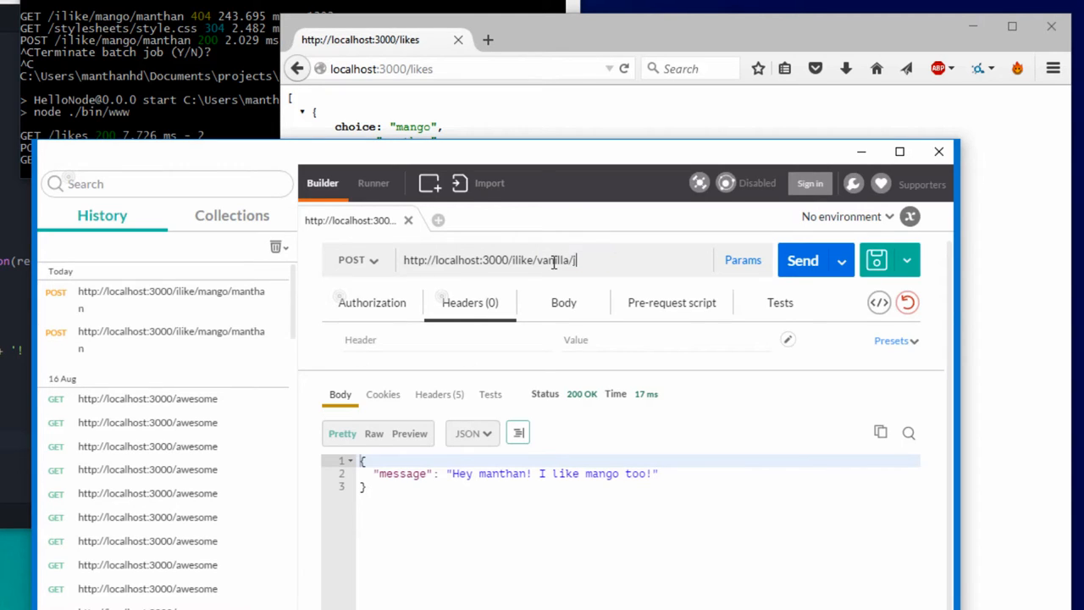
{"action": "left_click", "coordinate": [803, 261]}
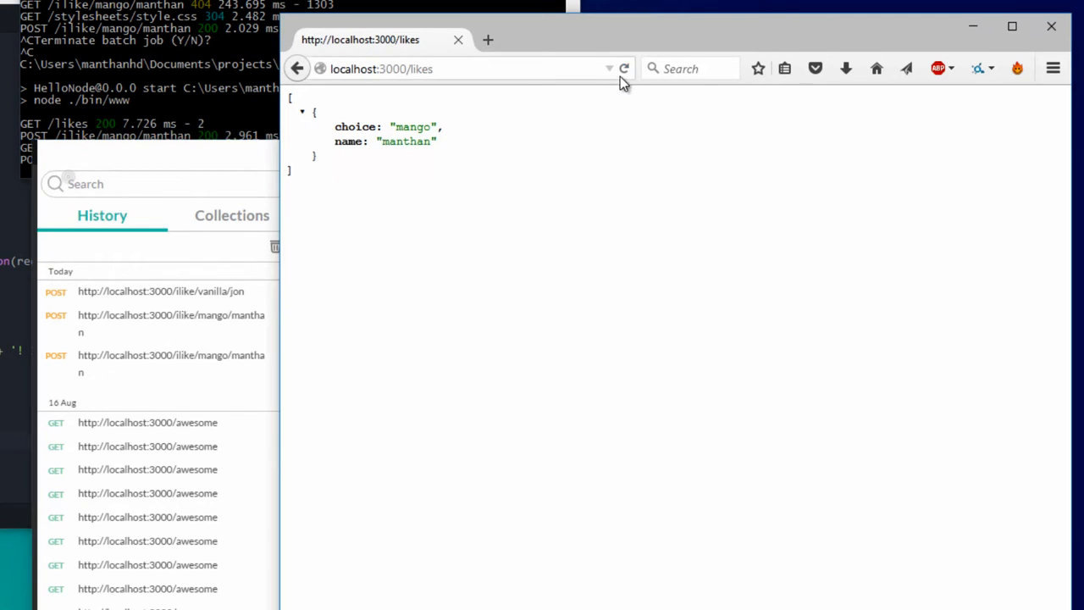
{"action": "left_click", "coordinate": [624, 68]}
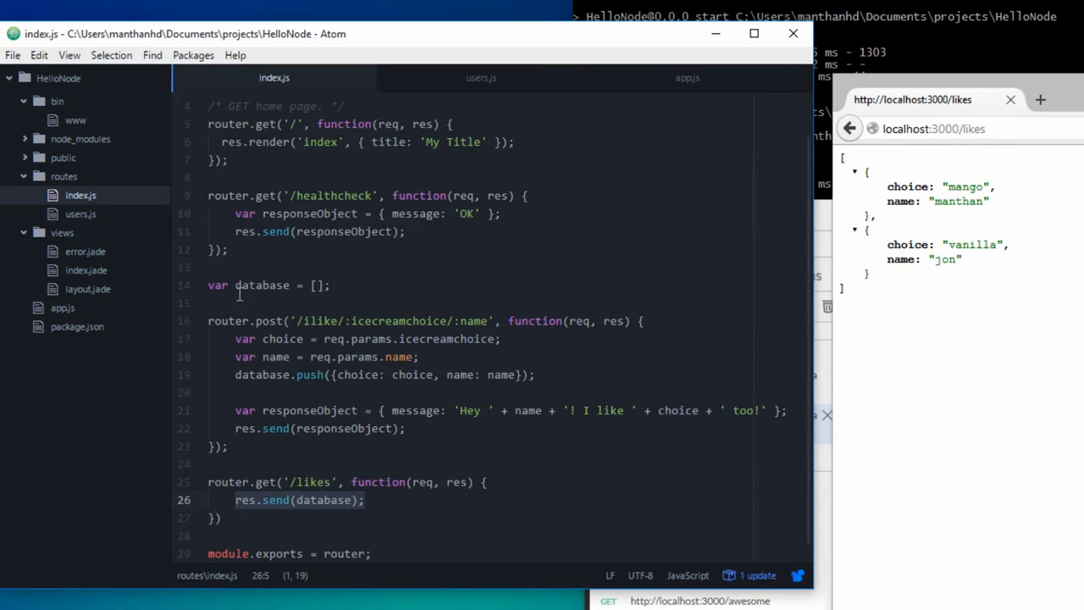
{"action": "mouse_move", "coordinate": [494, 344]}
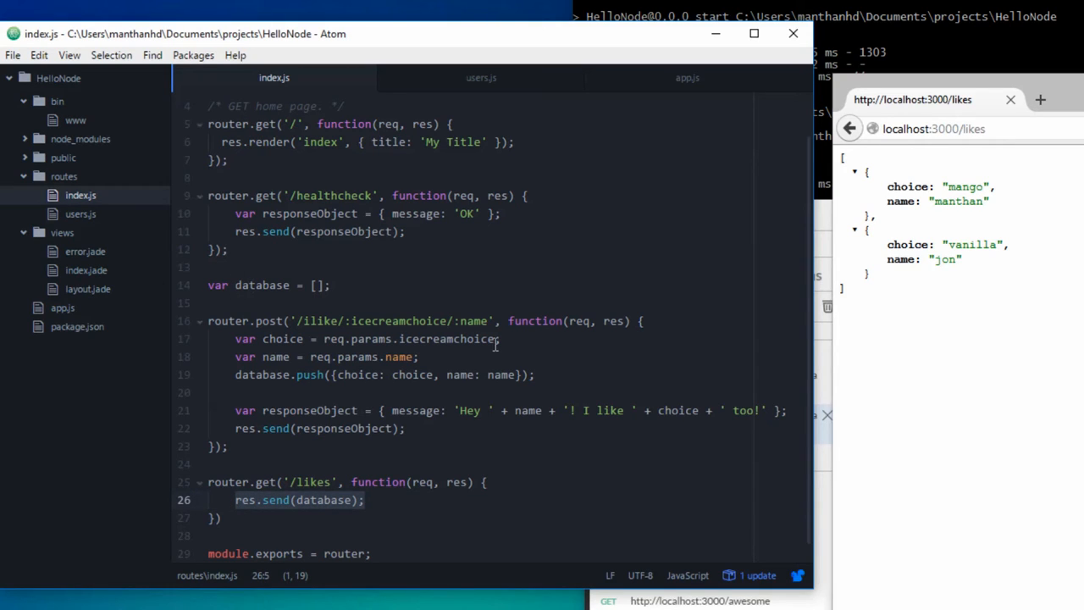
{"action": "left_click", "coordinate": [364, 500]}
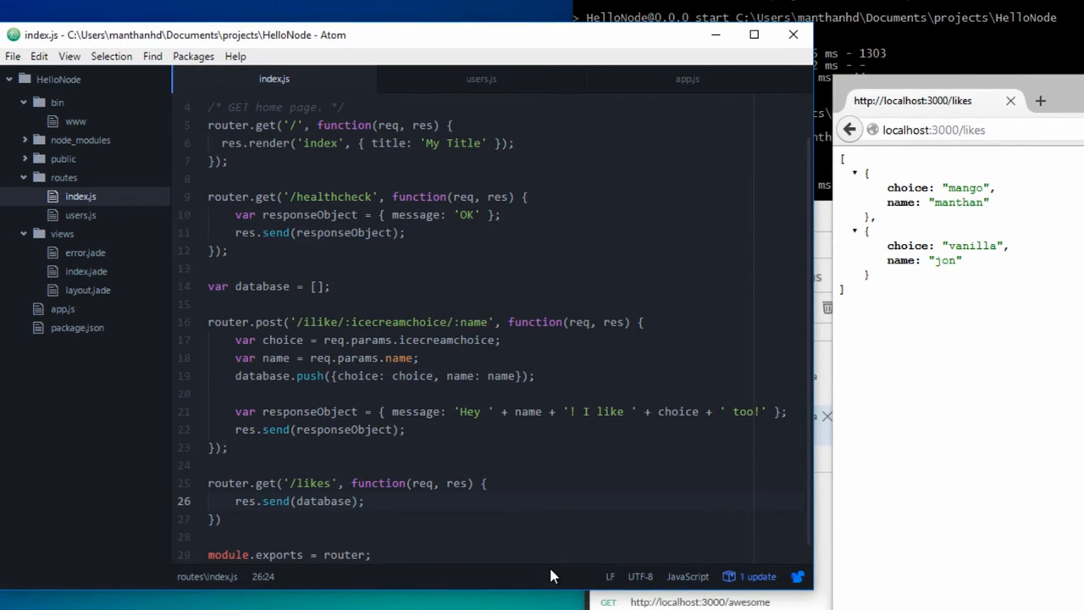
{"action": "left_click", "coordinate": [366, 501]}
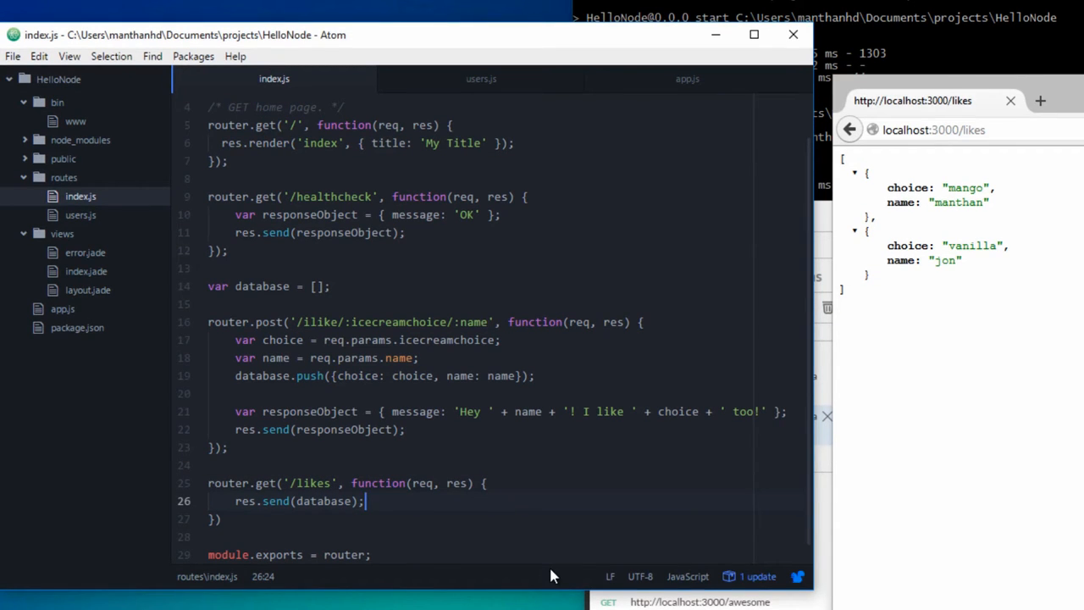
- Bring Postman forward showing the 200 OK 'Hey jon! I like vanilla too!' response
{"action": "left_click", "coordinate": [406, 430]}
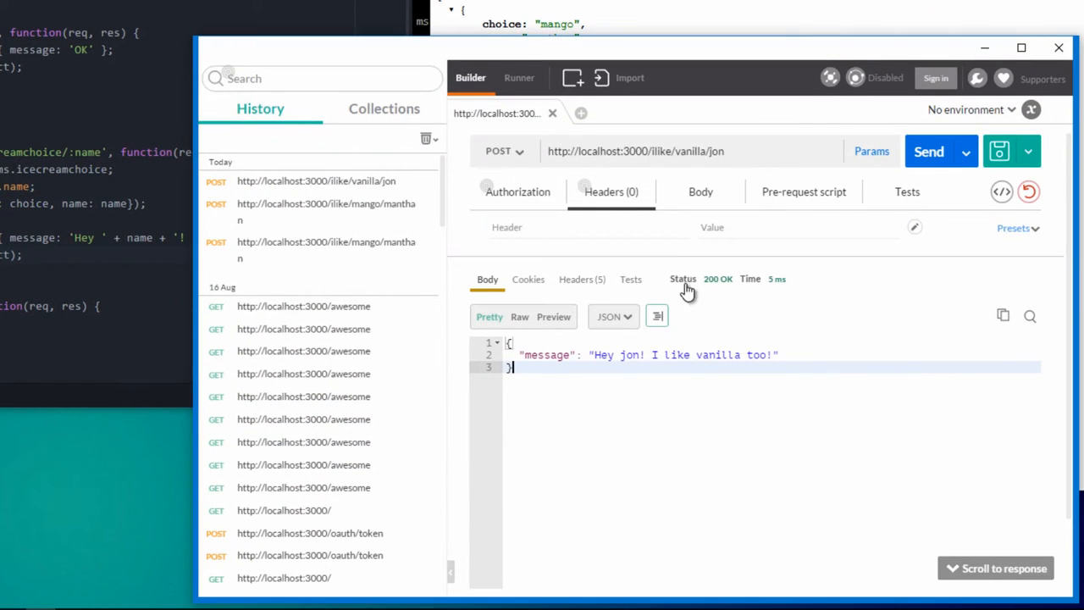
{"action": "mouse_move", "coordinate": [726, 291]}
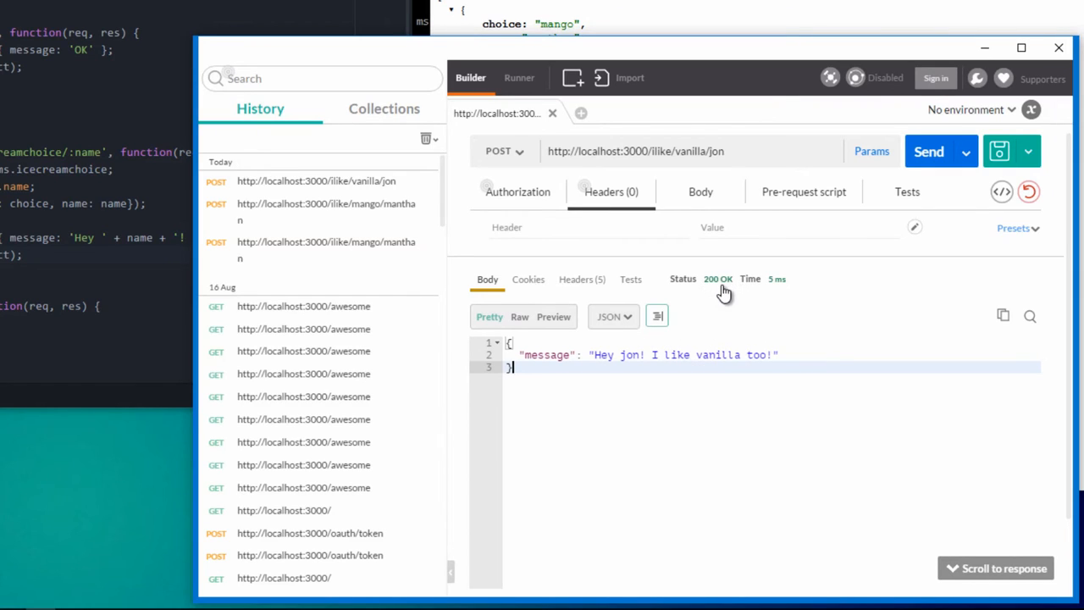
{"action": "mouse_move", "coordinate": [664, 380]}
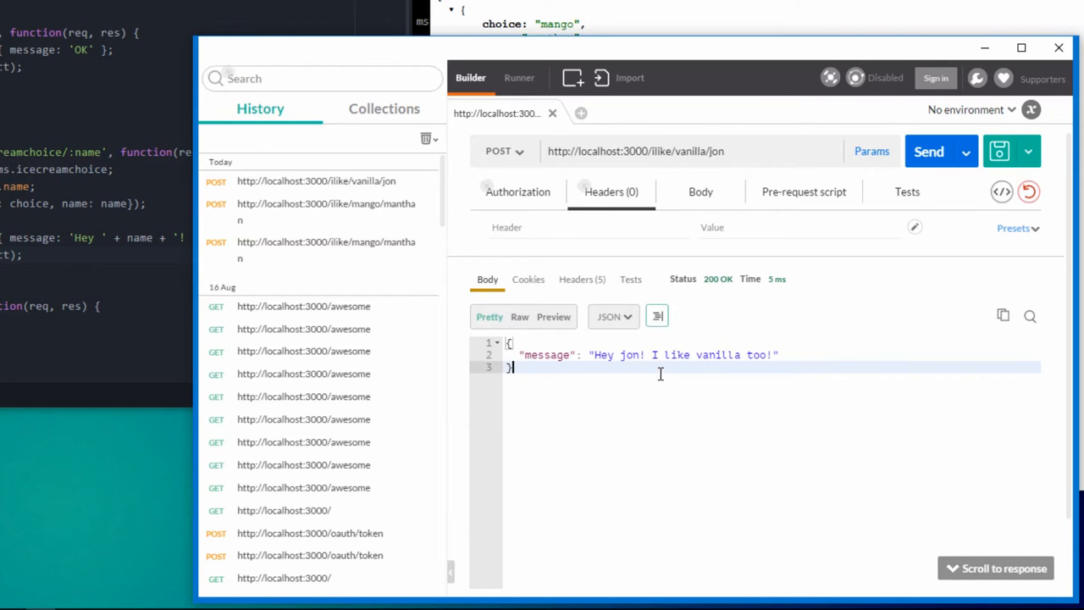
{"action": "mouse_move", "coordinate": [720, 315]}
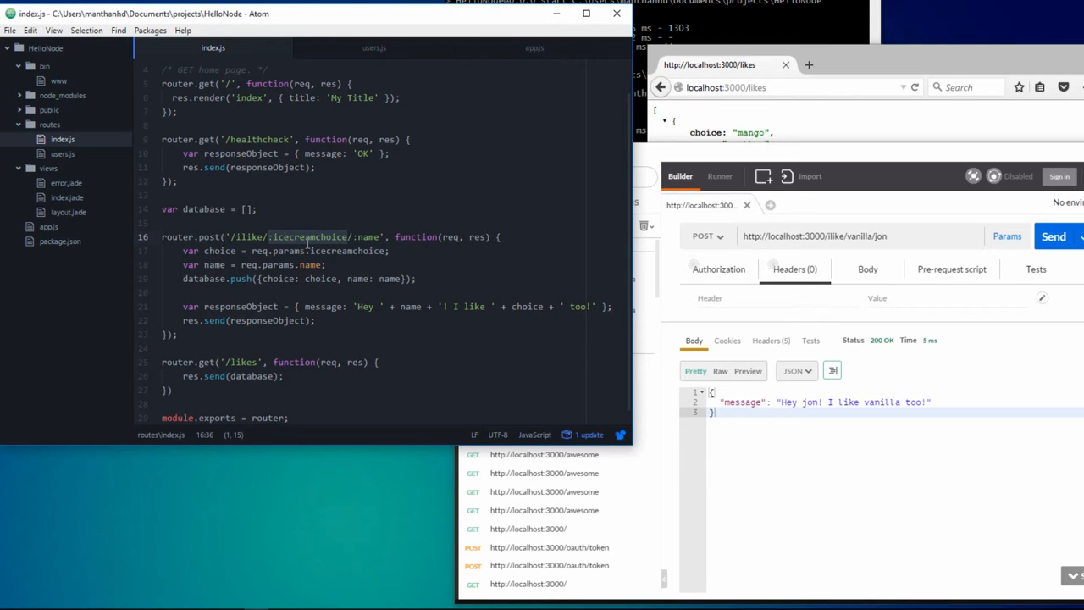
{"action": "mouse_move", "coordinate": [860, 248]}
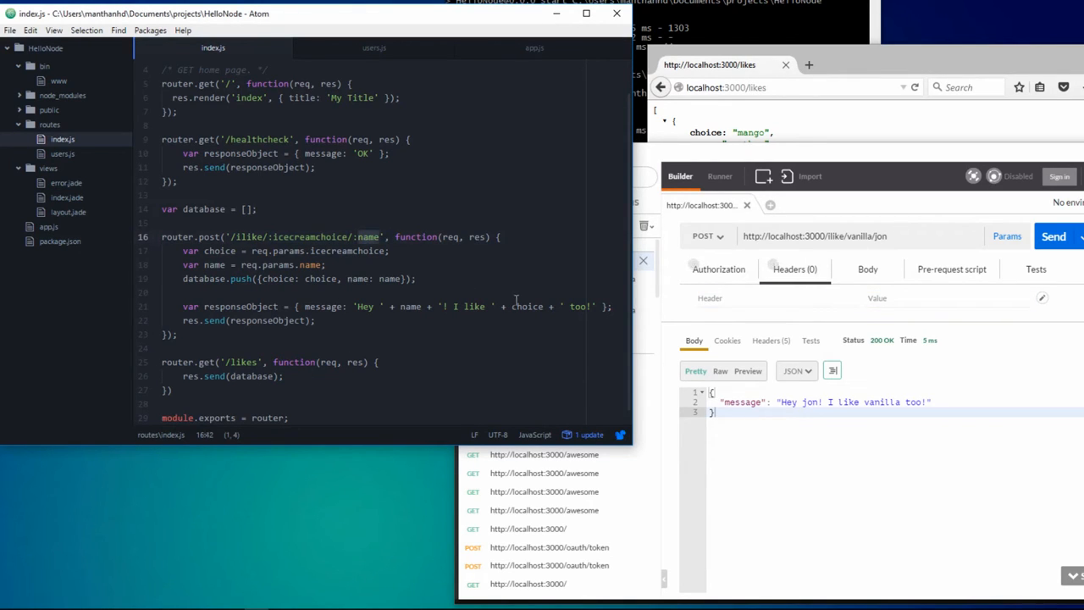
- Wrap the push and reply in if(name == 'manthan') with an else sending an empty response, then go restart the server
{"action": "left_click", "coordinate": [315, 320]}
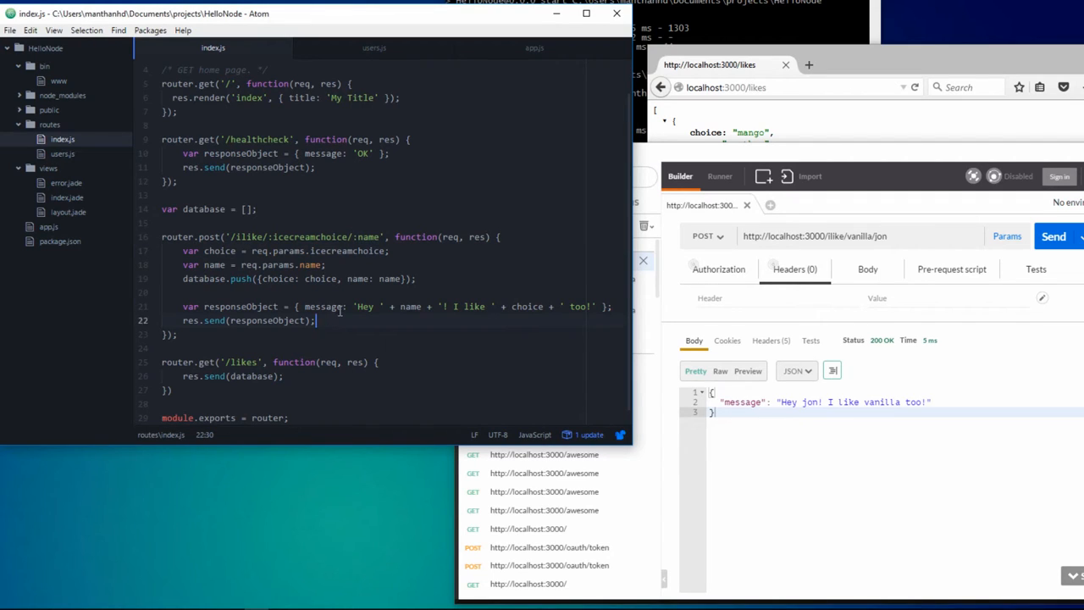
{"action": "left_click", "coordinate": [471, 278]}
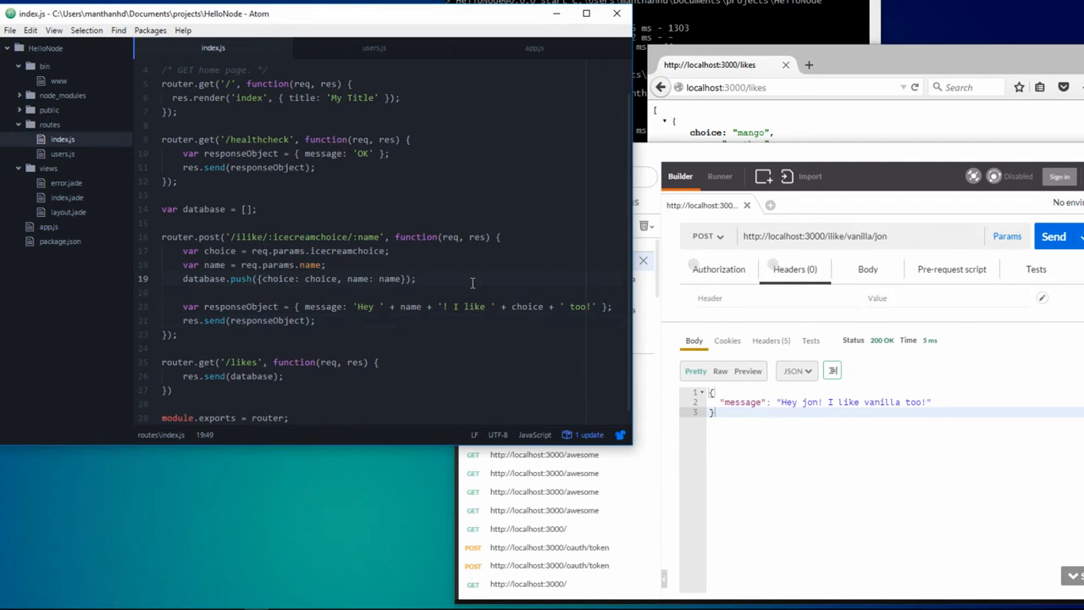
{"action": "left_click", "coordinate": [325, 265]}
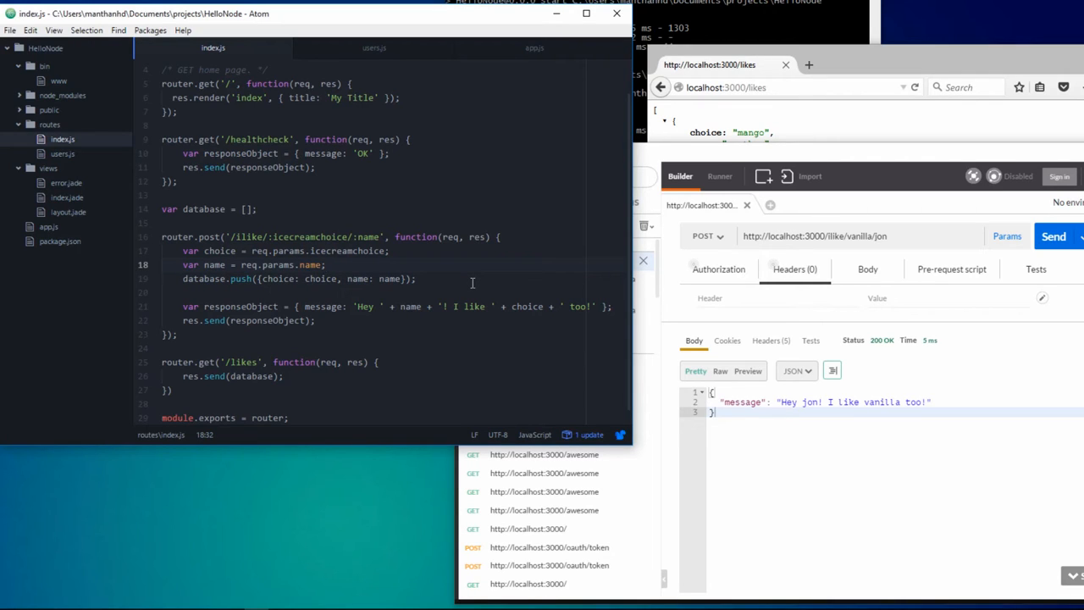
{"action": "type", "text": "if()"}
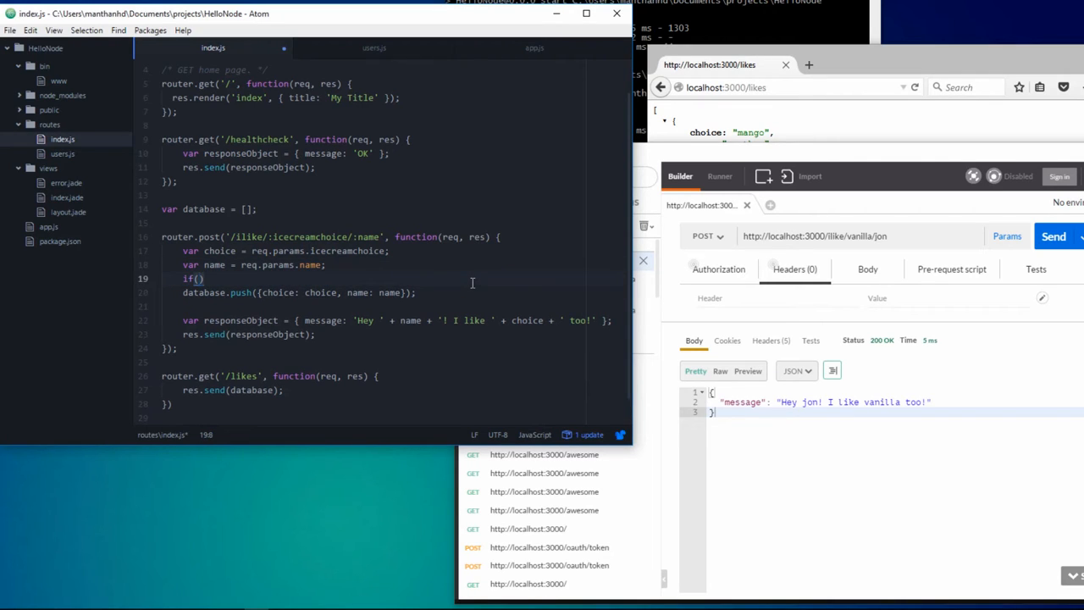
{"action": "type", "text": "name == e"}
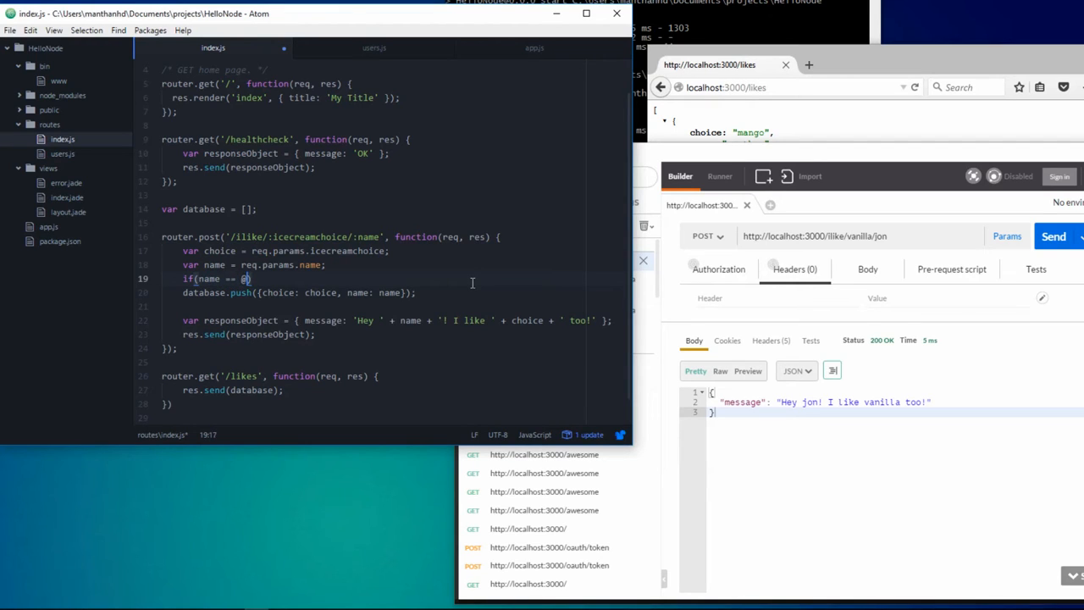
{"action": "type", "text": "'manthan"}
{"action": "type", "text": "}"}
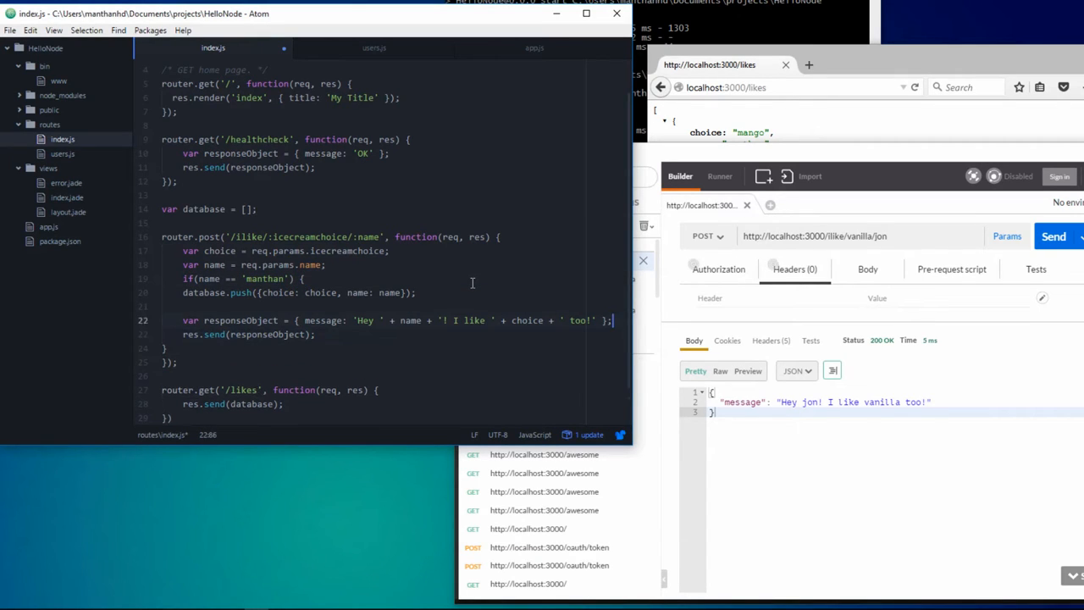
{"action": "left_click", "coordinate": [315, 334]}
{"action": "type", "text": " else {"}
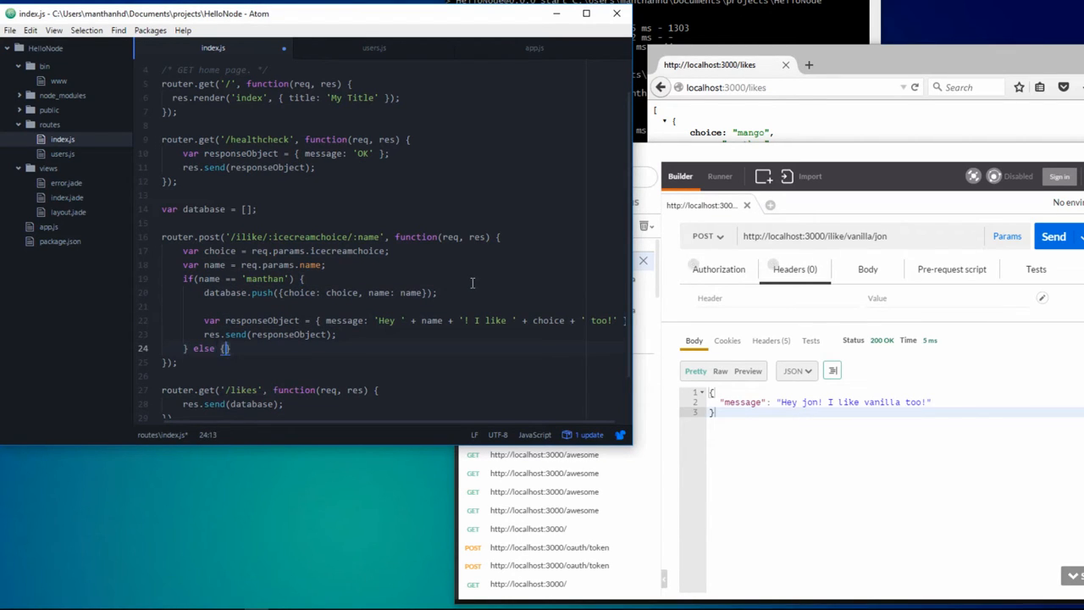
{"action": "type", "text": "ere"}
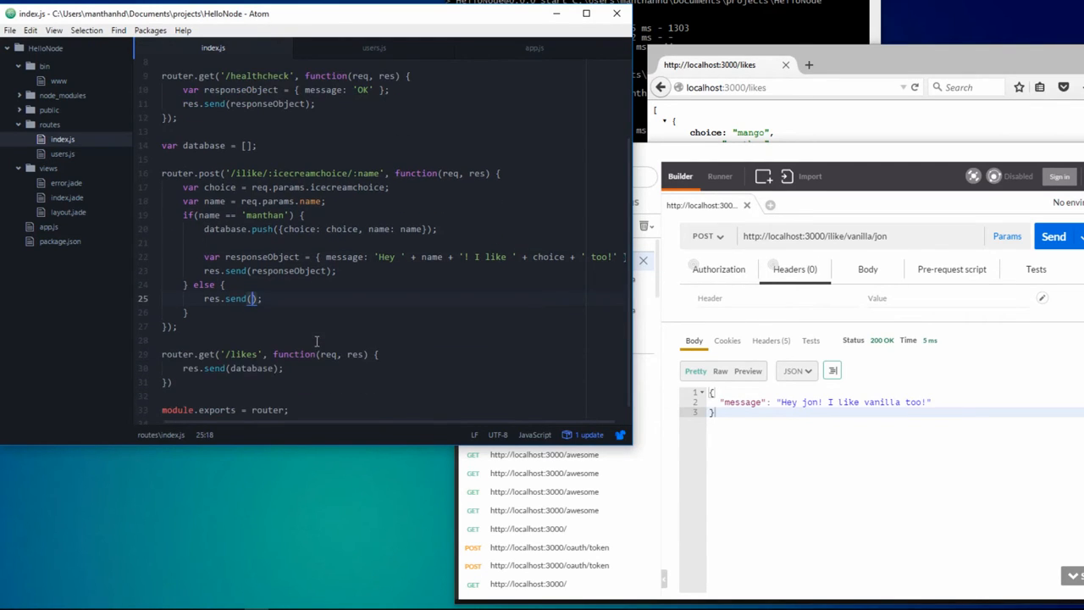
{"action": "left_click", "coordinate": [286, 368]}
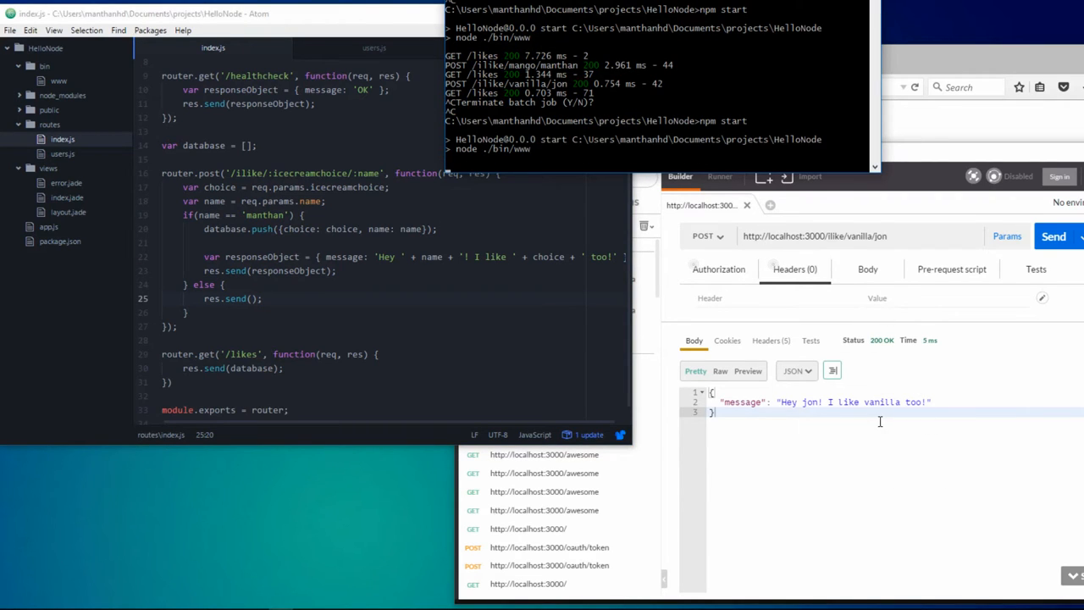
- Resend the /ilike/vanilla/jon POST and get a 200 with an empty body
{"action": "left_click", "coordinate": [1053, 237]}
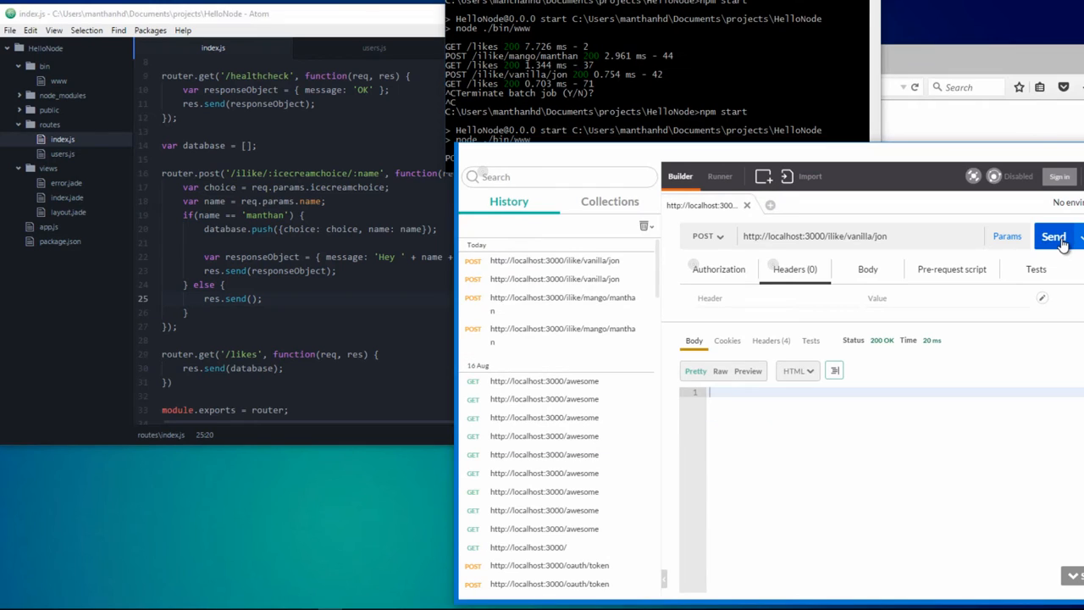
{"action": "mouse_move", "coordinate": [709, 430]}
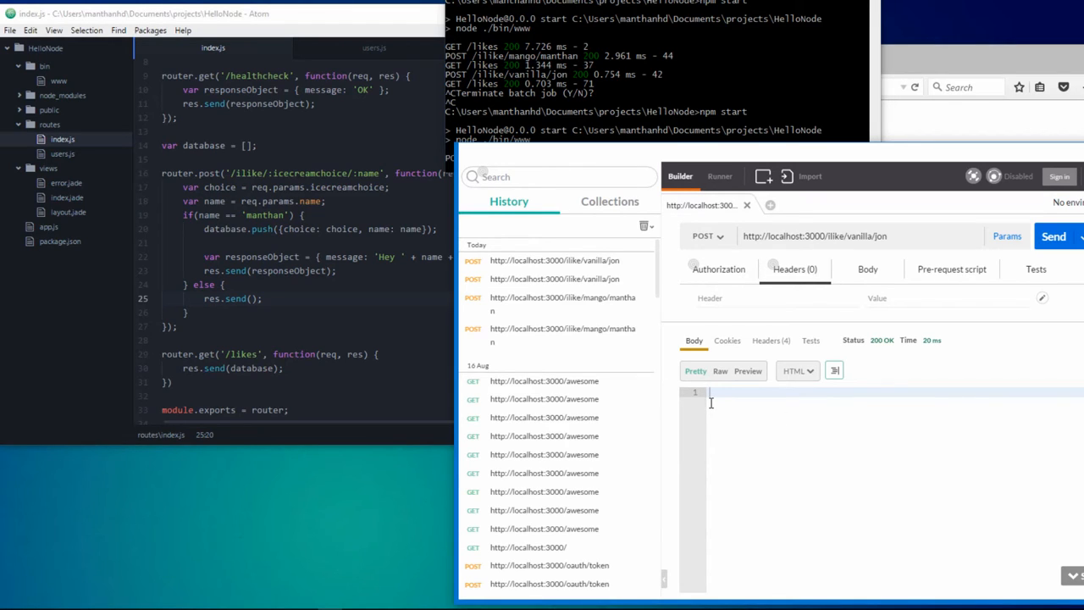
{"action": "mouse_move", "coordinate": [691, 411]}
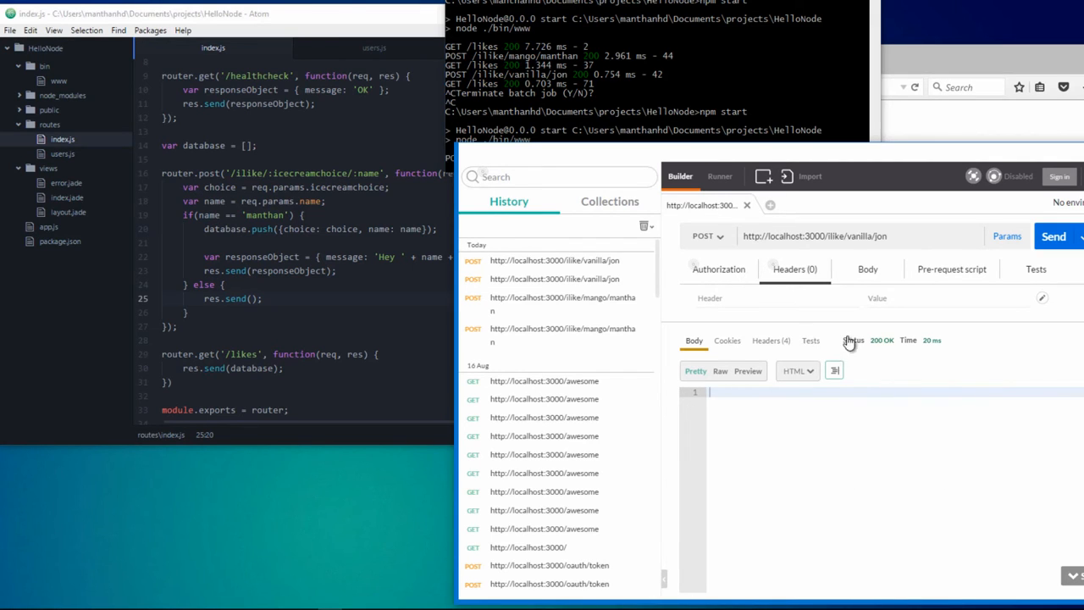
{"action": "mouse_move", "coordinate": [873, 339]}
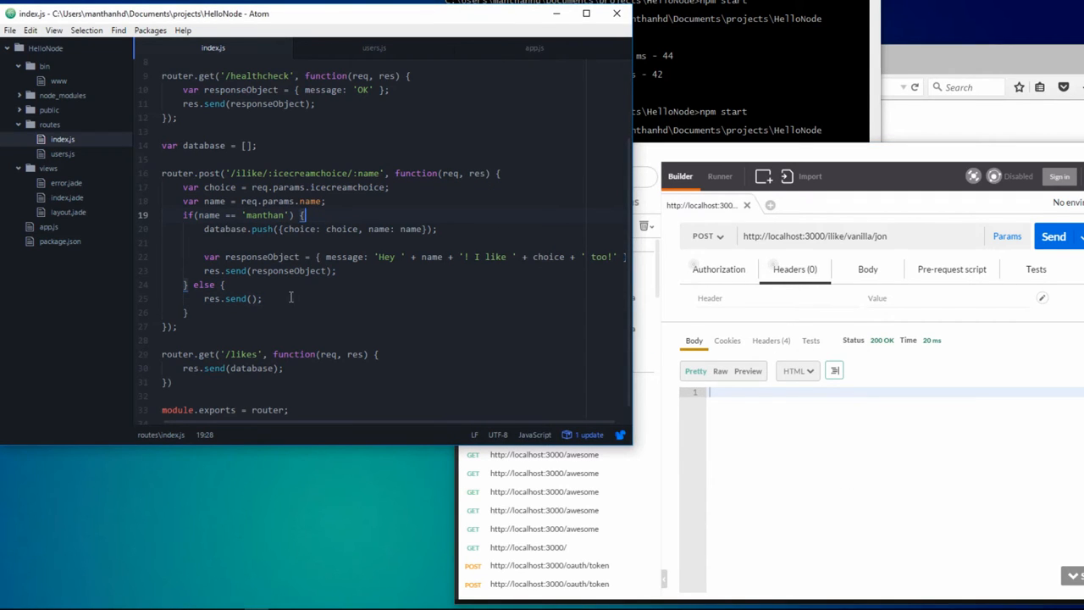
{"action": "mouse_move", "coordinate": [264, 301]}
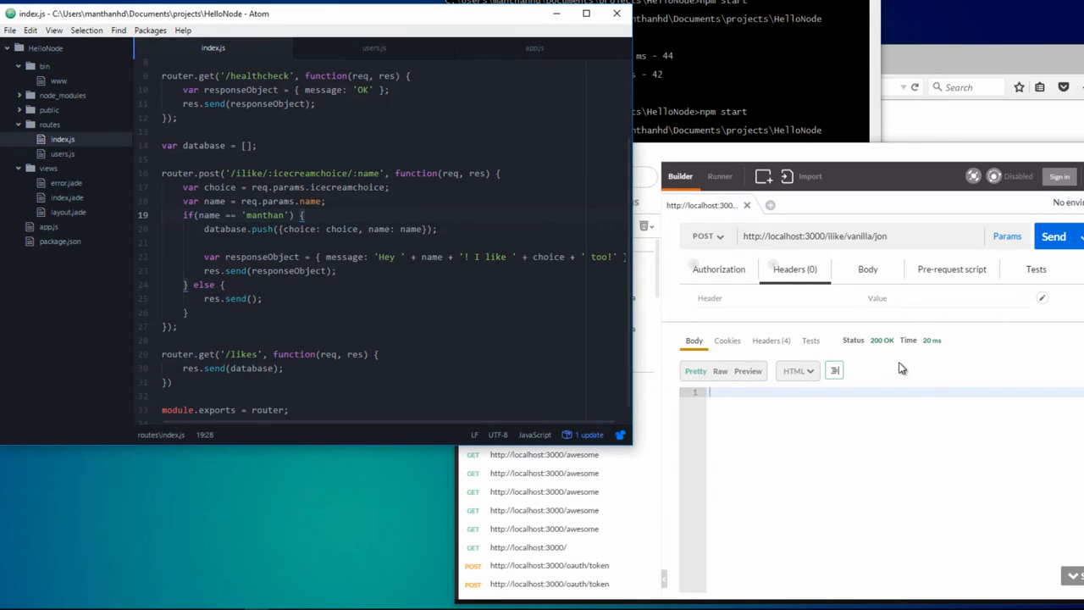
{"action": "mouse_move", "coordinate": [881, 338]}
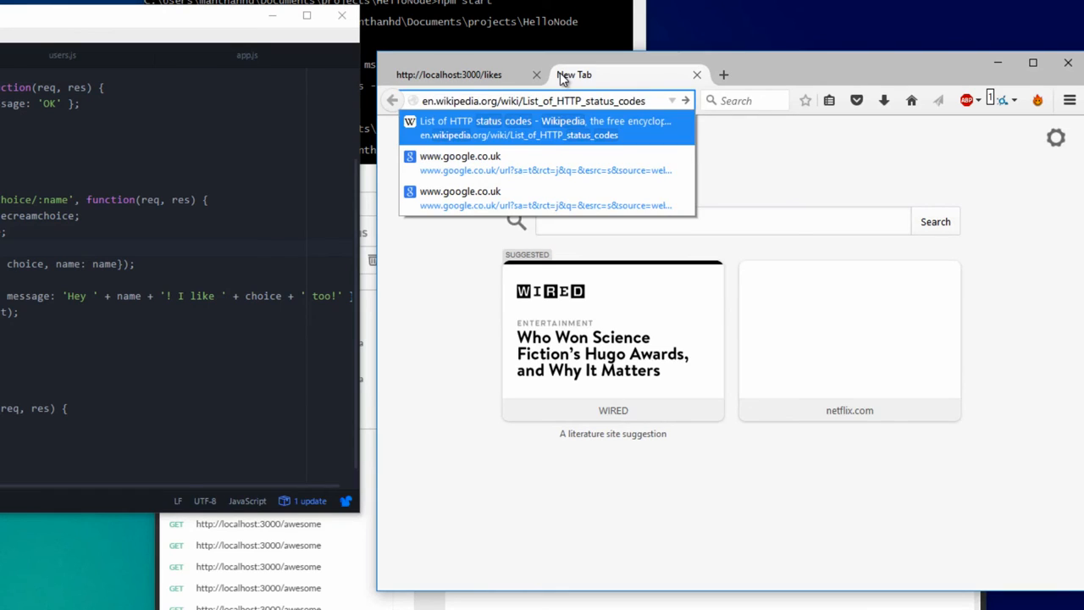
- Scroll through the 4xx and 5xx codes on Wikipedia's List of HTTP status codes
{"action": "left_click", "coordinate": [545, 127]}
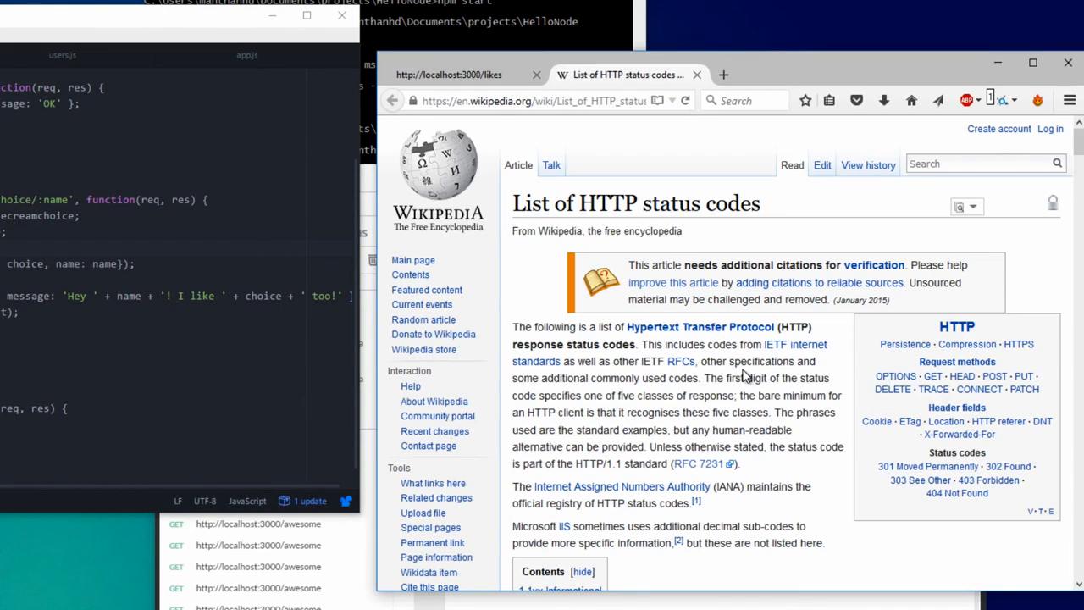
{"action": "scroll", "scroll_direction": "down", "scroll_amount": 3}
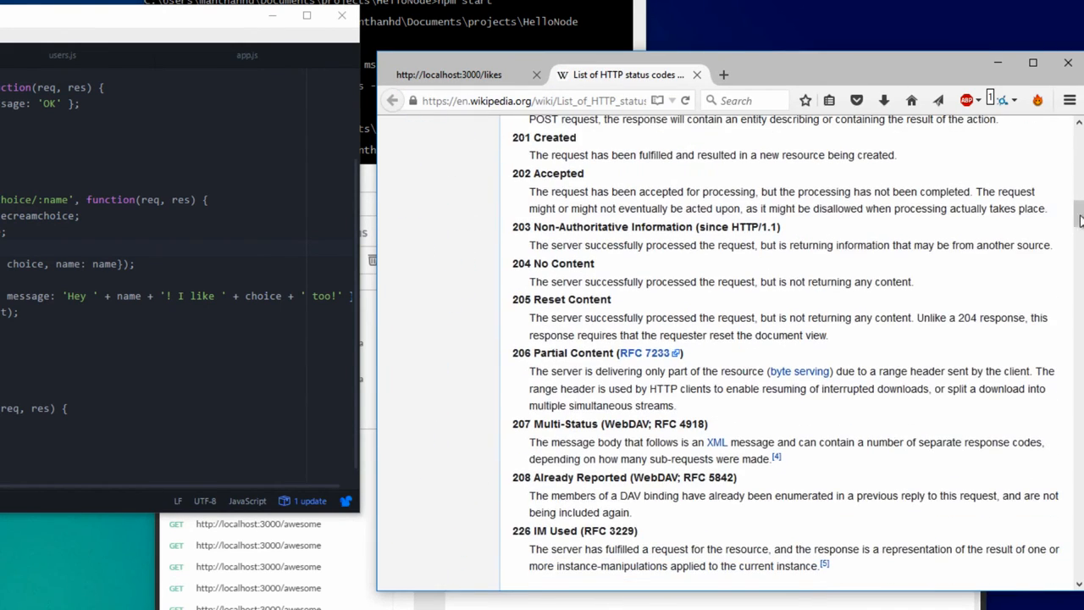
{"action": "scroll", "scroll_direction": "down", "scroll_amount": 3}
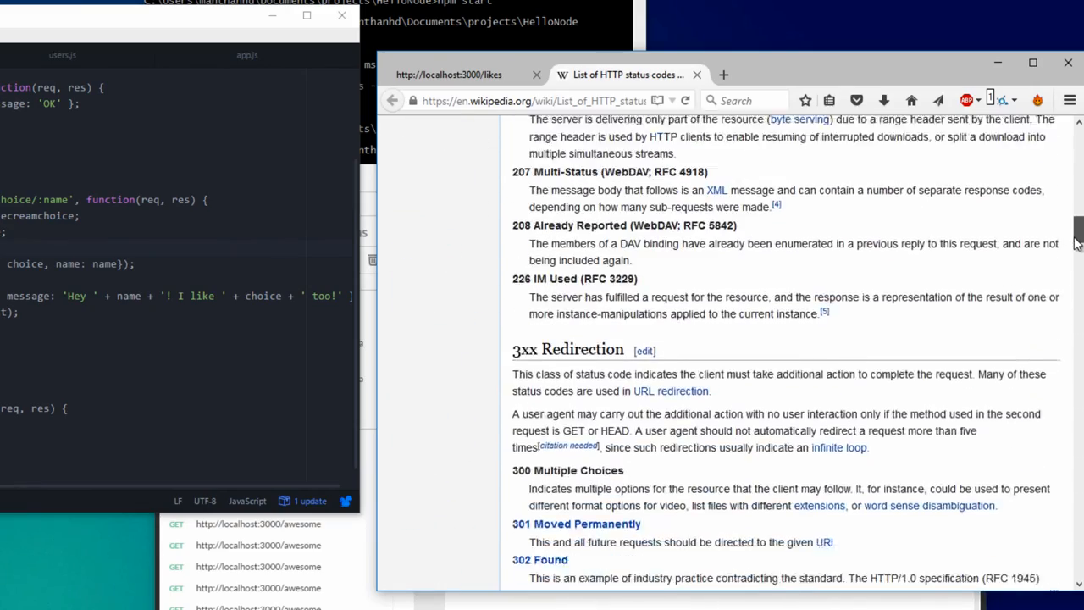
{"action": "scroll", "scroll_direction": "down", "scroll_amount": 3}
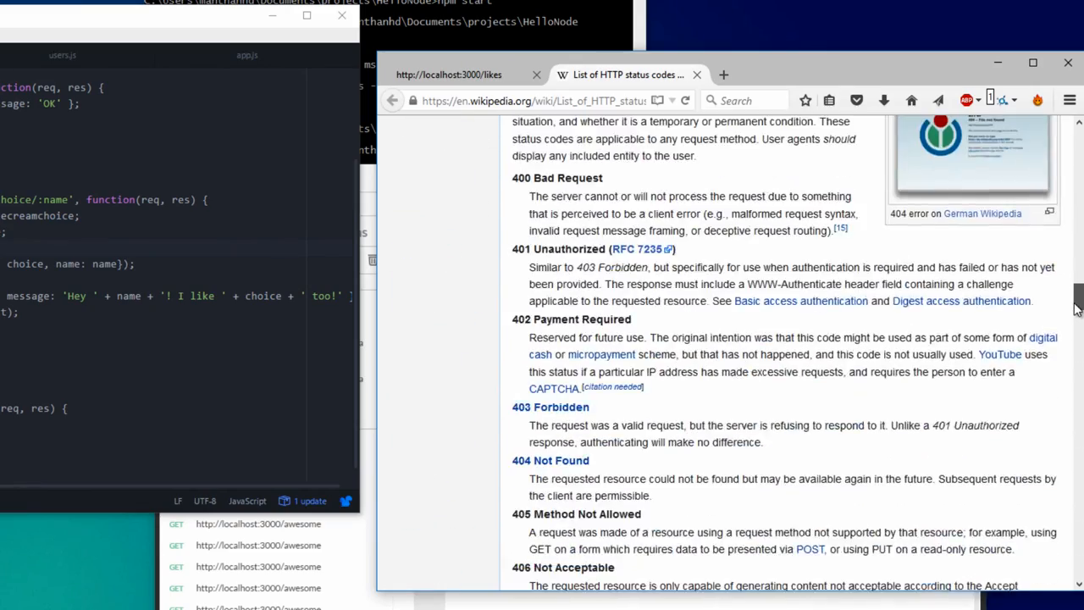
{"action": "scroll", "scroll_direction": "down", "scroll_amount": 3}
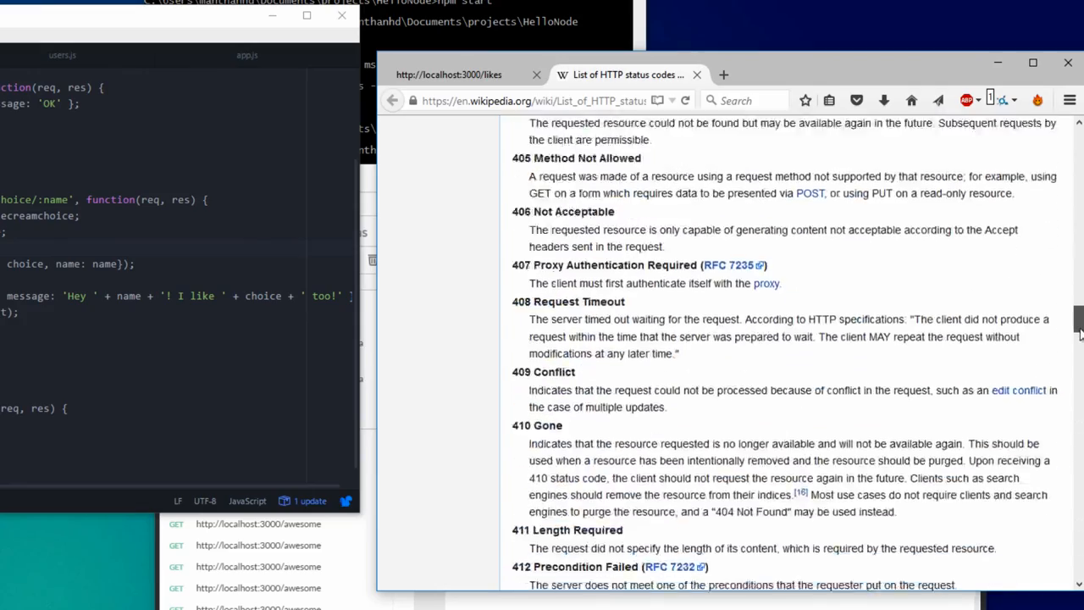
{"action": "scroll", "scroll_direction": "down", "scroll_amount": 3}
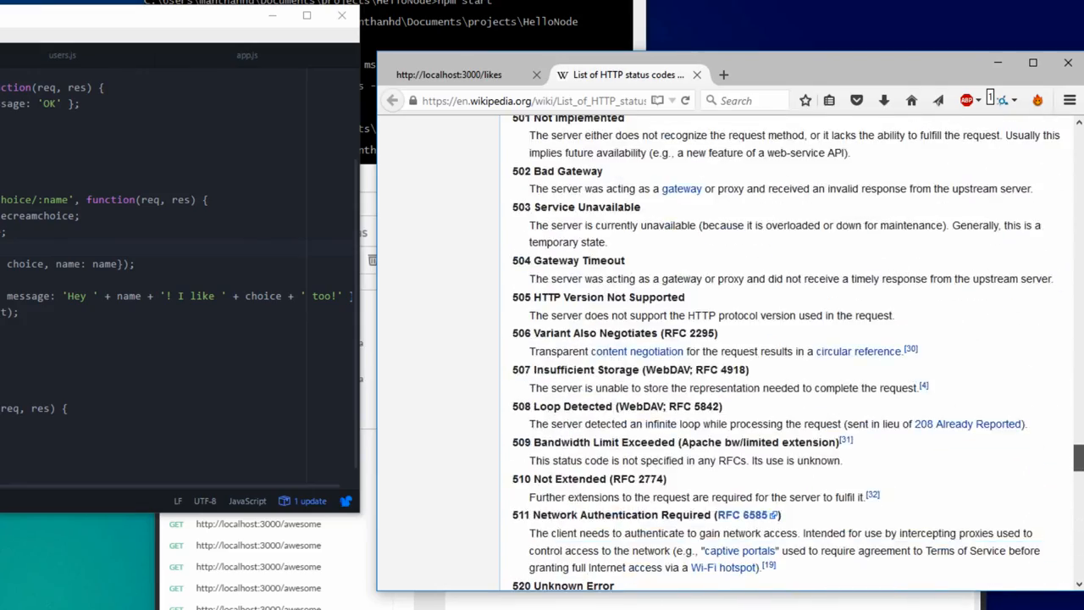
{"action": "scroll", "scroll_direction": "up", "scroll_amount": 3}
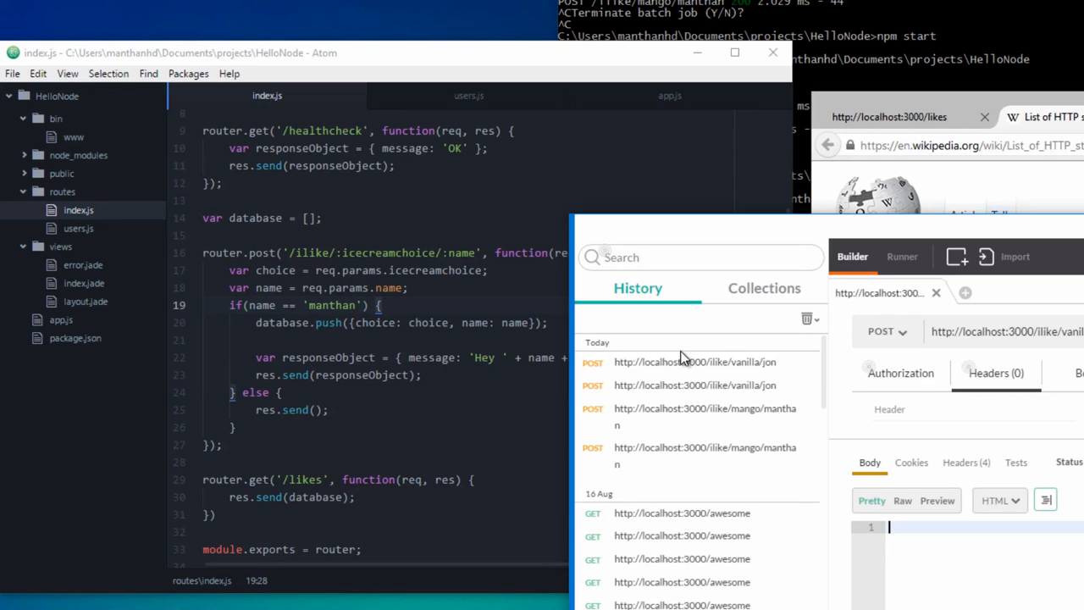
{"action": "mouse_move", "coordinate": [681, 373]}
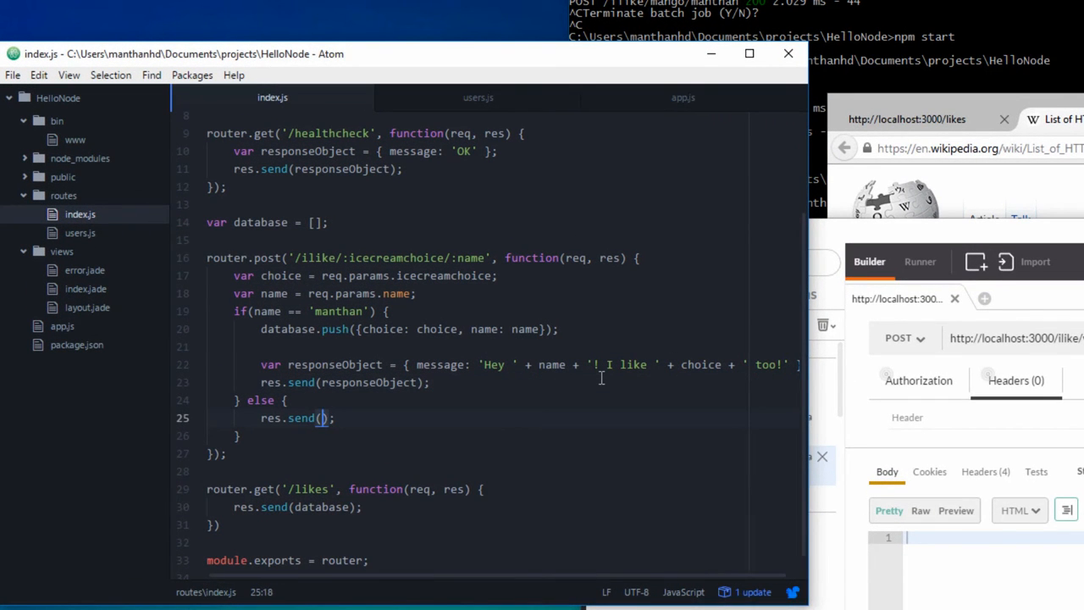
- Make the else branch respond with status 400 and save index.js
{"action": "type", "text": "S"}
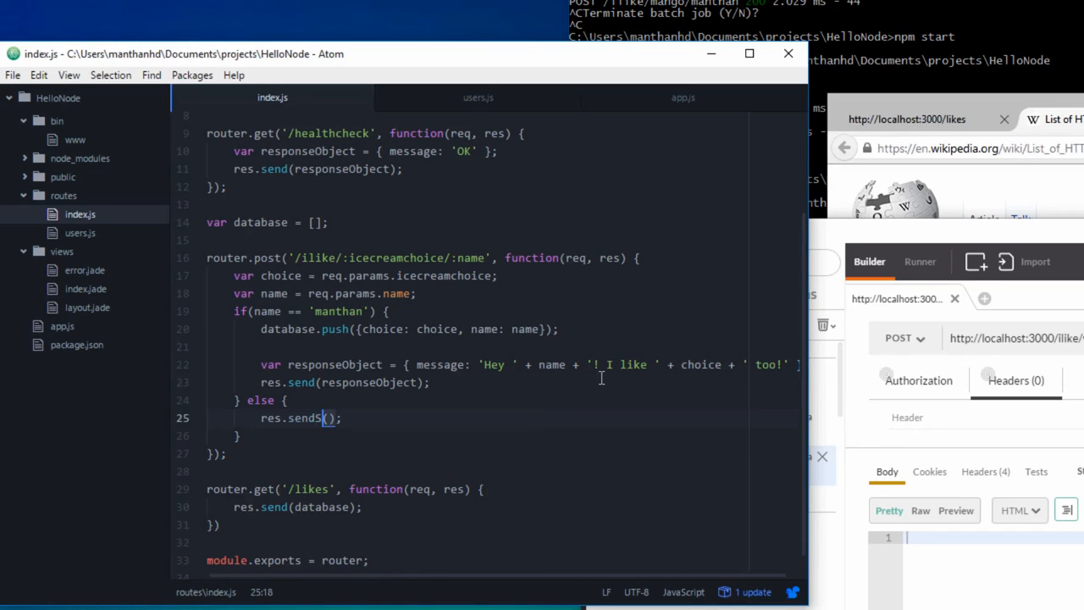
{"action": "type", "text": "tatus"}
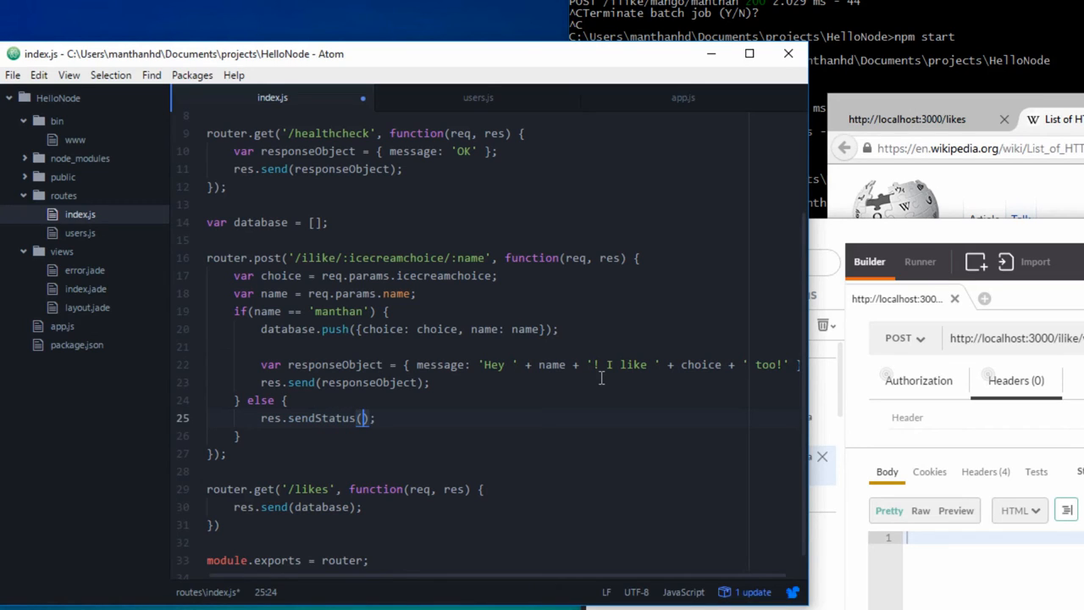
{"action": "type", "text": "4"}
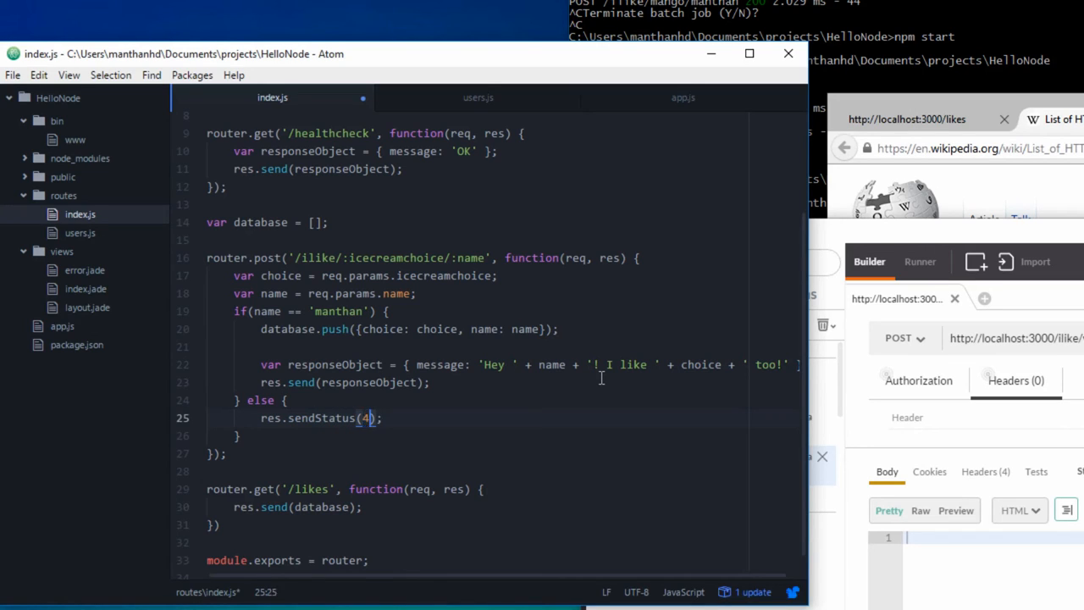
{"action": "type", "text": "00"}
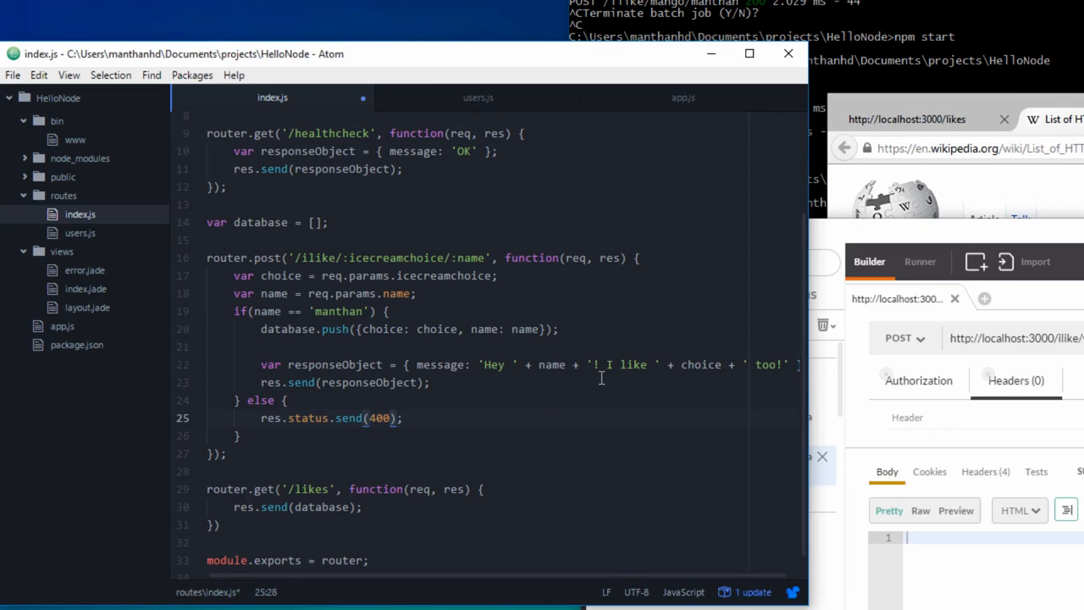
{"action": "key", "text": "Backspace"}
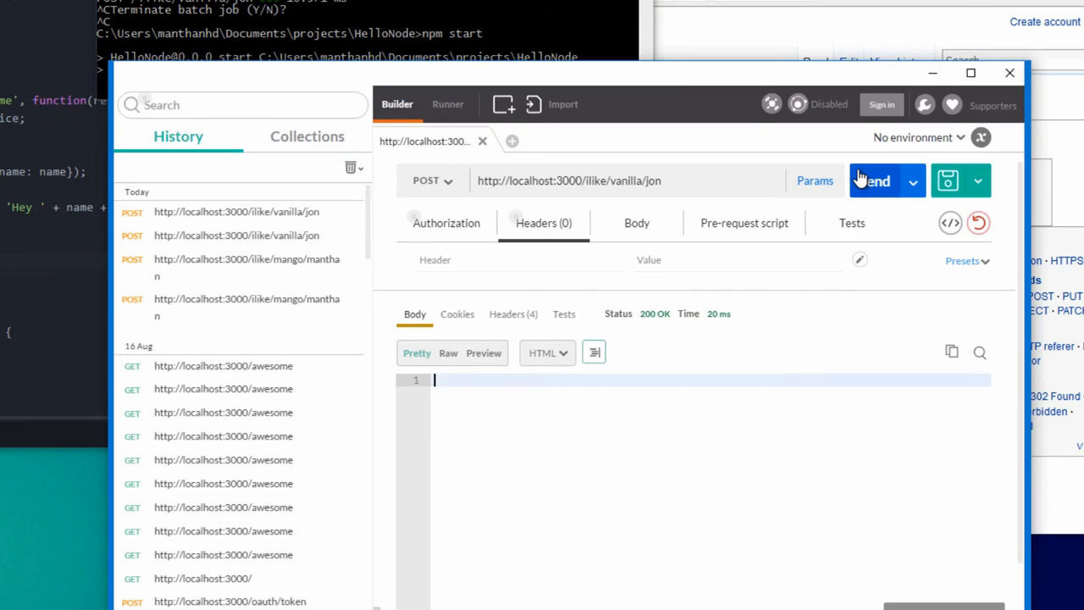
- Confirm jon now gets 400 Bad Request, then send the same like request for manthan
{"action": "left_click", "coordinate": [874, 180]}
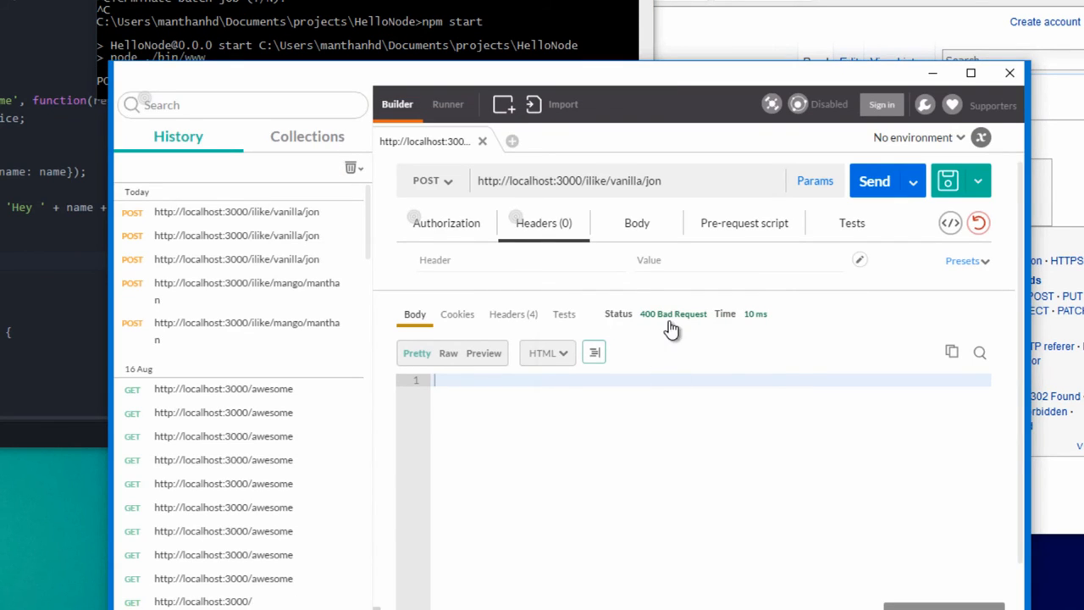
{"action": "mouse_move", "coordinate": [664, 320]}
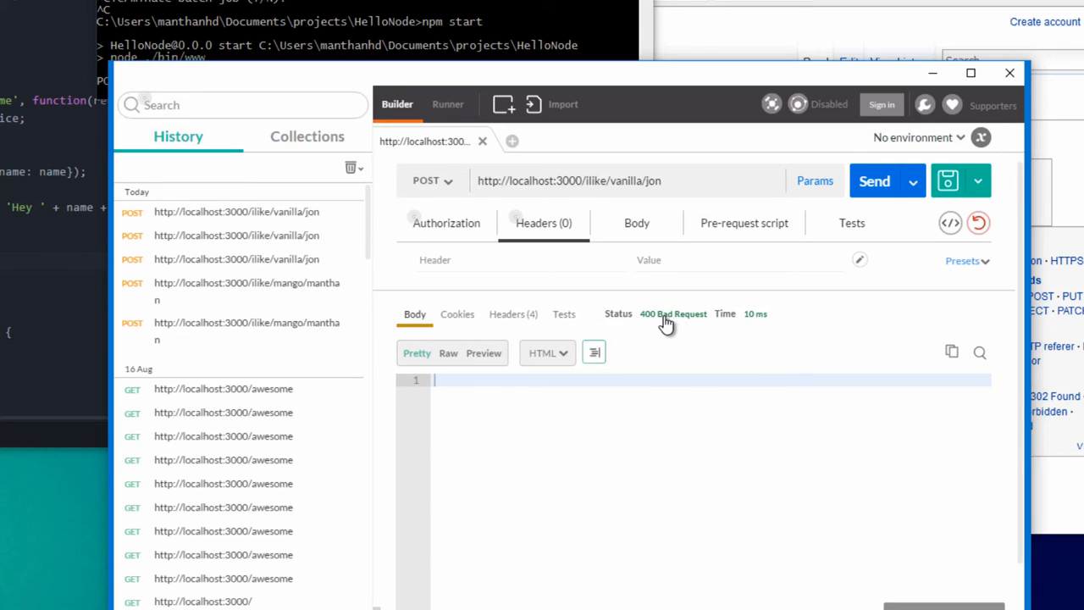
{"action": "mouse_move", "coordinate": [651, 197]}
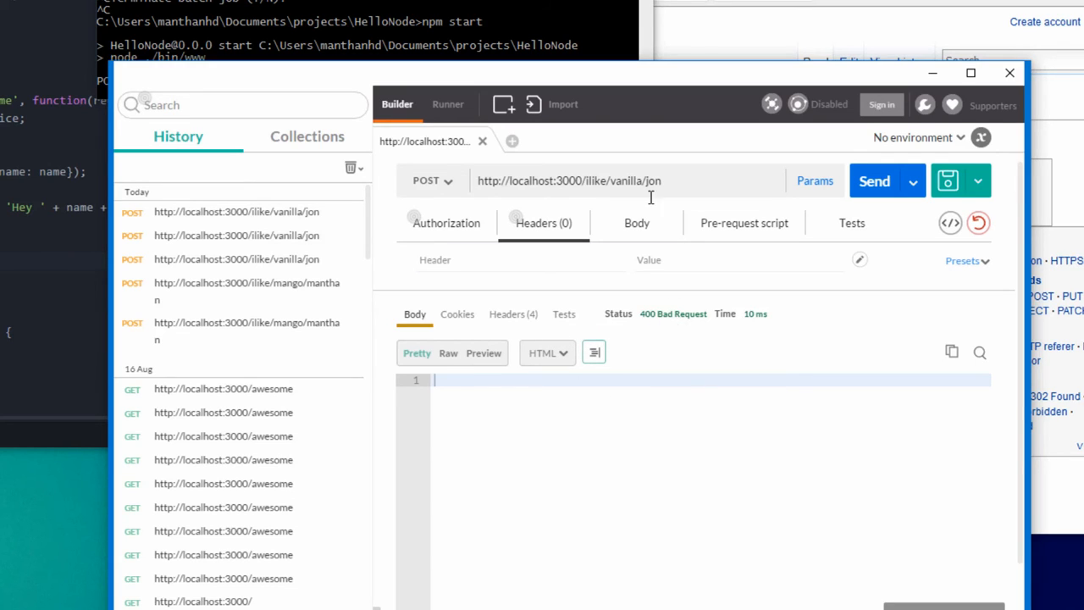
{"action": "type", "text": "manthan"}
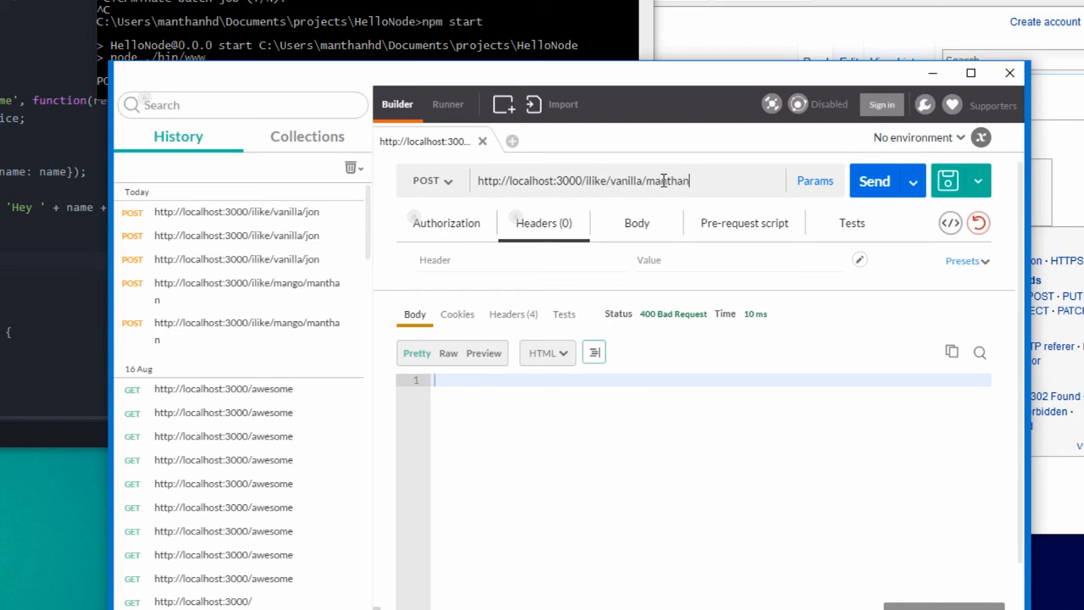
{"action": "left_click", "coordinate": [874, 180]}
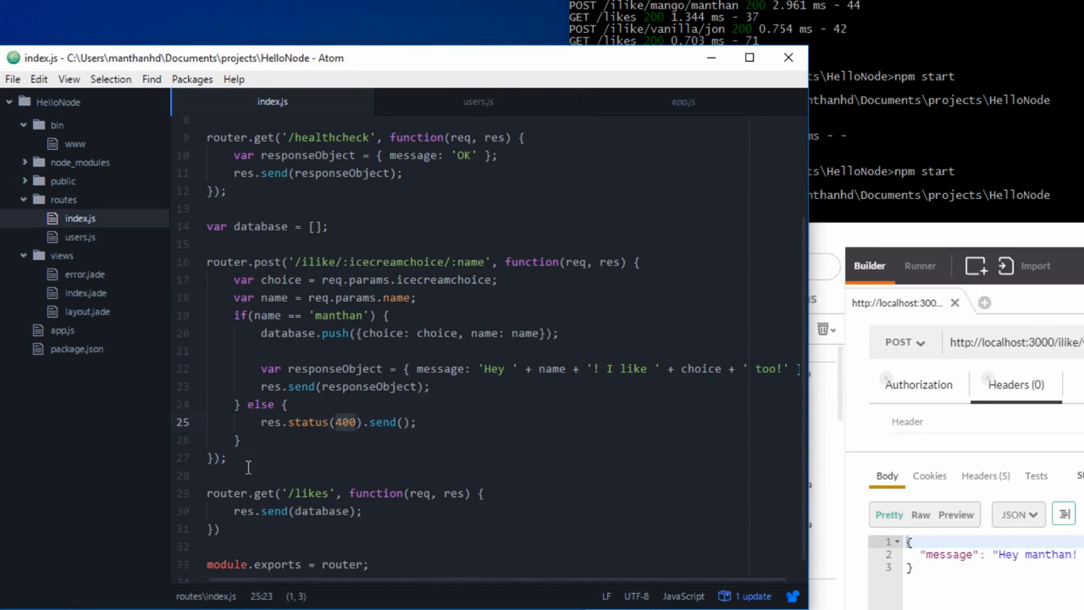
{"action": "mouse_move", "coordinate": [534, 556]}
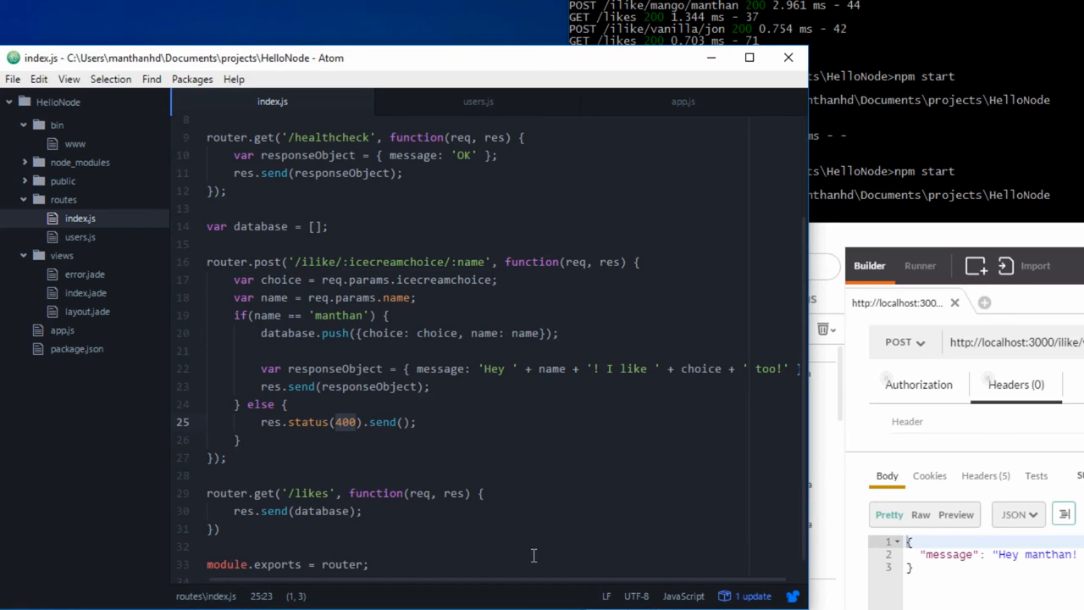
{"action": "left_click", "coordinate": [362, 511]}
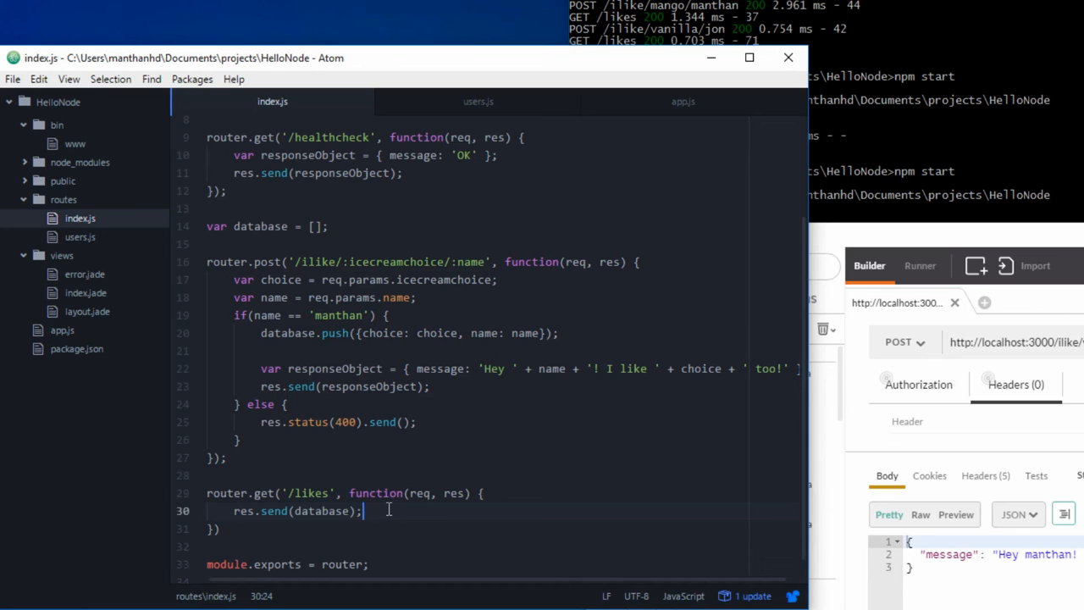
{"action": "mouse_move", "coordinate": [376, 478]}
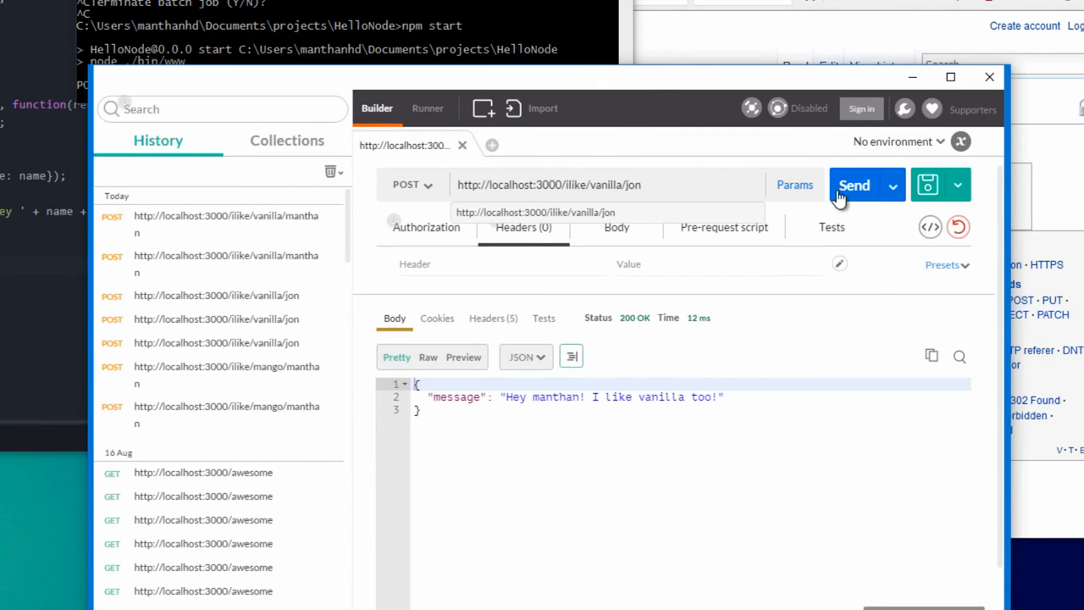
- Send the POST /ilike/vanilla/jon request once more
{"action": "left_click", "coordinate": [854, 185]}
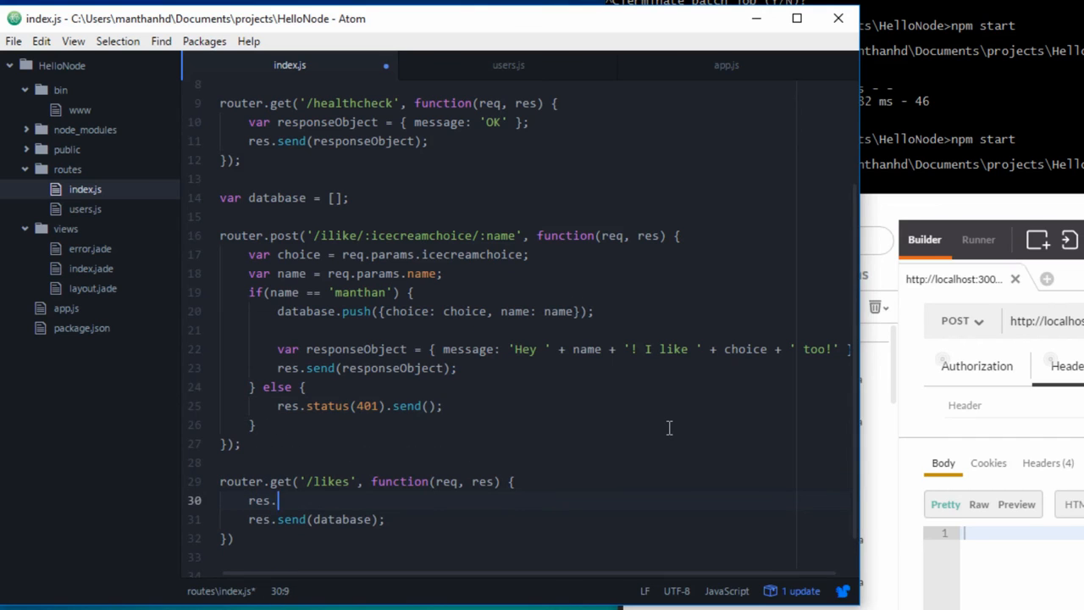
- Wrap /likes in if(database.length == 0) sending status 404, else sending the database
{"action": "type", "text": "status()"}
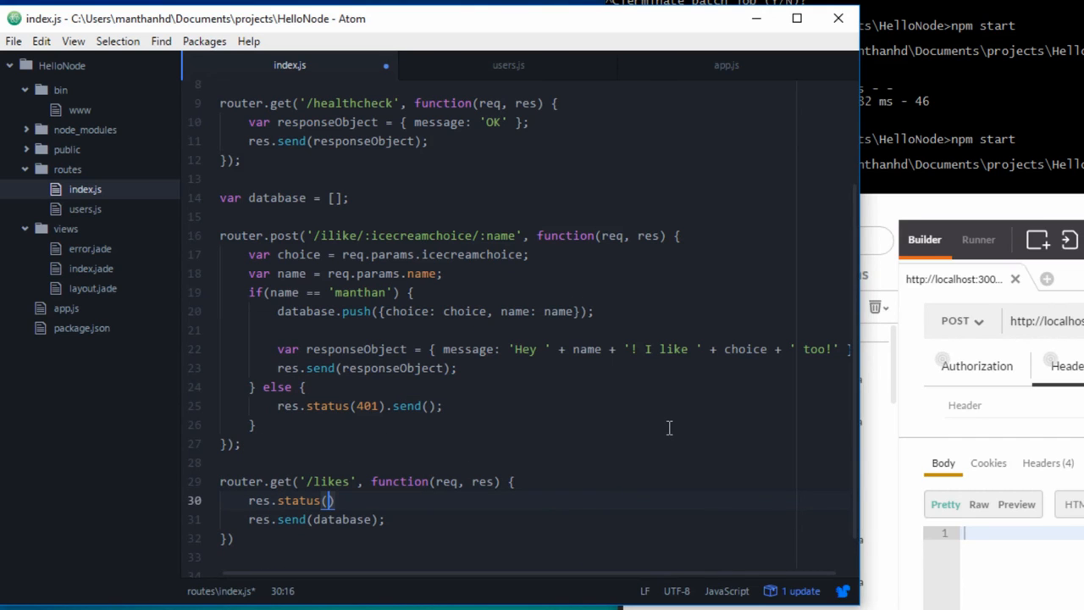
{"action": "type", "text": "404).send();"}
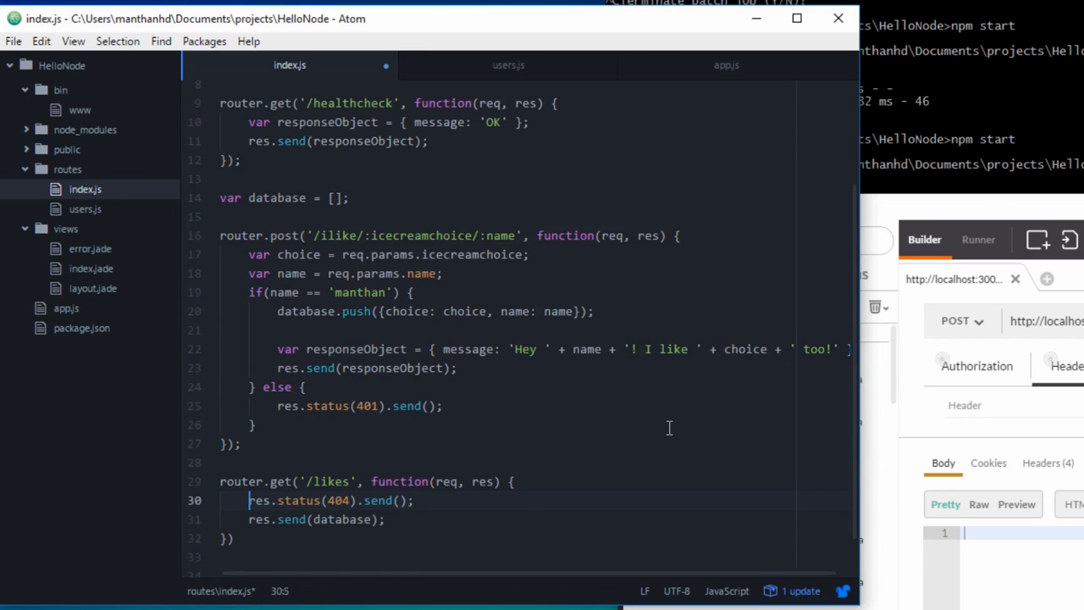
{"action": "type", "text": "i"}
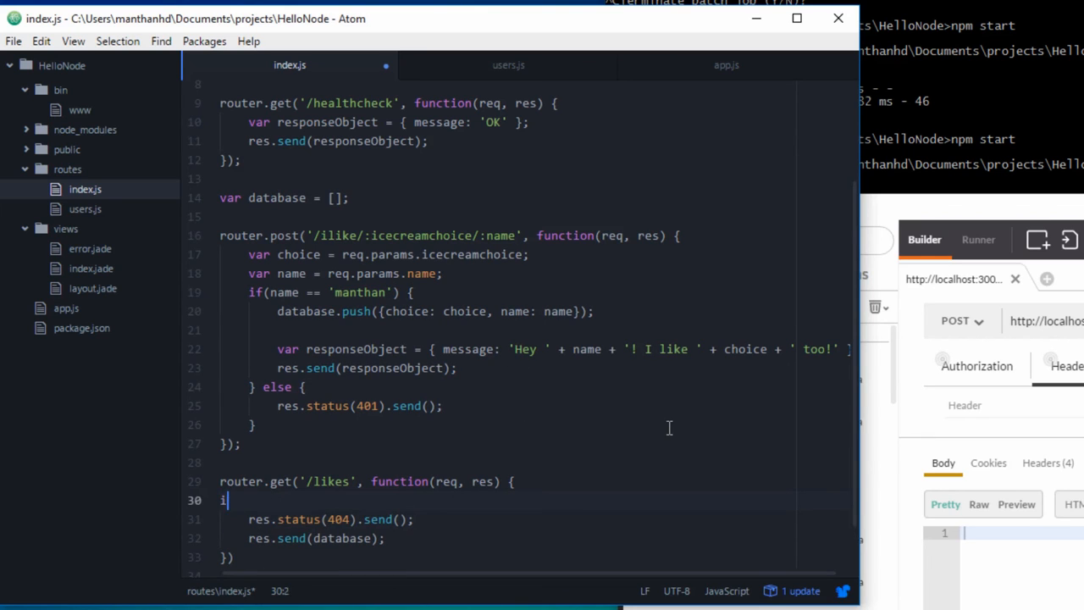
{"action": "type", "text": "f)"}
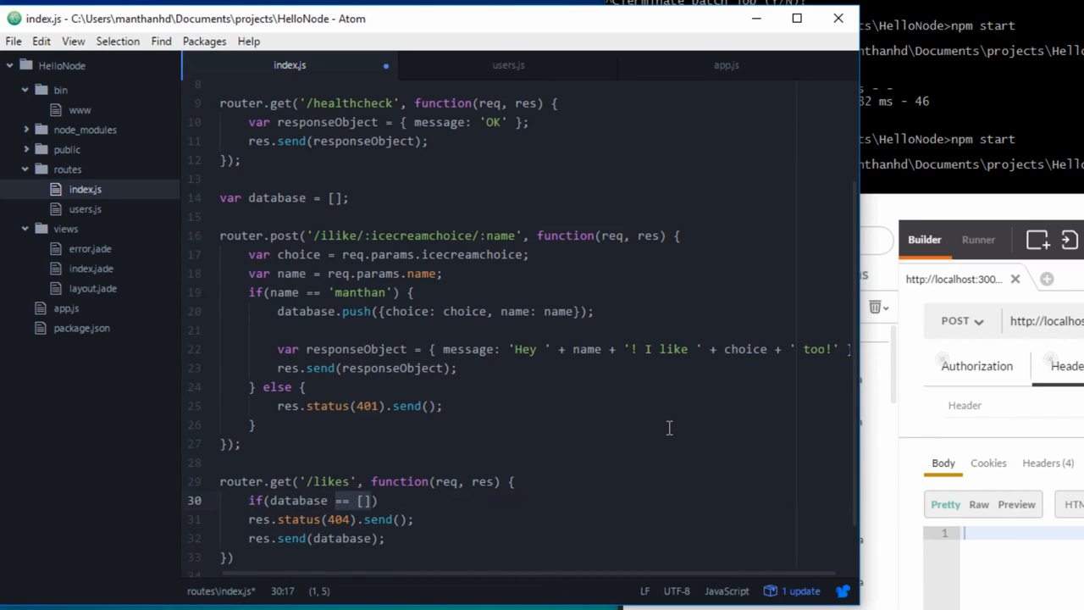
{"action": "type", "text": ".length"}
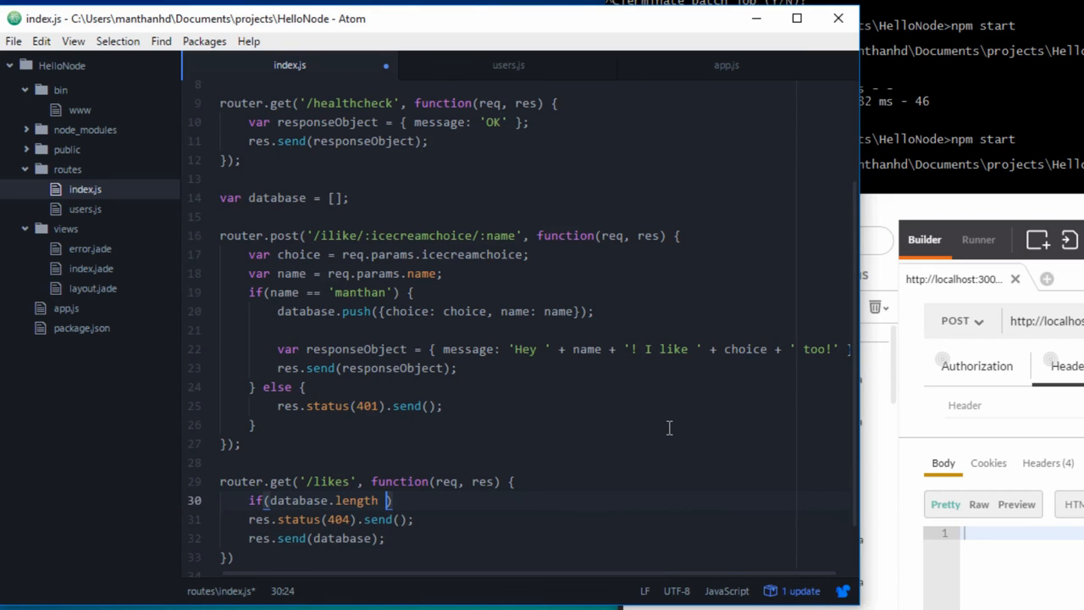
{"action": "type", "text": "== 0) {"}
{"action": "type", "text": "} else {"}
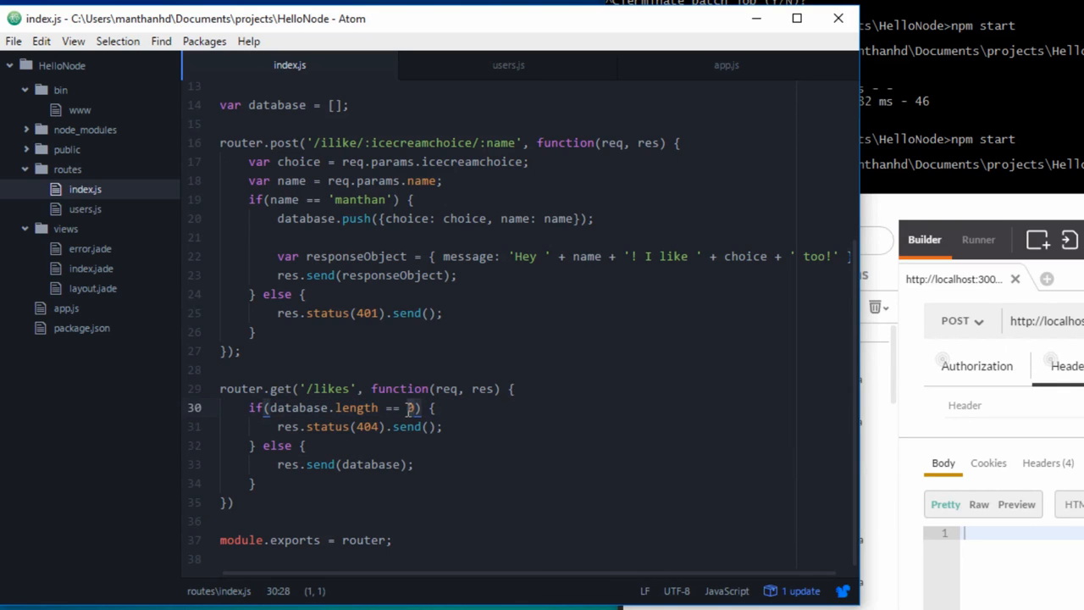
{"action": "type", "text": "0"}
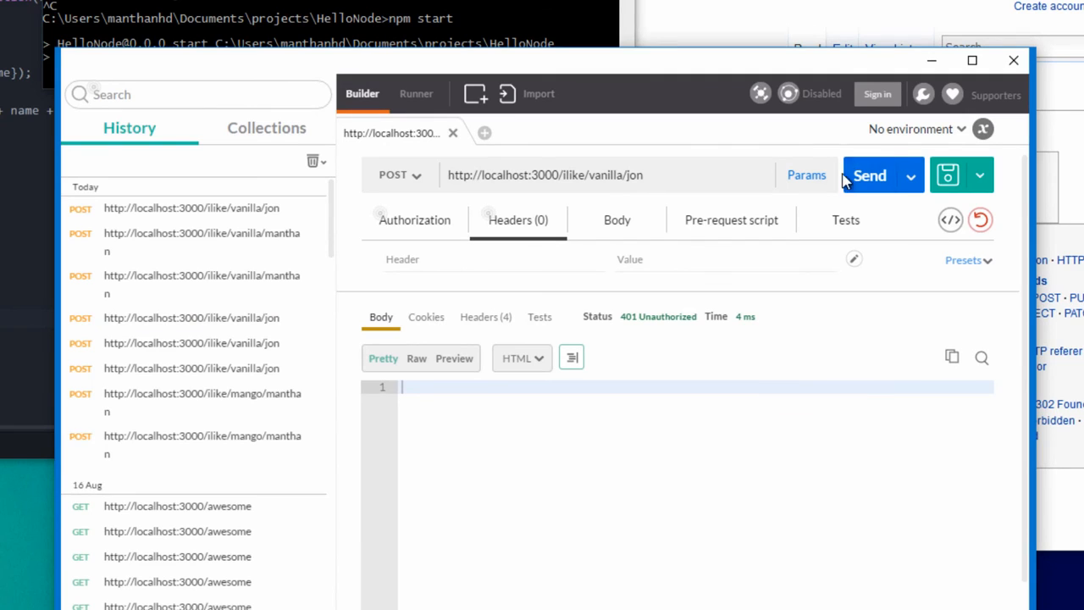
- Confirm jon gets 401 Unauthorized, then post the like for manthan instead
{"action": "left_click", "coordinate": [871, 174]}
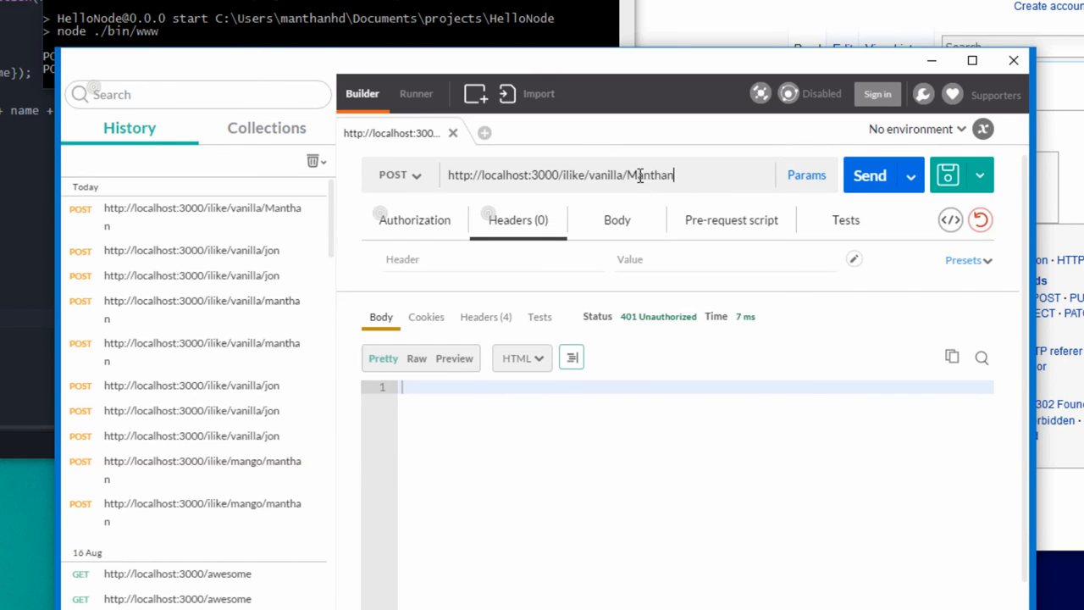
{"action": "type", "text": "manthan"}
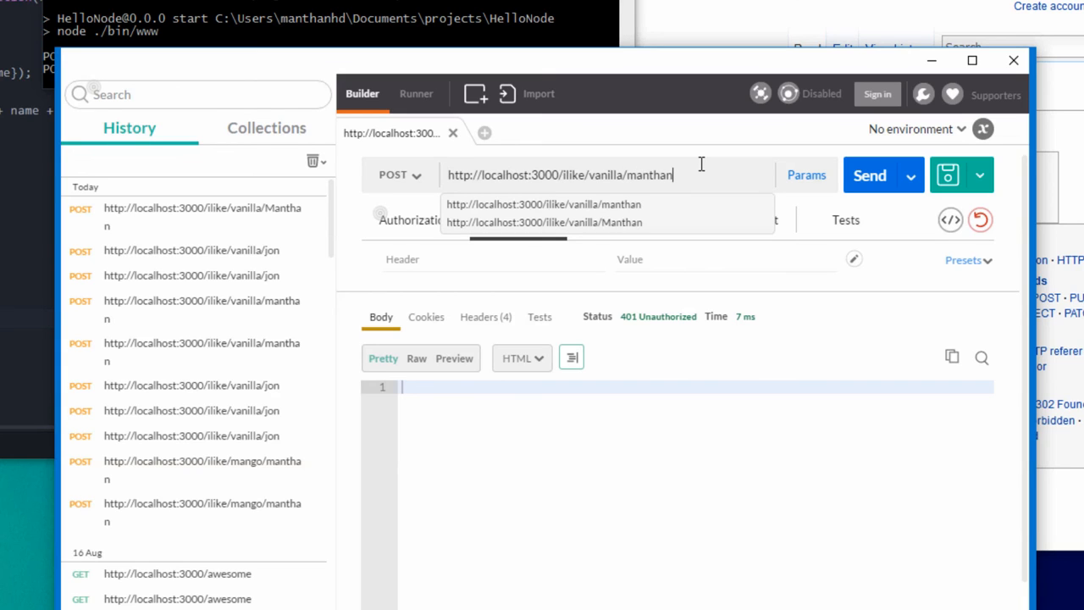
{"action": "left_click", "coordinate": [871, 174]}
{"action": "type", "text": "s"}
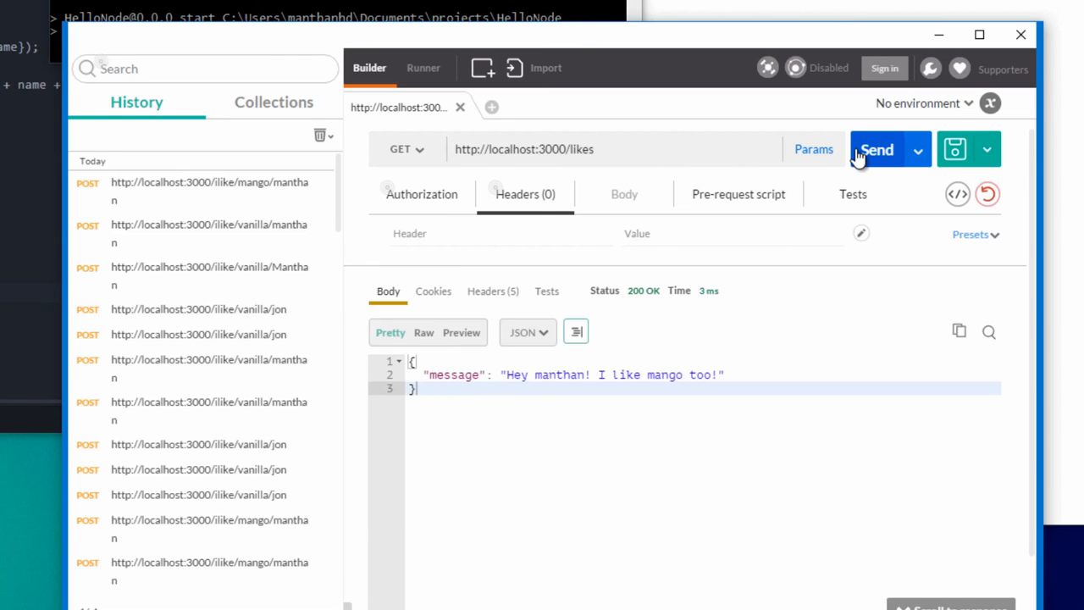
- Fetch GET /likes, rerun the mango/manthan POST from History, and fetch /likes again
{"action": "left_click", "coordinate": [877, 149]}
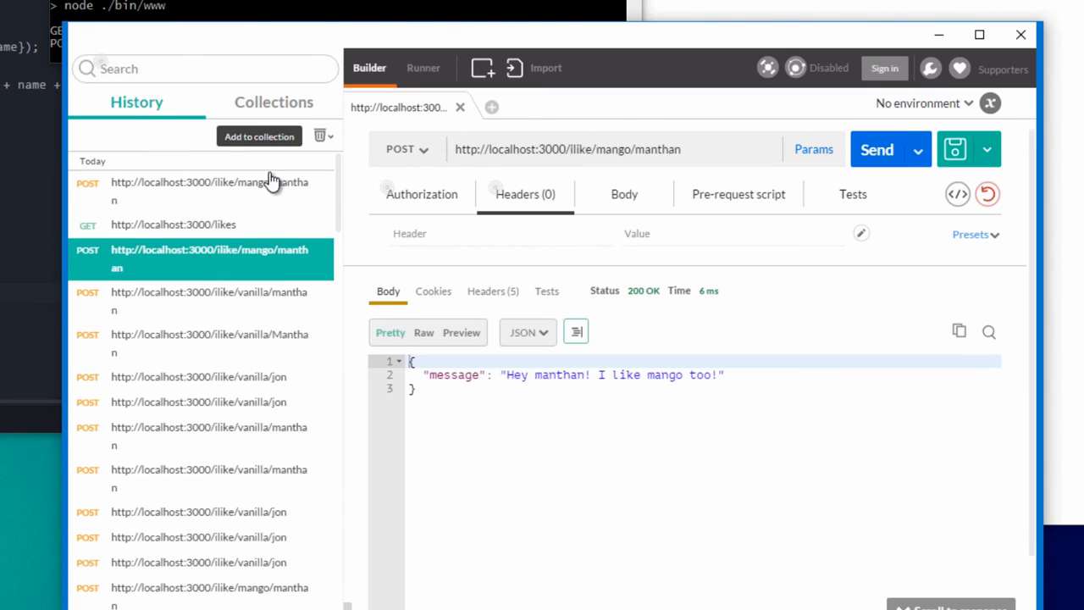
{"action": "left_click", "coordinate": [173, 223]}
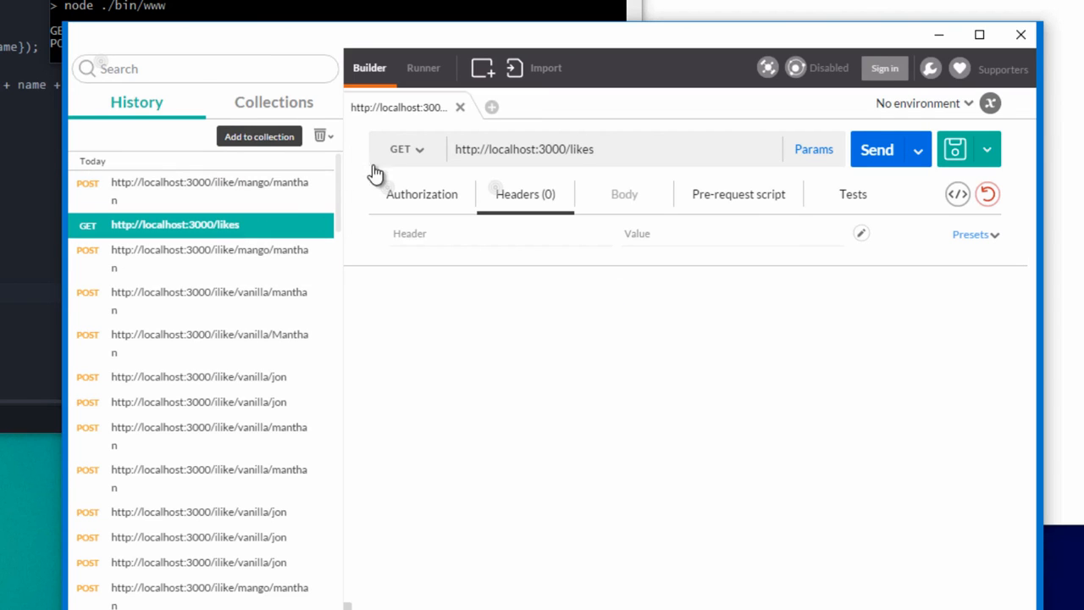
{"action": "left_click", "coordinate": [878, 150]}
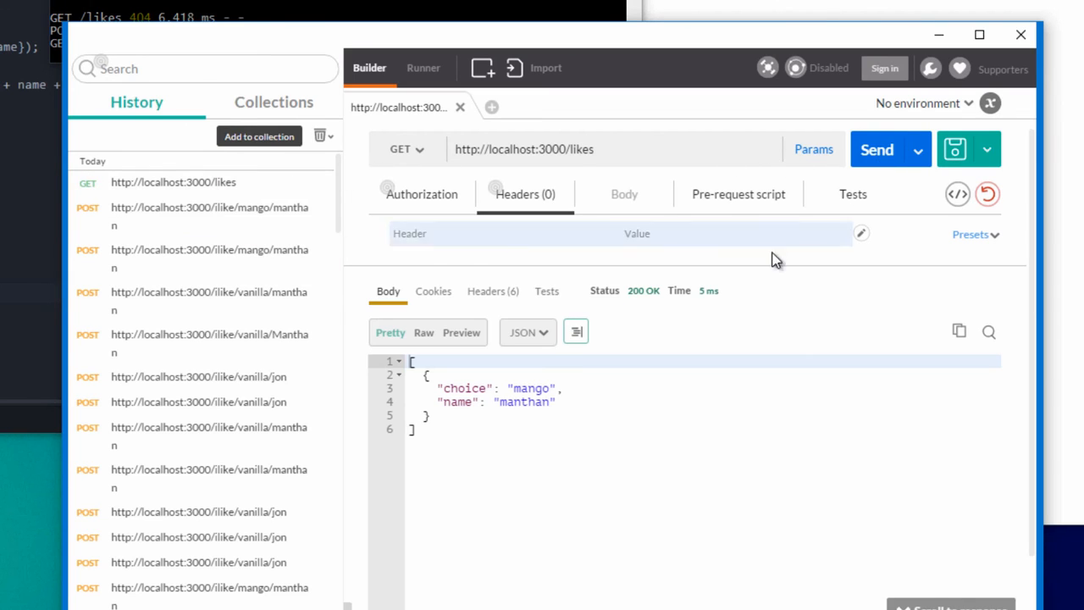